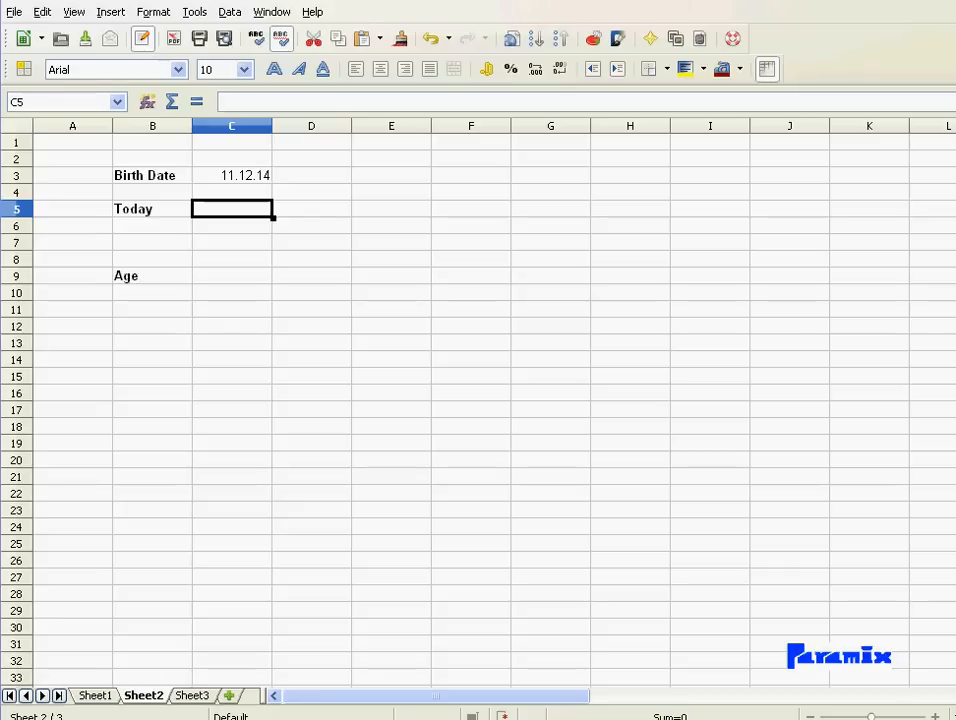
mouse_move(221, 238)
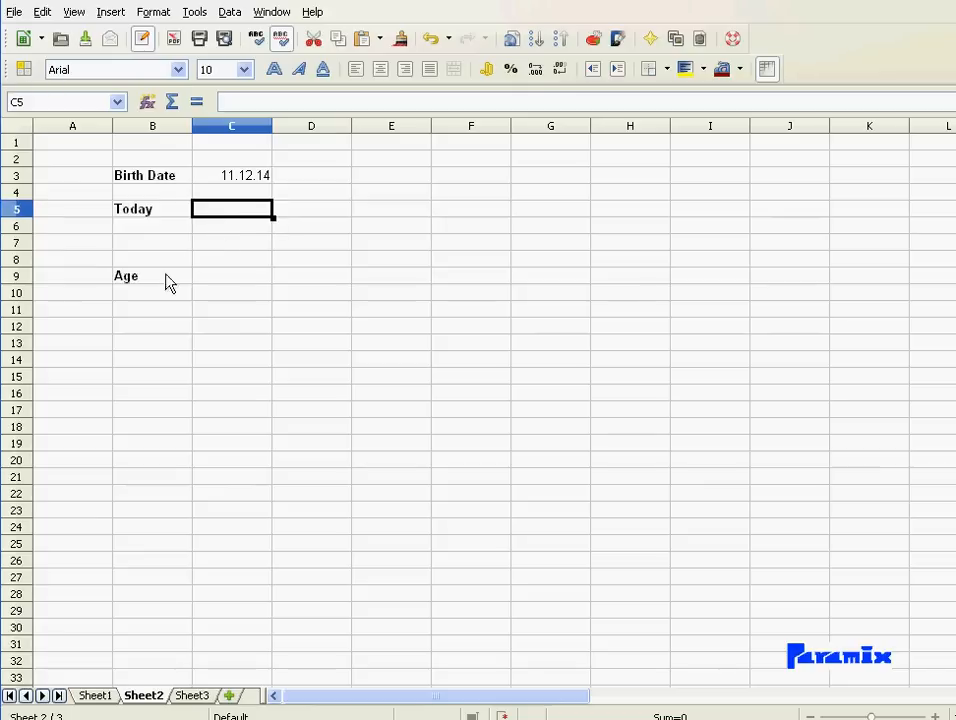
Enter 27.8 as Today in C5 and make C9 =C5-C3, giving 35689 days
type("27.8")
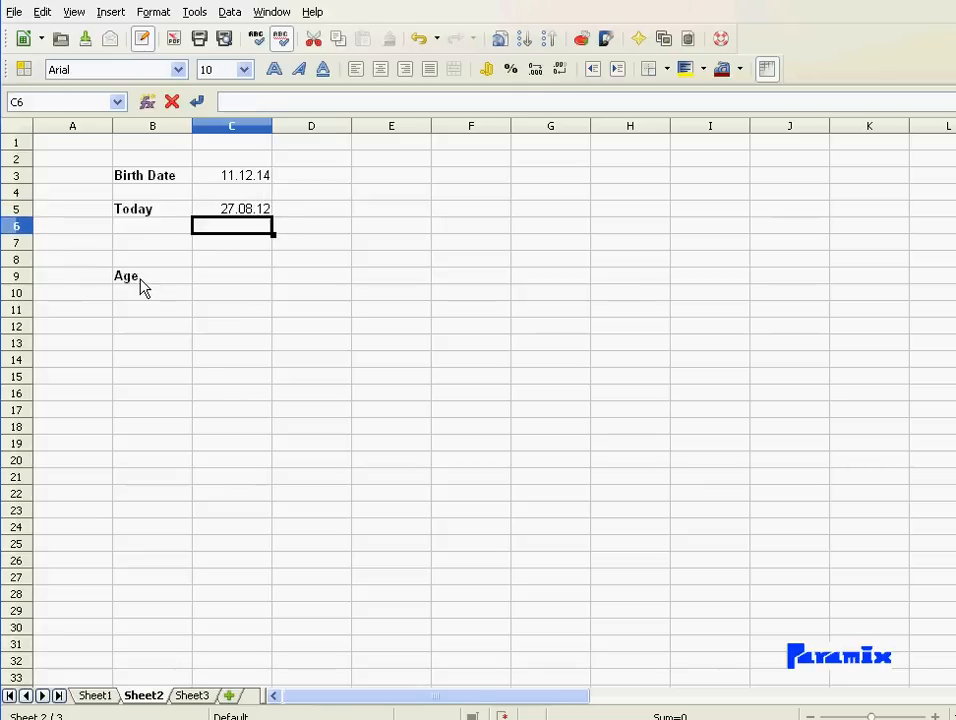
left_click(232, 275)
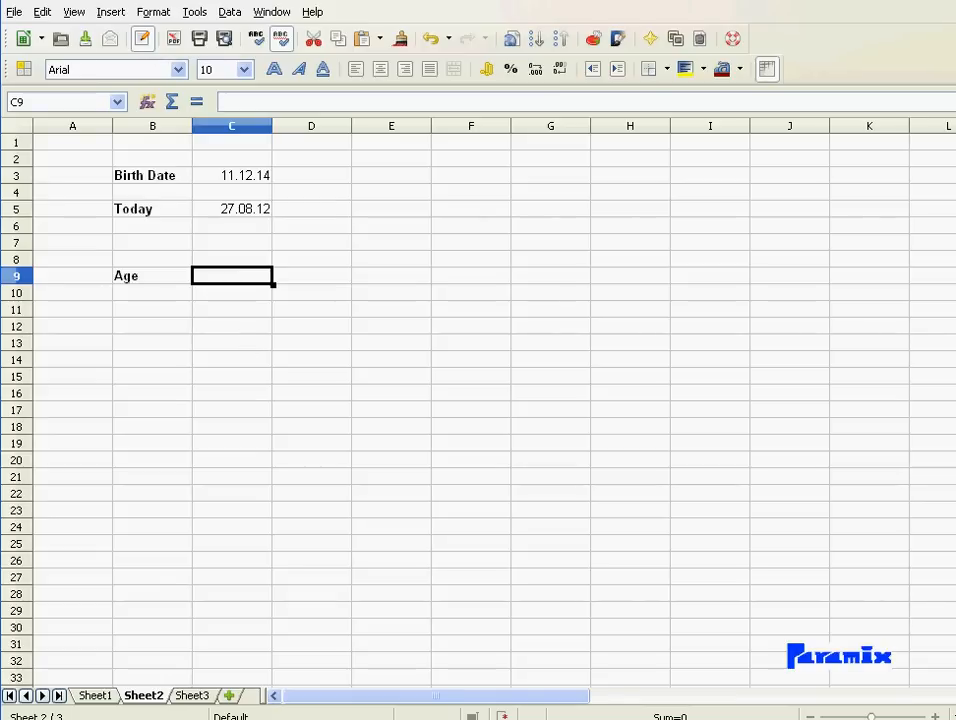
type("=C5")
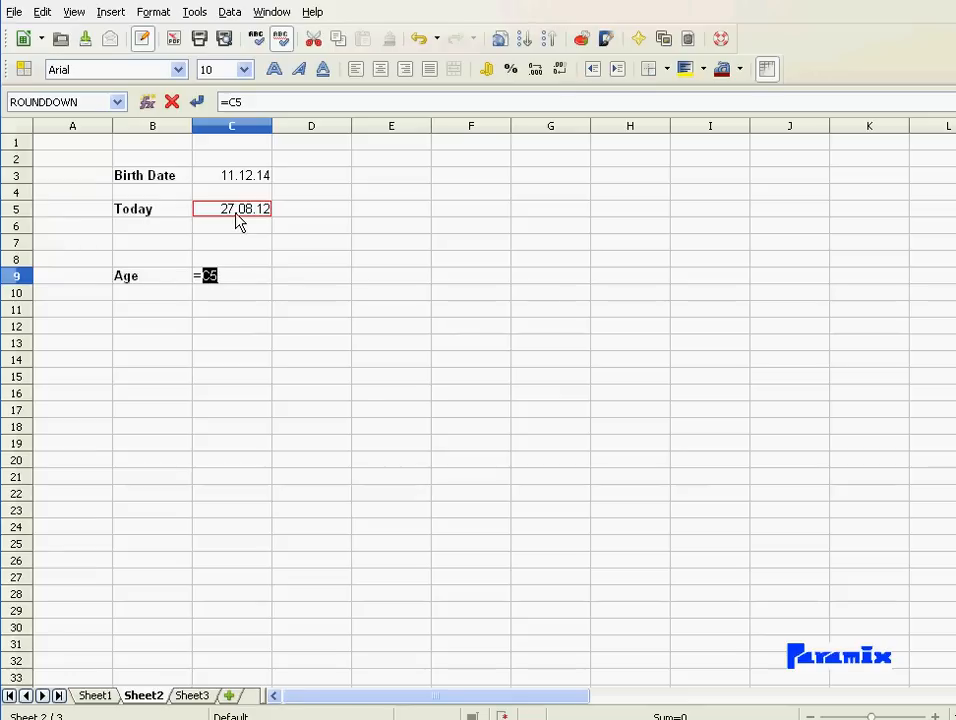
left_click(232, 175)
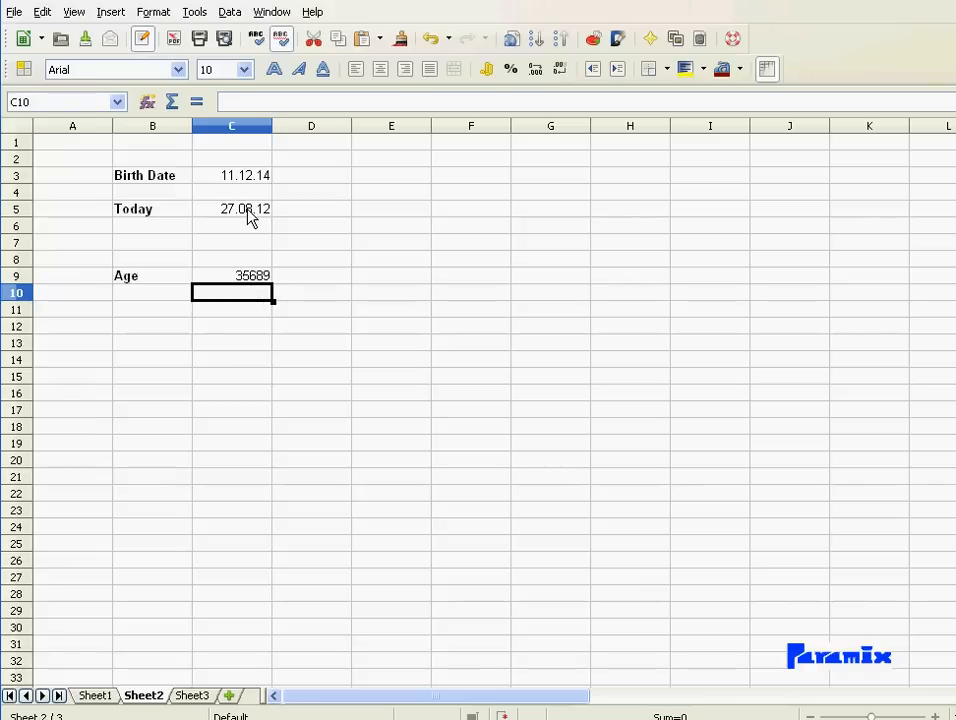
left_click(232, 275)
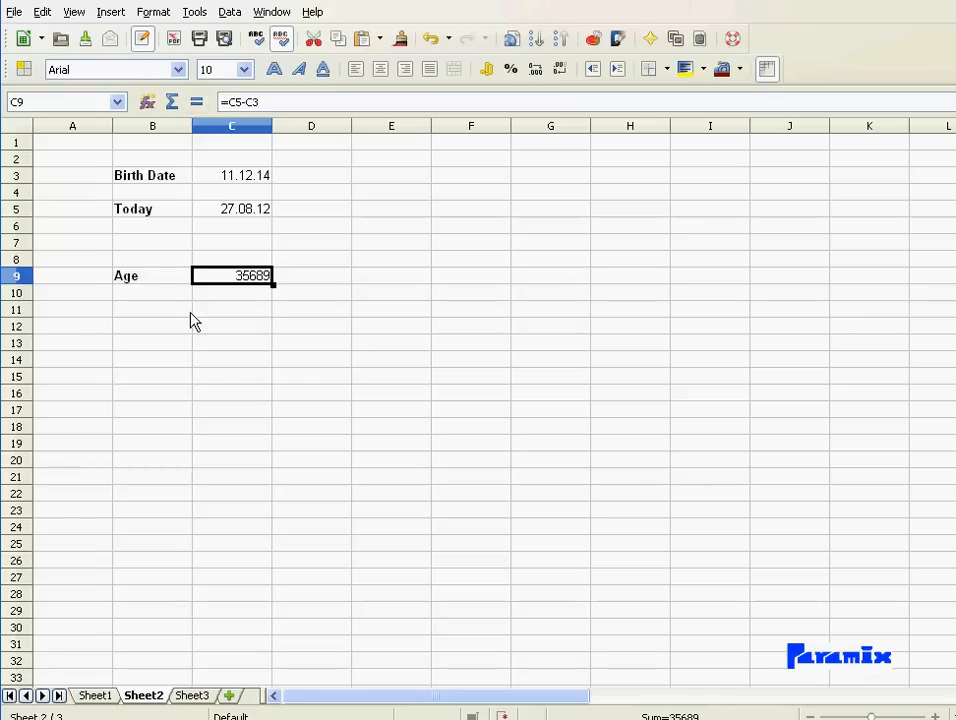
mouse_move(248, 303)
type("(")
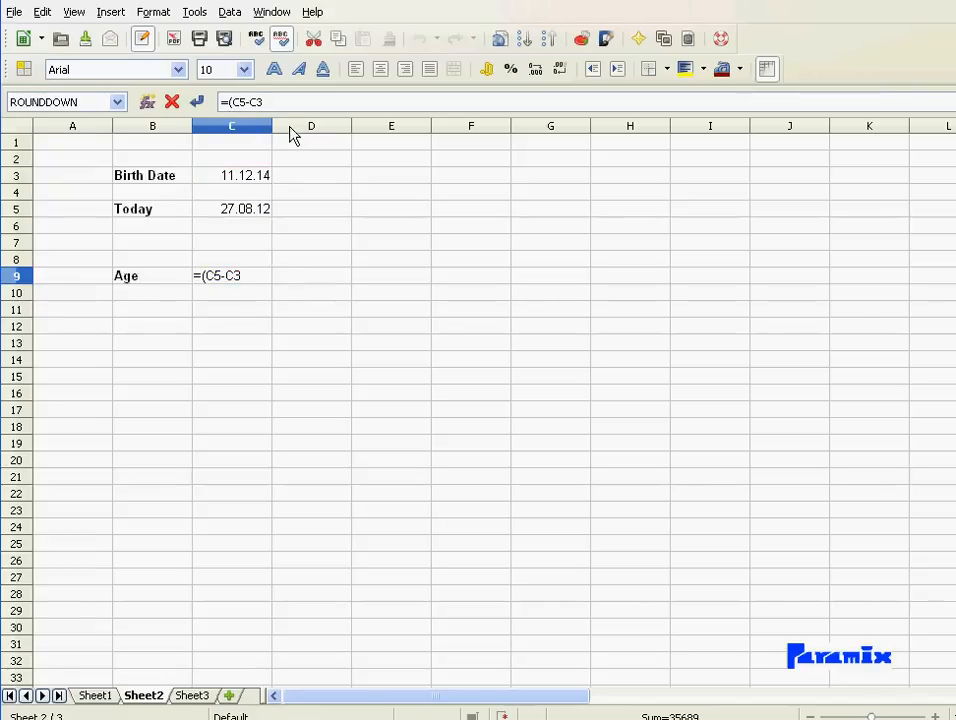
Change the C9 formula to =(C5-C3)/365,25 so Age reads about 97.71 years
type(")")
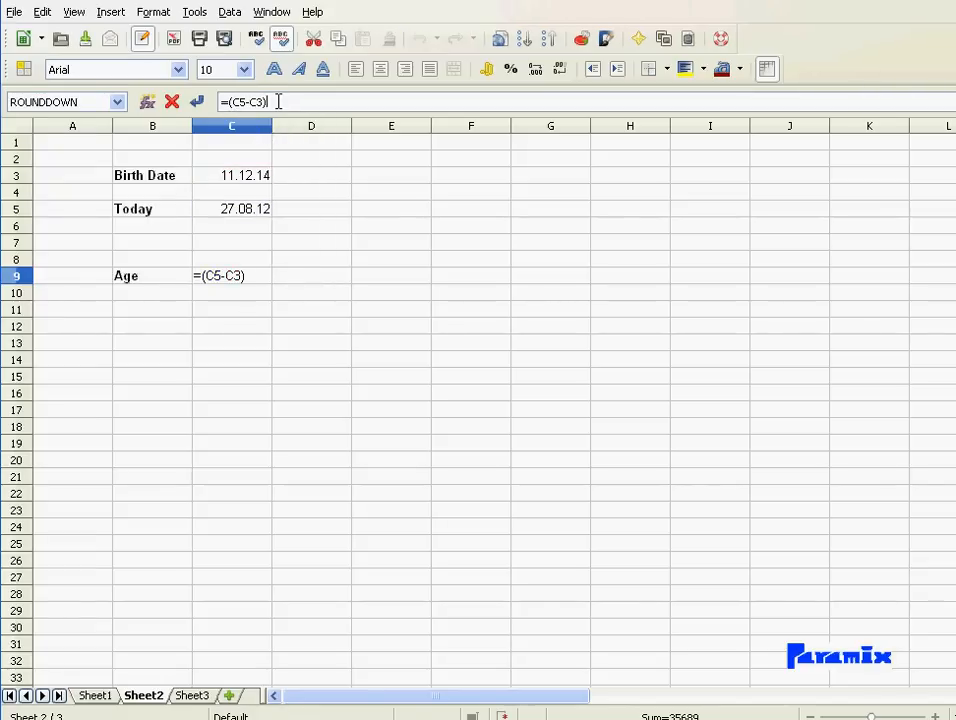
type("/3")
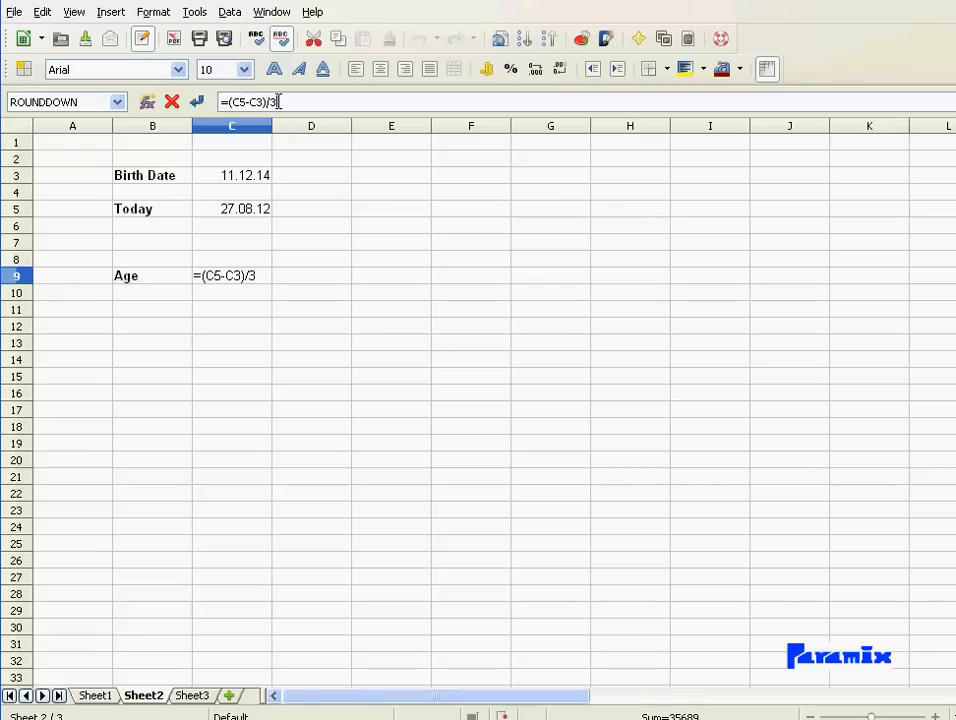
type("65,25")
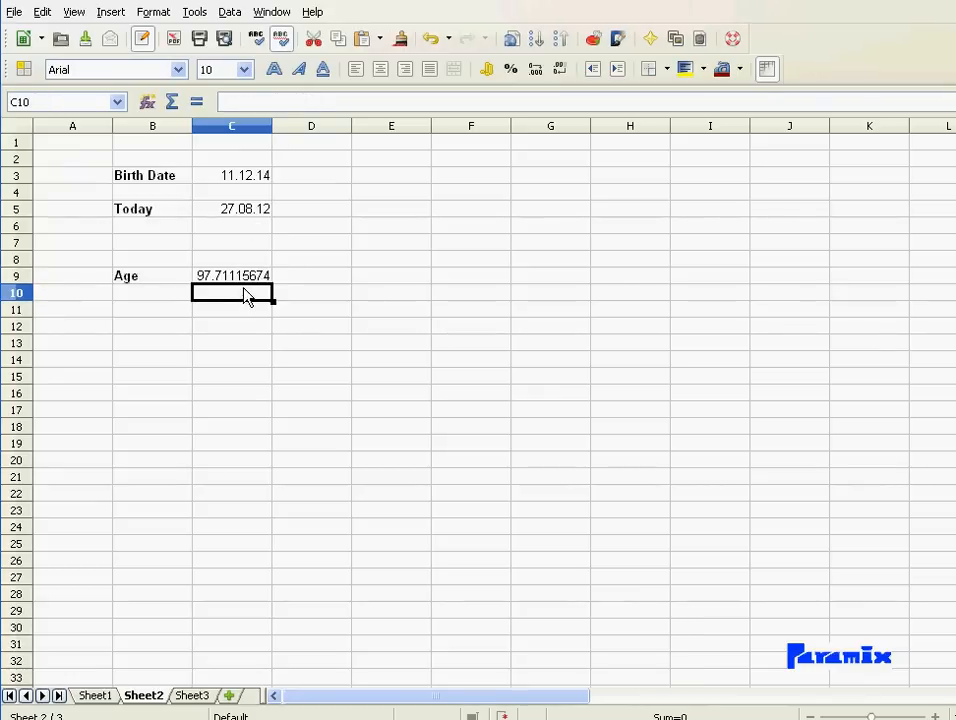
mouse_move(213, 290)
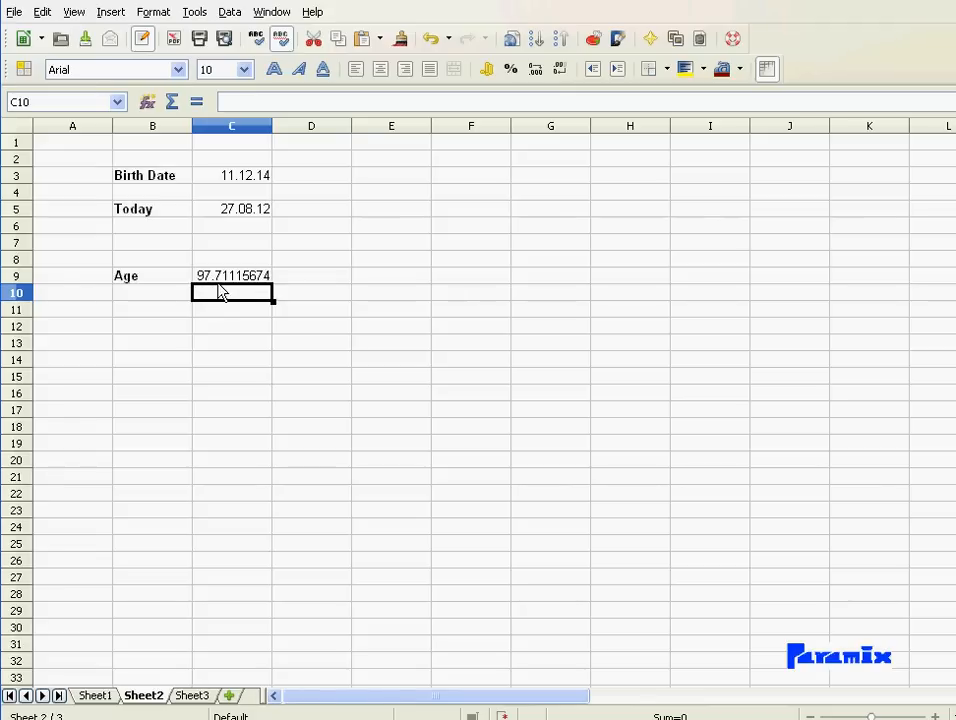
mouse_move(234, 290)
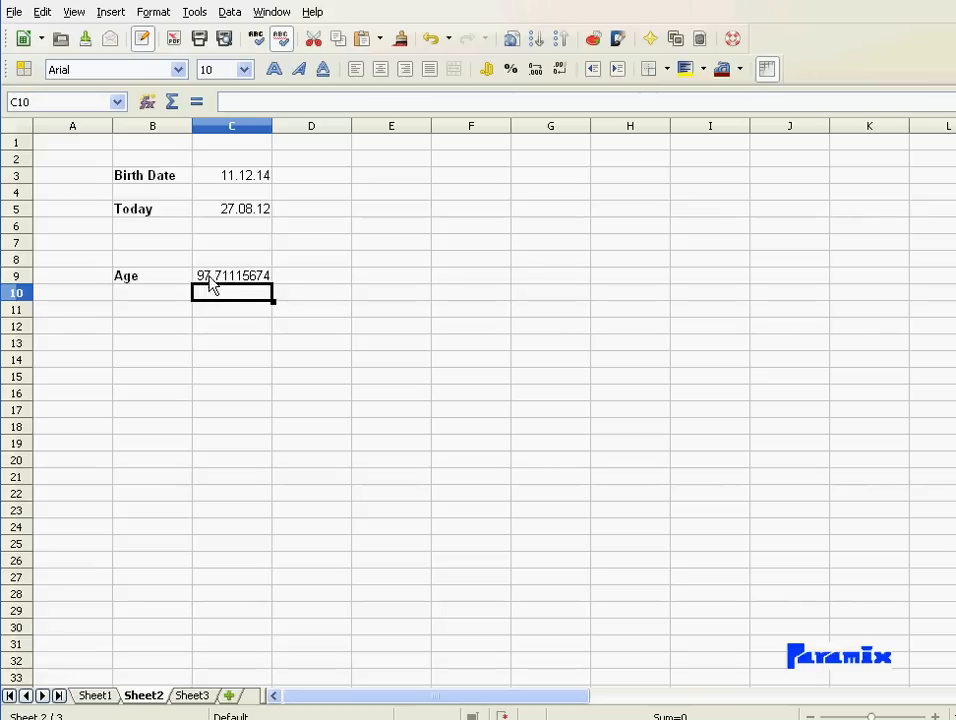
mouse_move(283, 288)
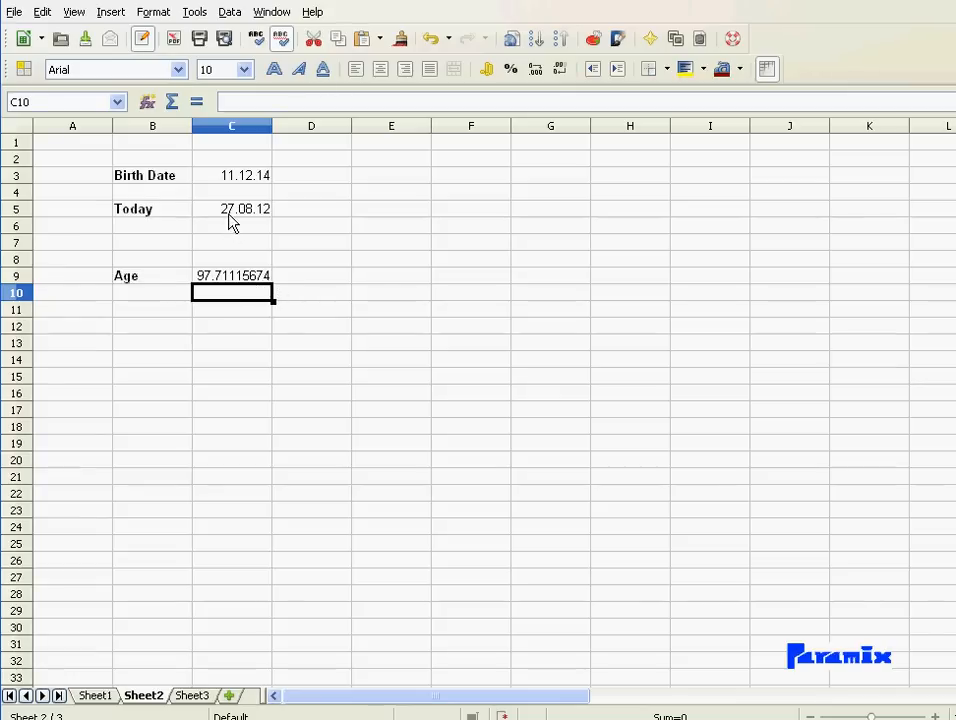
Set Today in C5 to 10.12.2013, then test 11.12.2013 to watch Age cross 99
left_click(232, 208)
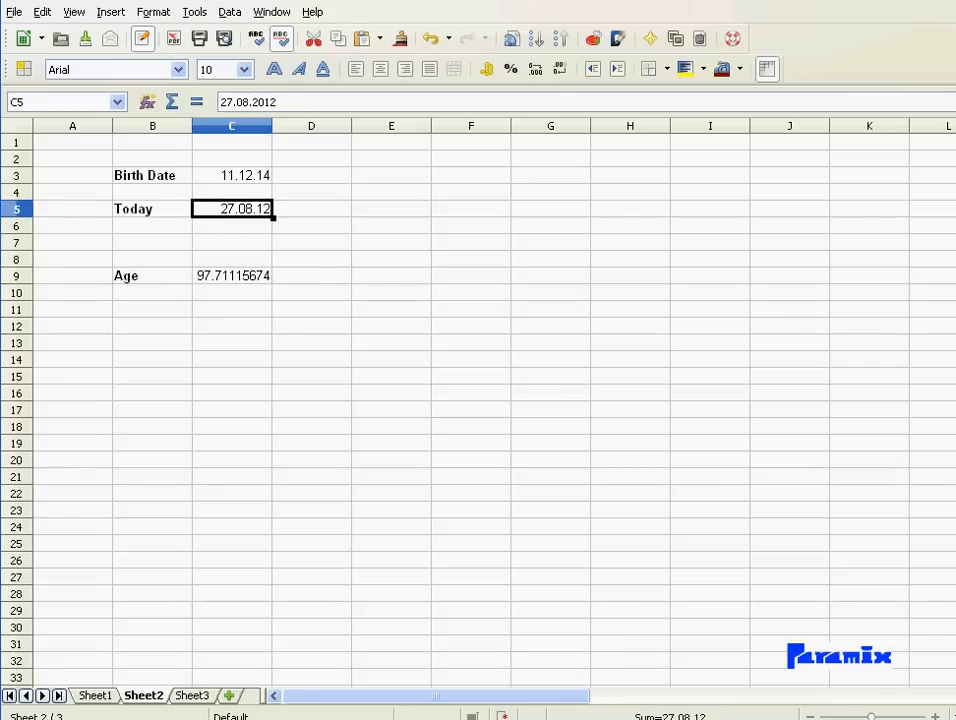
type("10.")
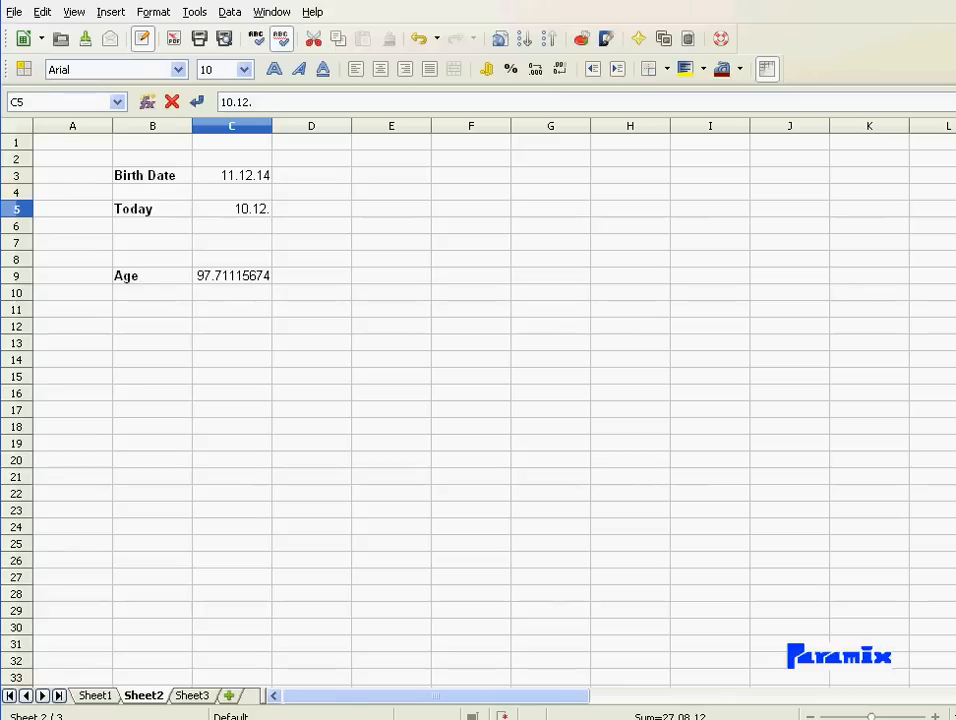
type("2014")
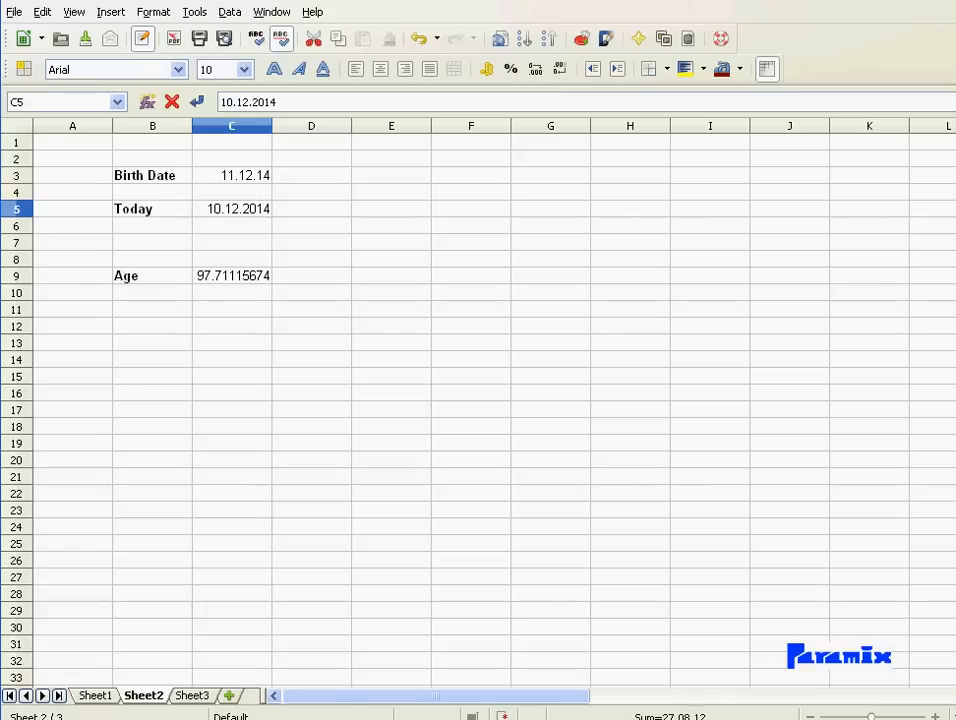
type("10.12.2013")
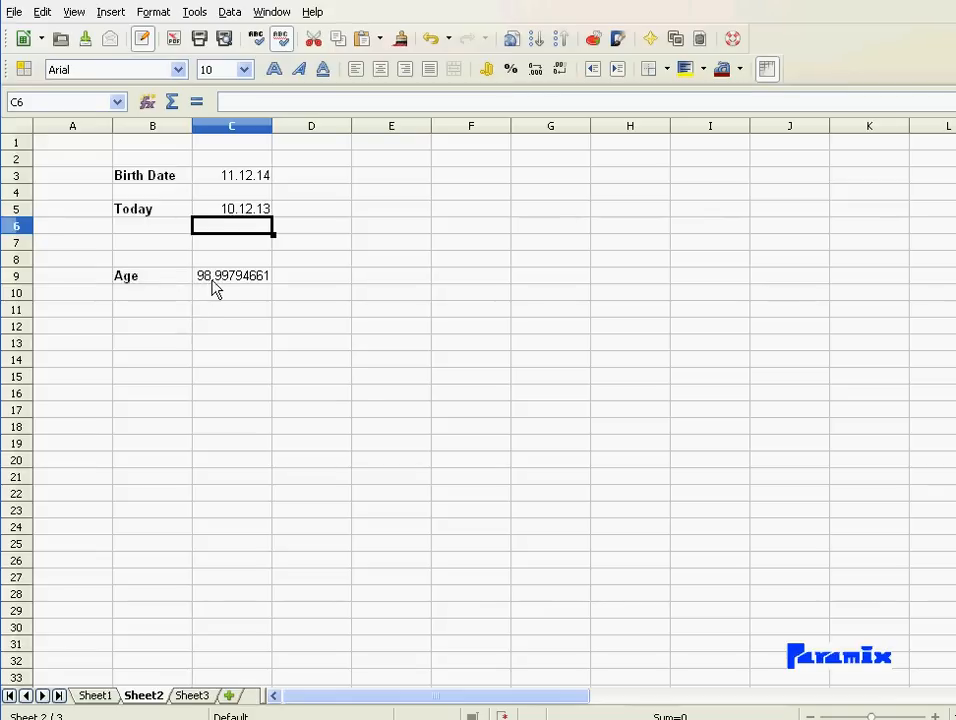
mouse_move(218, 278)
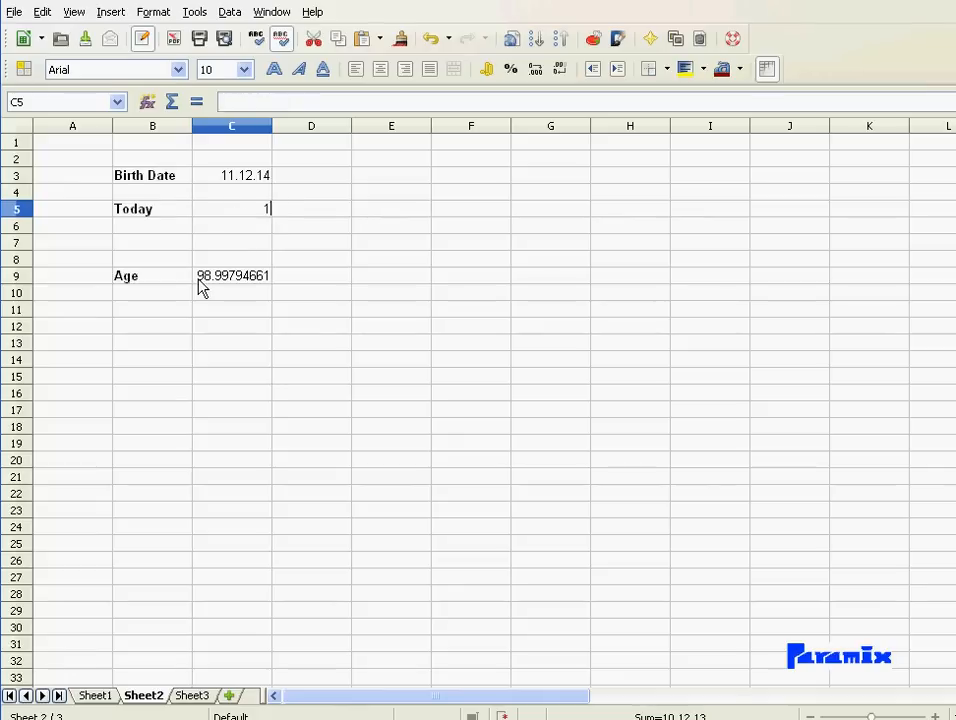
type("1.12.2013")
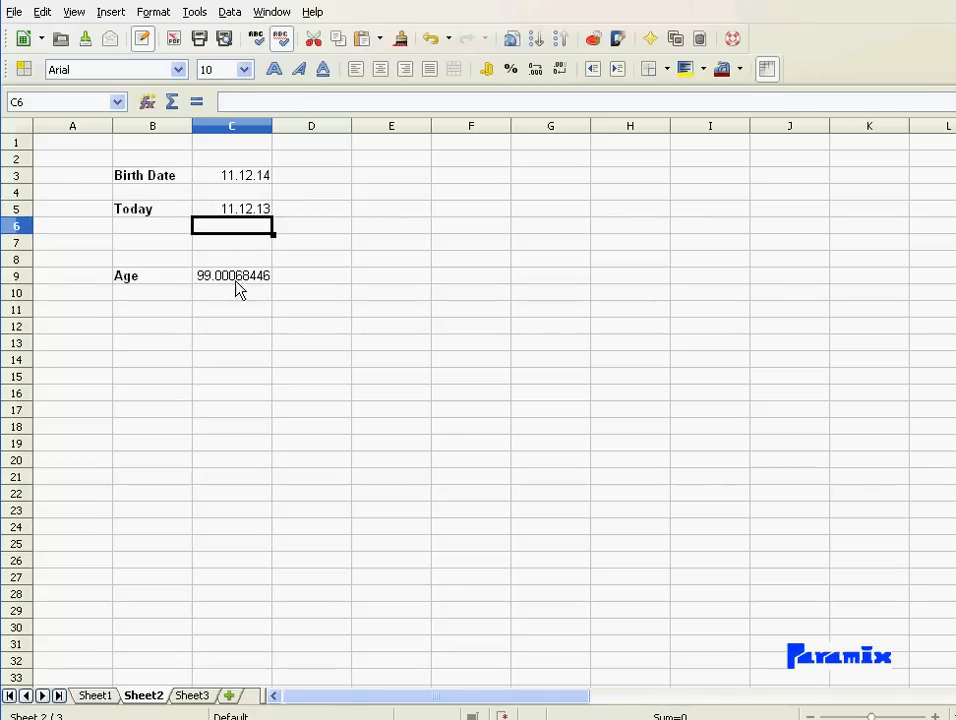
mouse_move(205, 290)
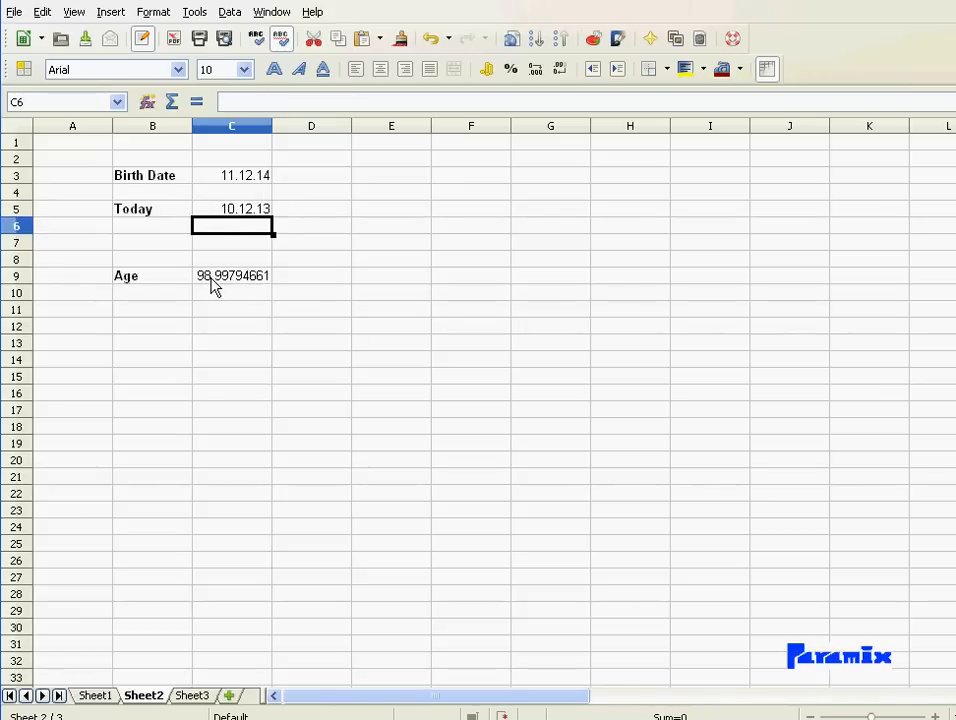
mouse_move(222, 217)
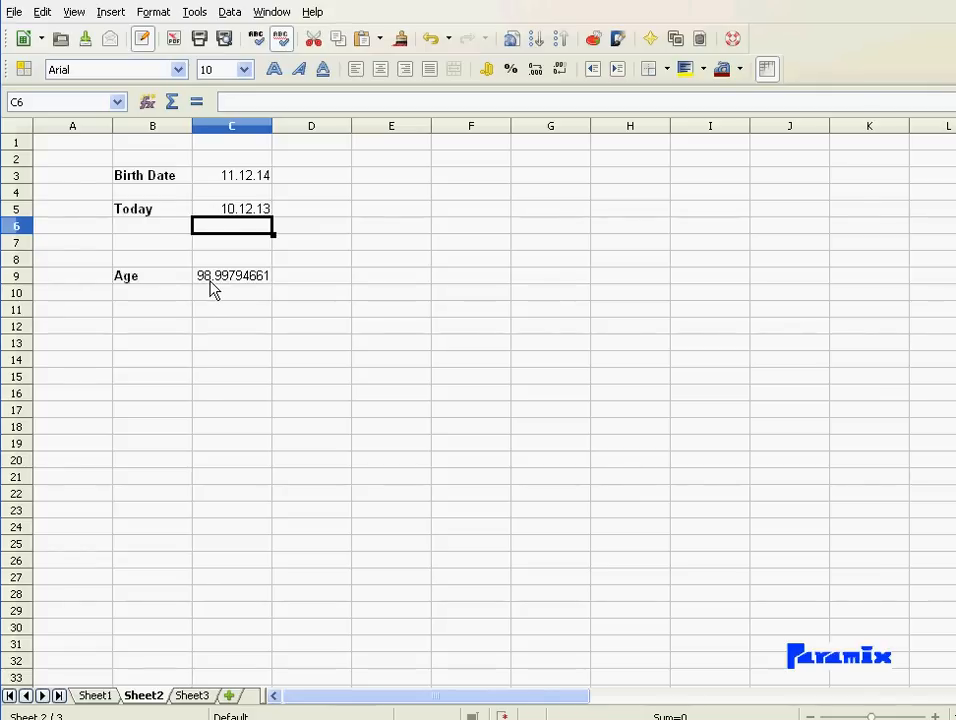
mouse_move(275, 288)
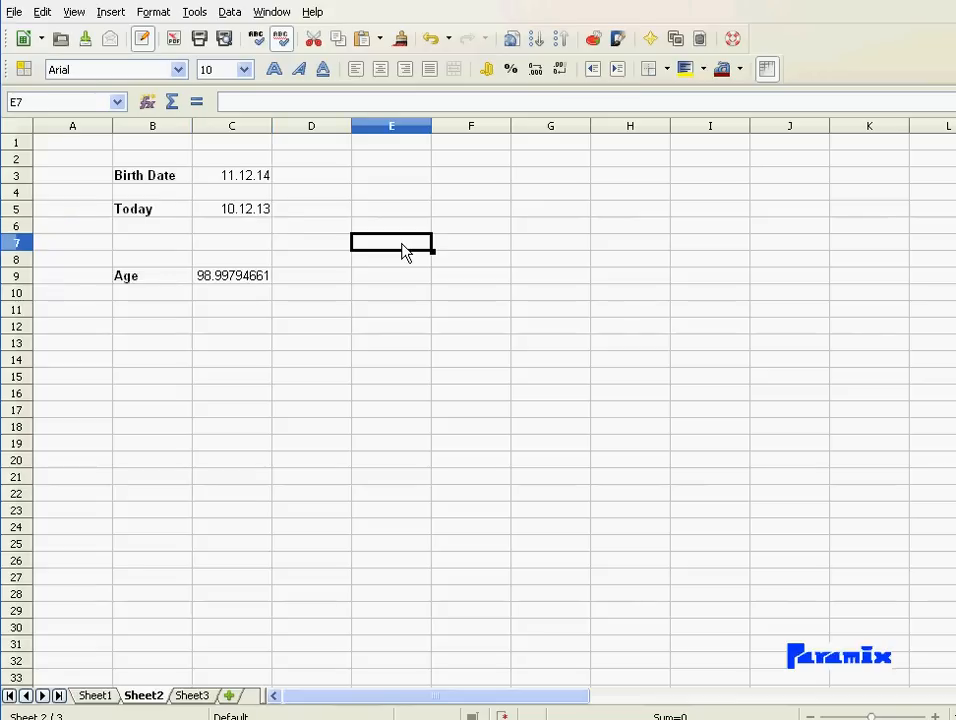
mouse_move(146, 103)
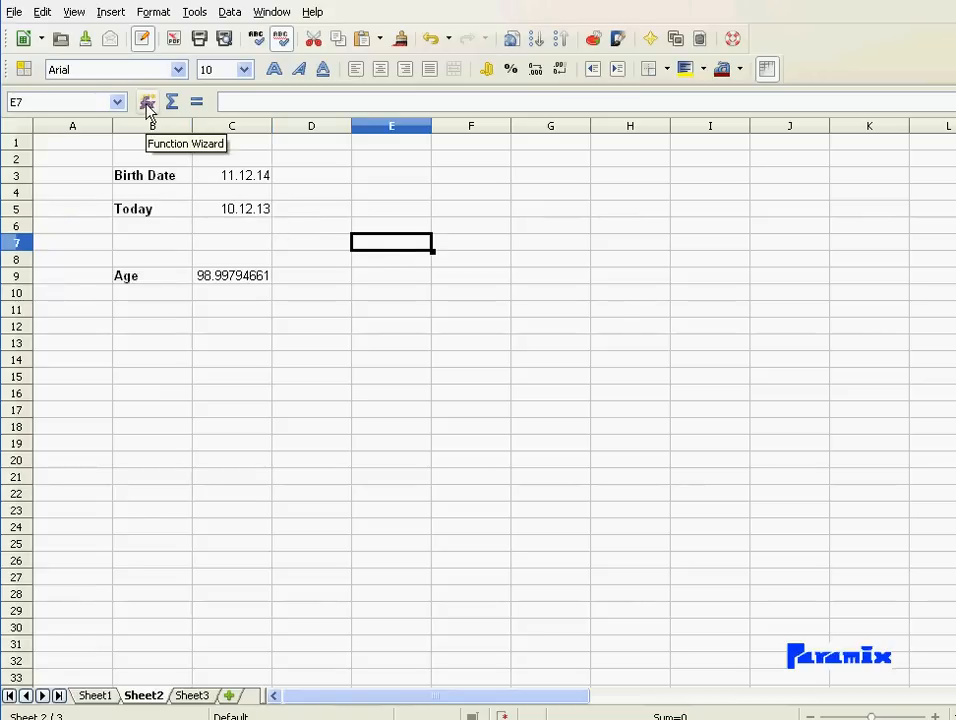
Open the Function Wizard for E7 with category All, scrolled toward ROUNDDOWN
left_click(146, 103)
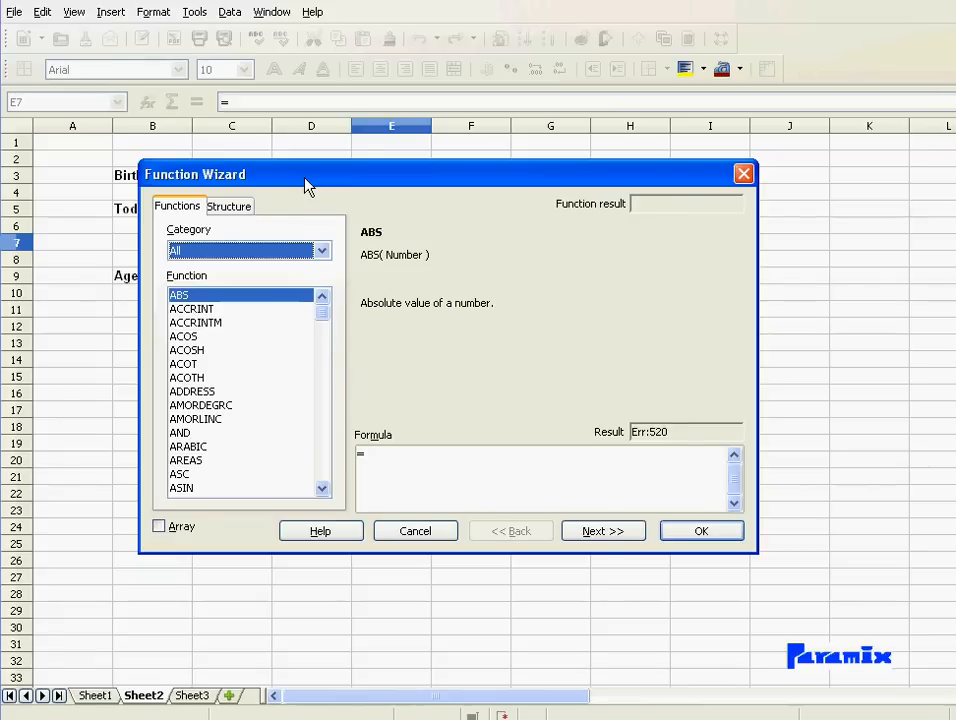
mouse_move(265, 312)
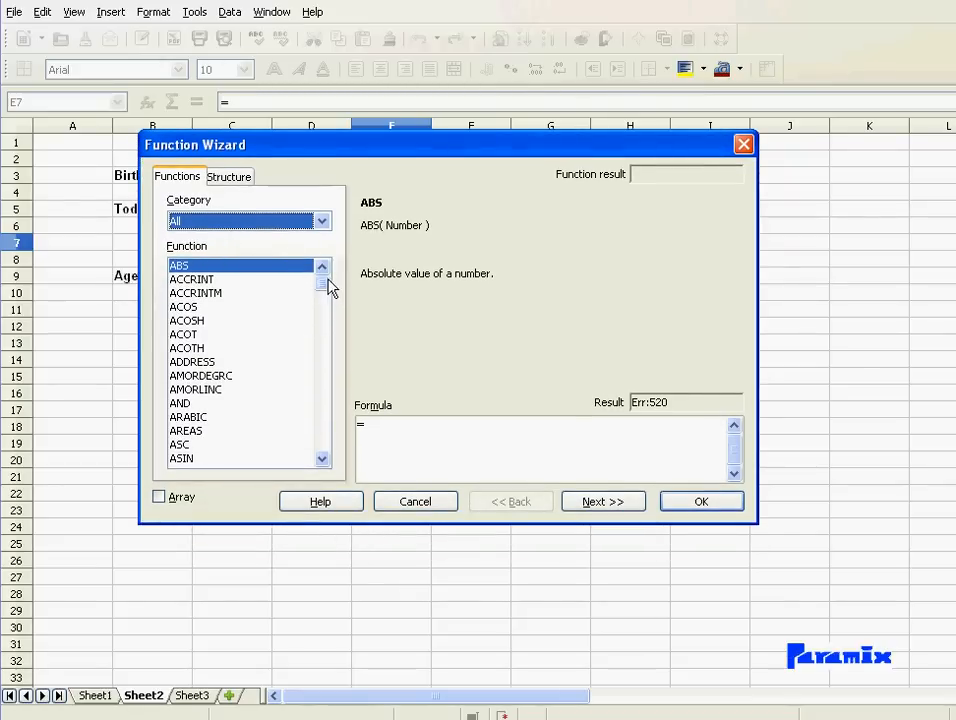
scroll("down", 3)
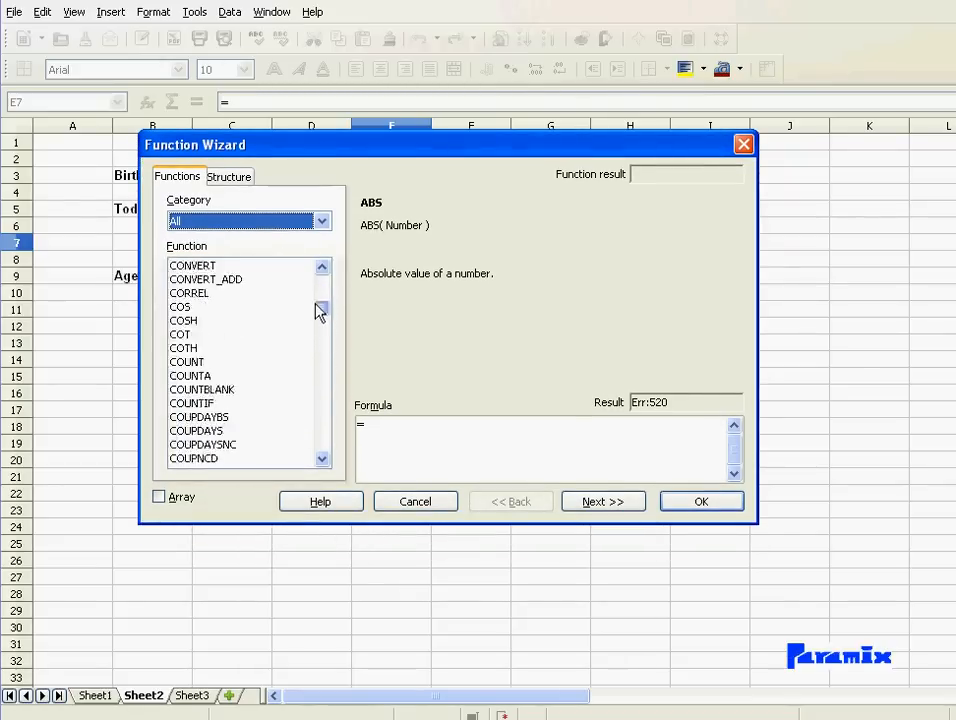
scroll("down", 3)
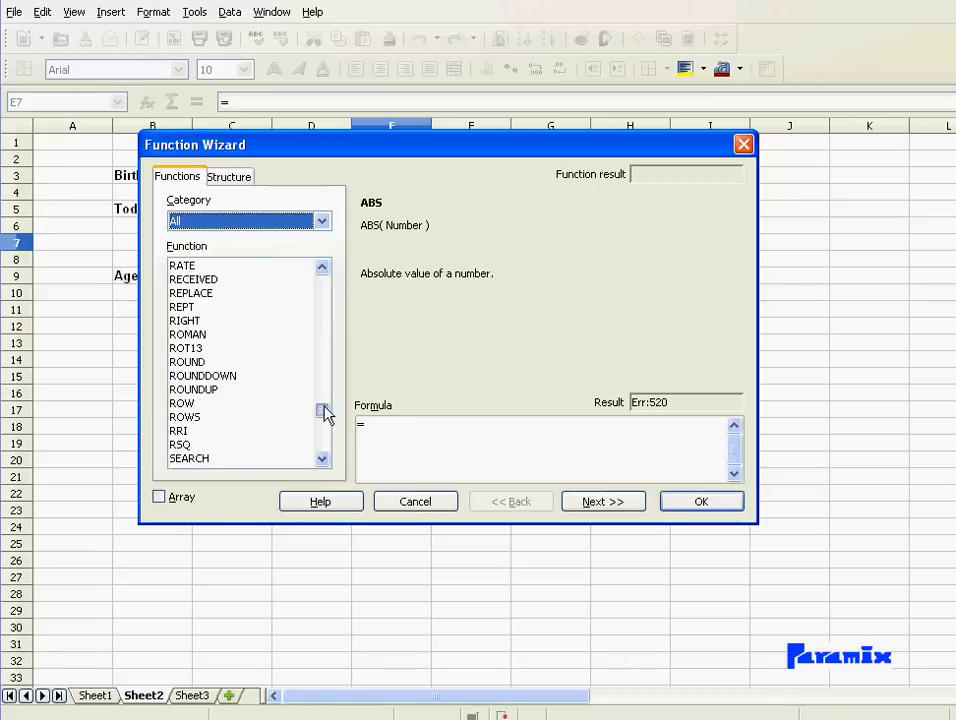
scroll("down", 3)
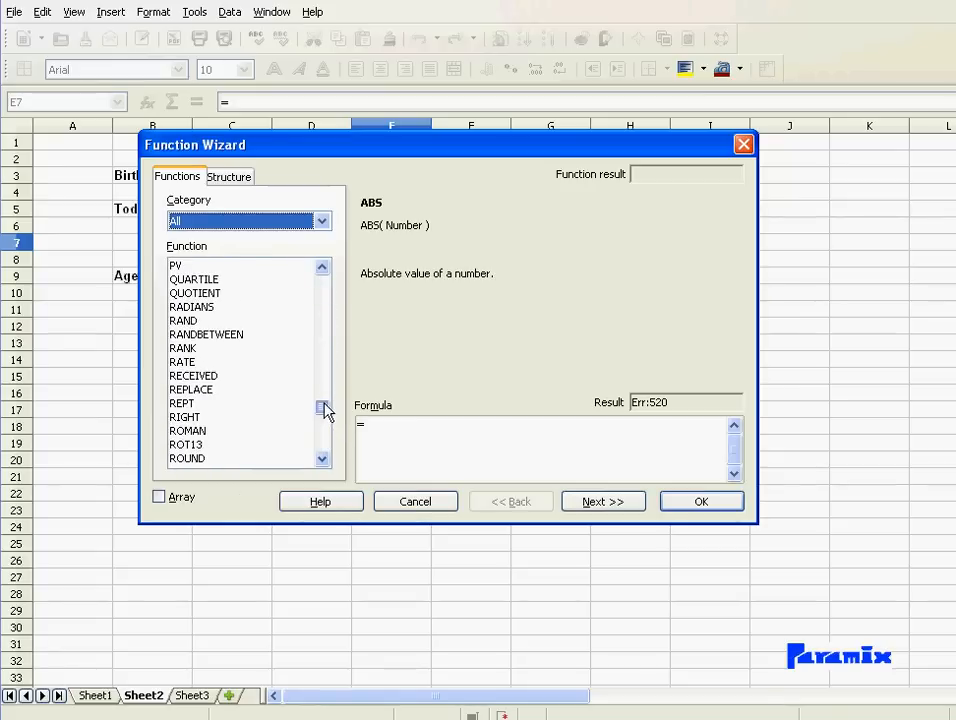
left_click(322, 460)
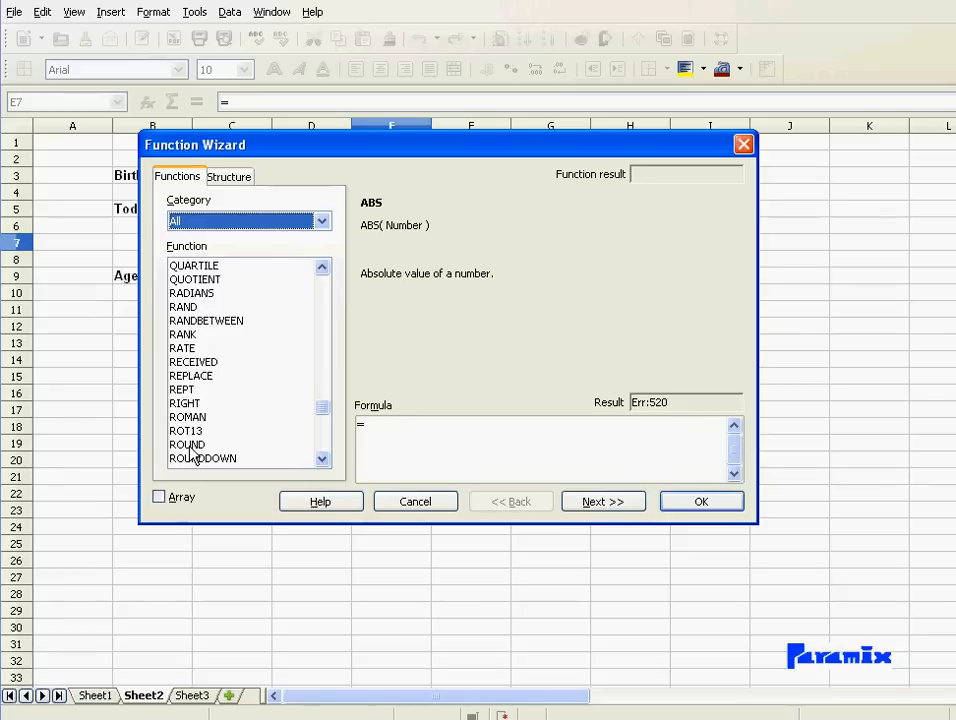
scroll("down", 3)
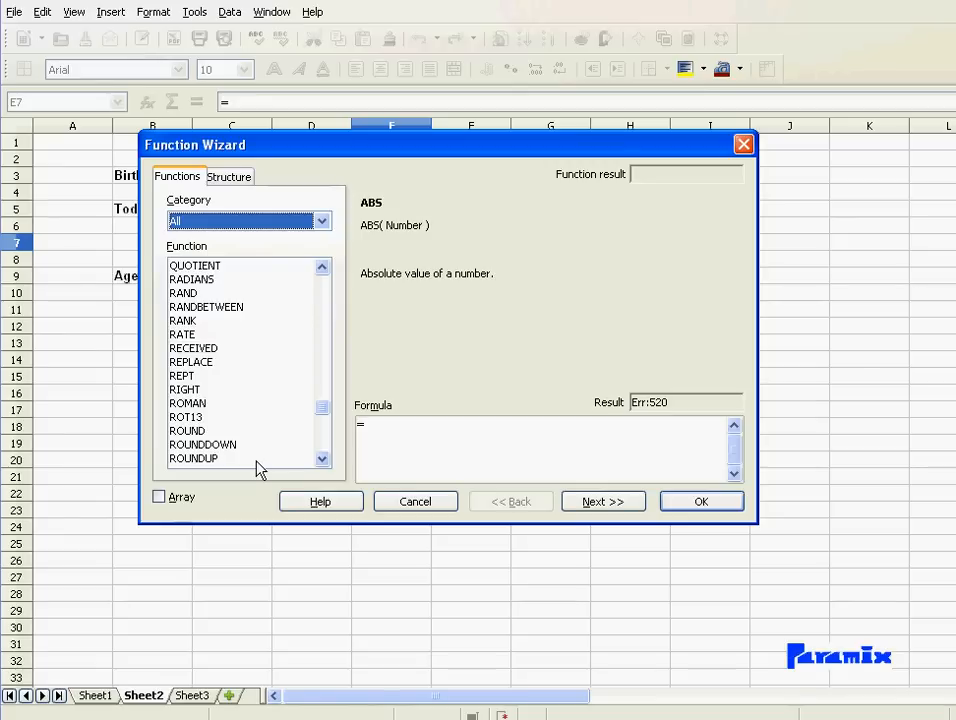
mouse_move(225, 458)
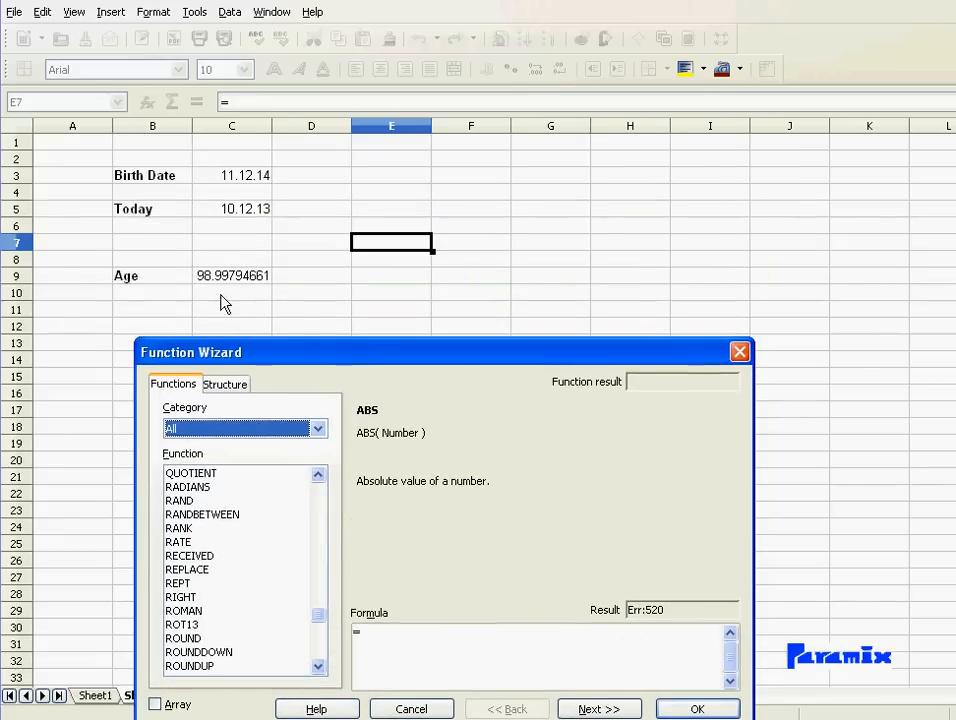
mouse_move(230, 315)
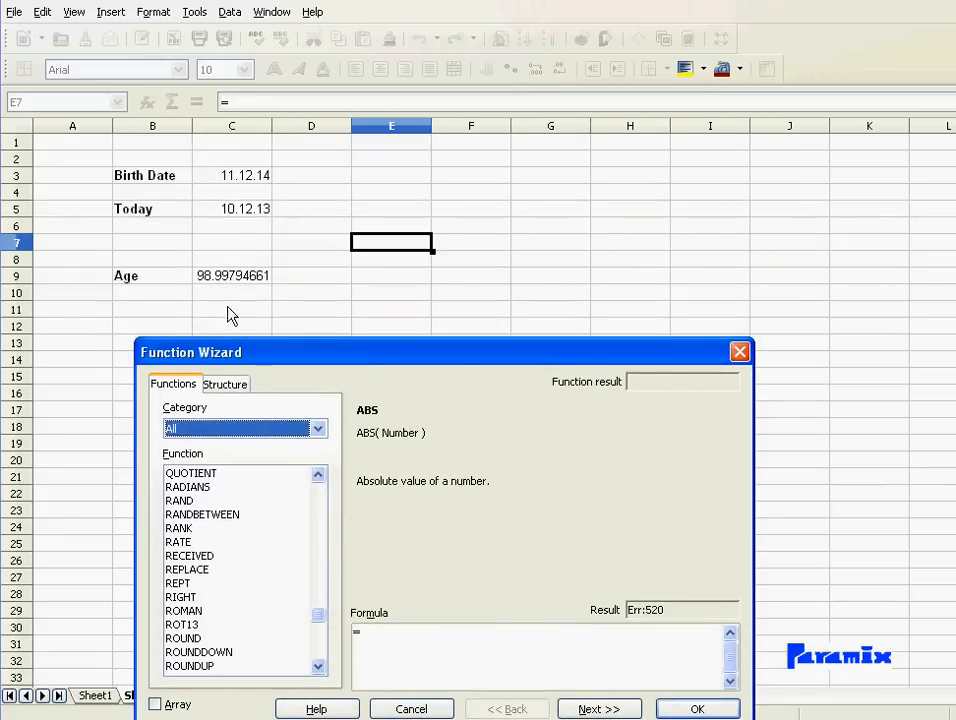
mouse_move(252, 352)
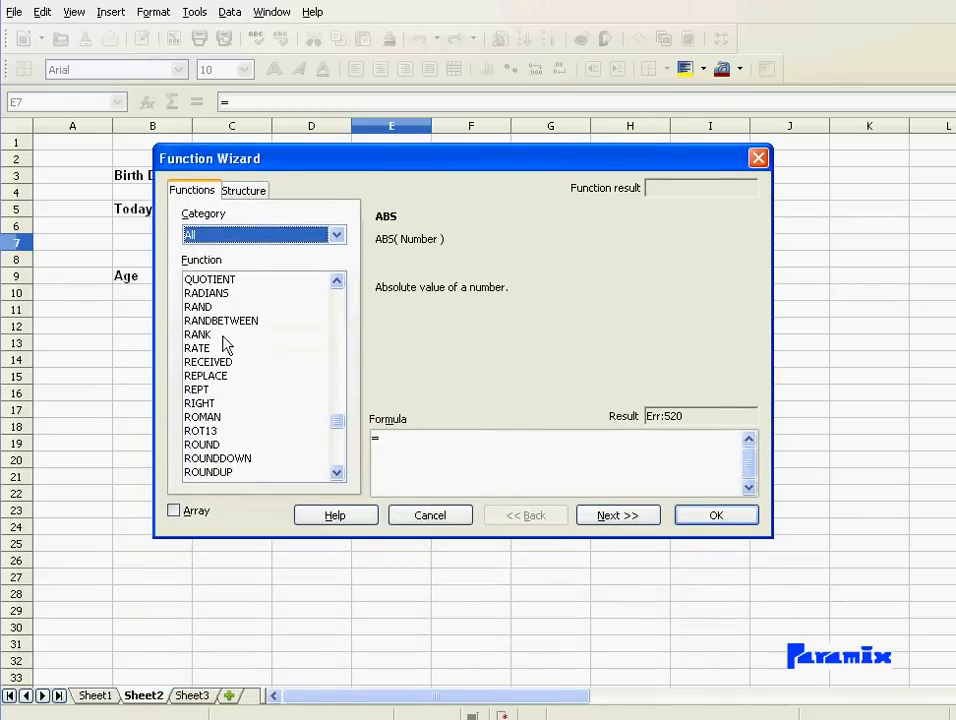
Insert ROUNDDOWN in E7 with number 5,69 and count 0, returning 5
left_click(218, 458)
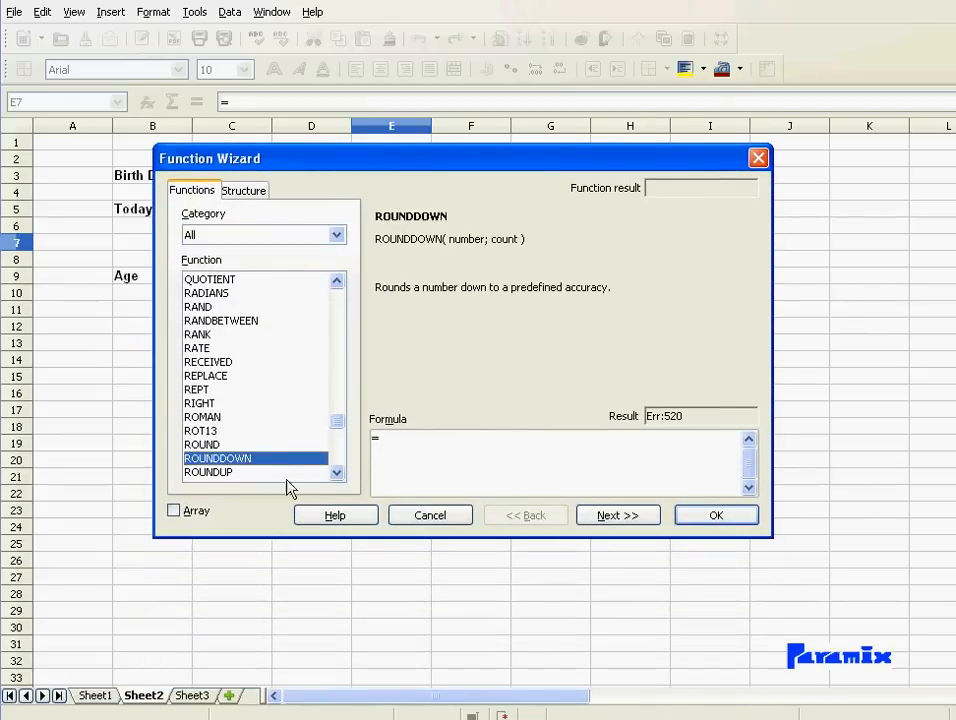
double_click(227, 458)
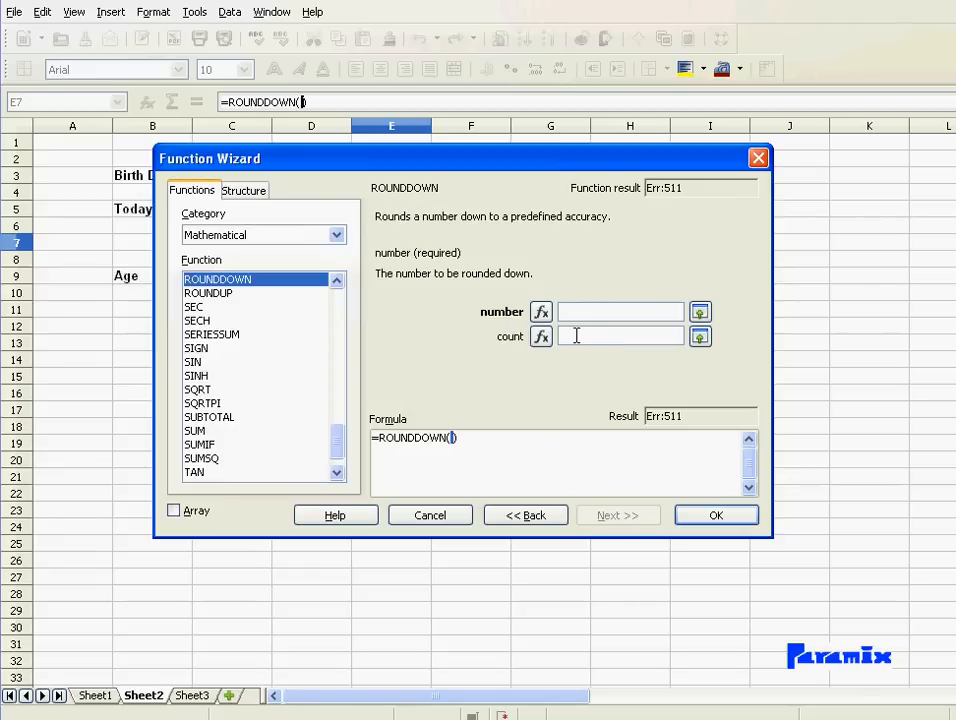
type("5")
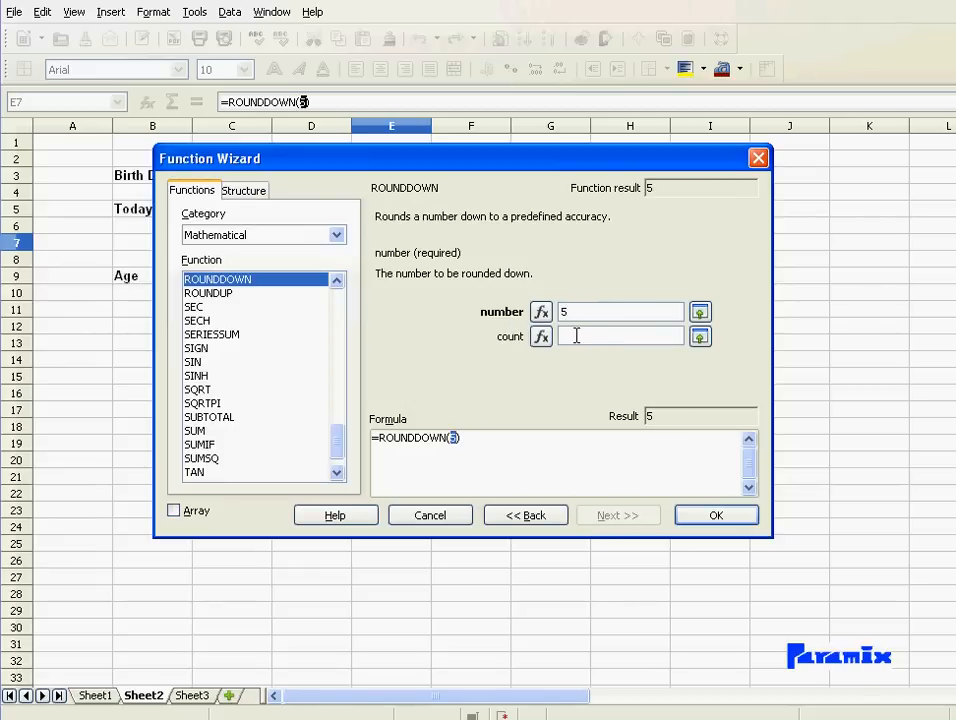
type(",69")
left_click(621, 336)
type("0")
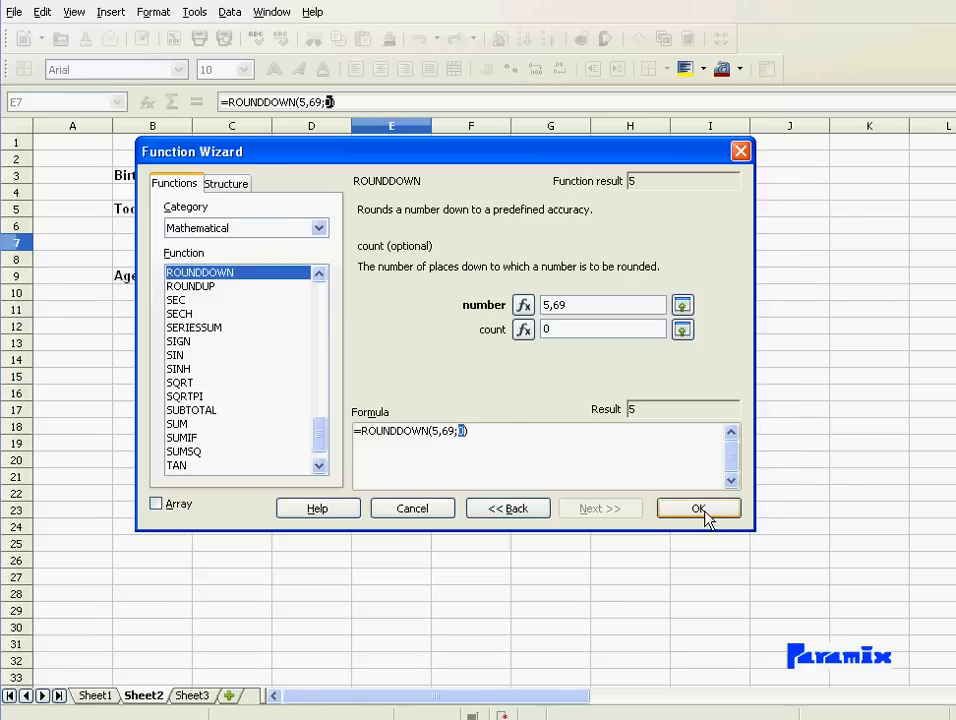
left_click(698, 508)
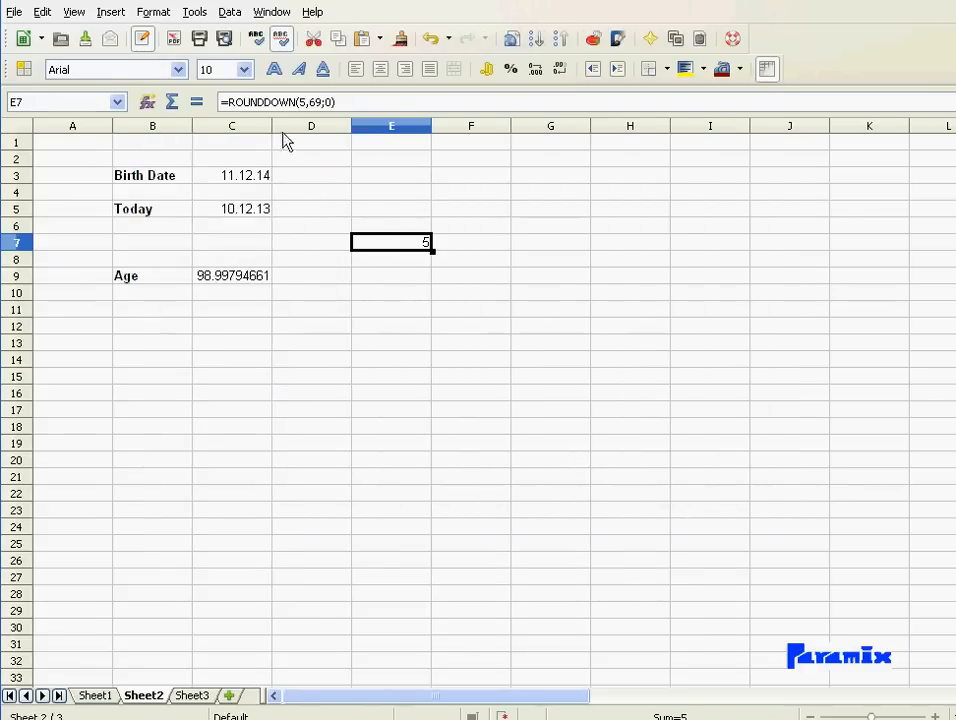
mouse_move(303, 113)
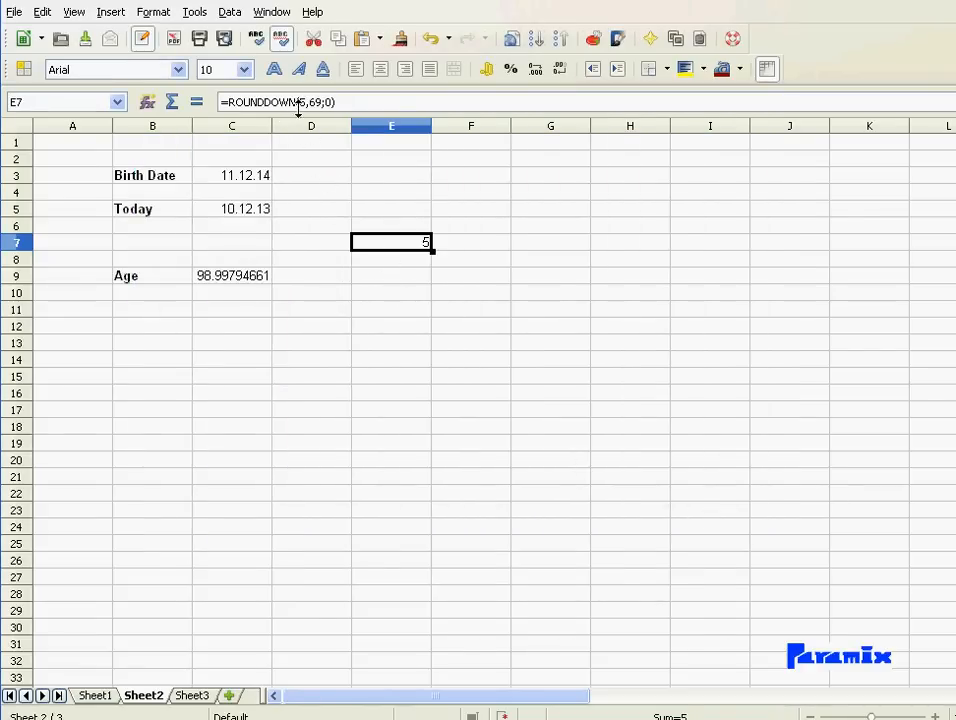
mouse_move(332, 122)
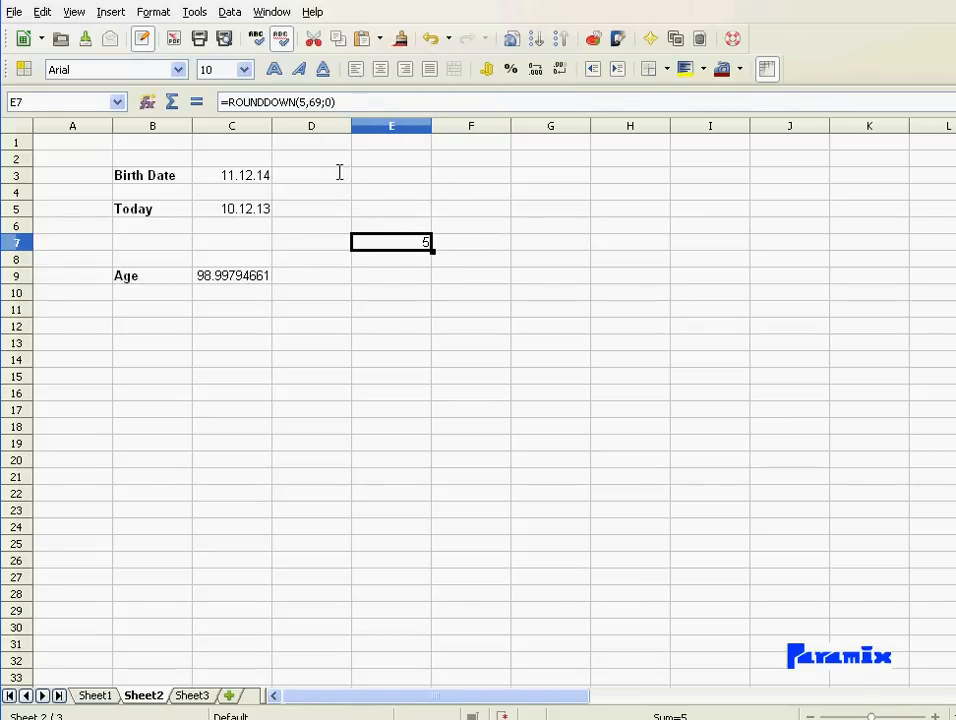
mouse_move(313, 118)
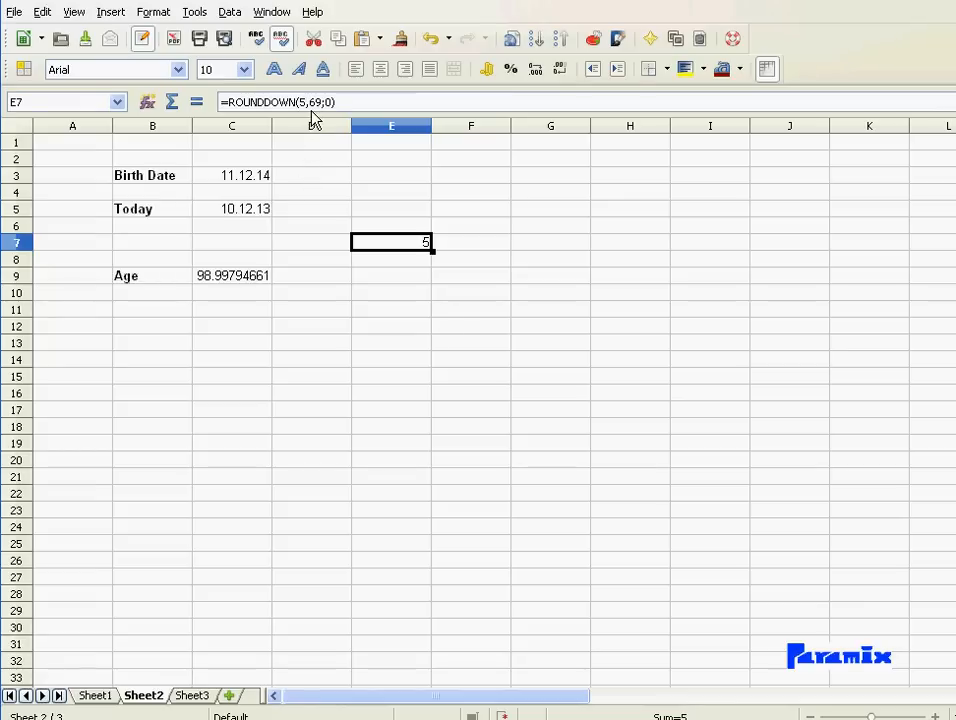
mouse_move(313, 118)
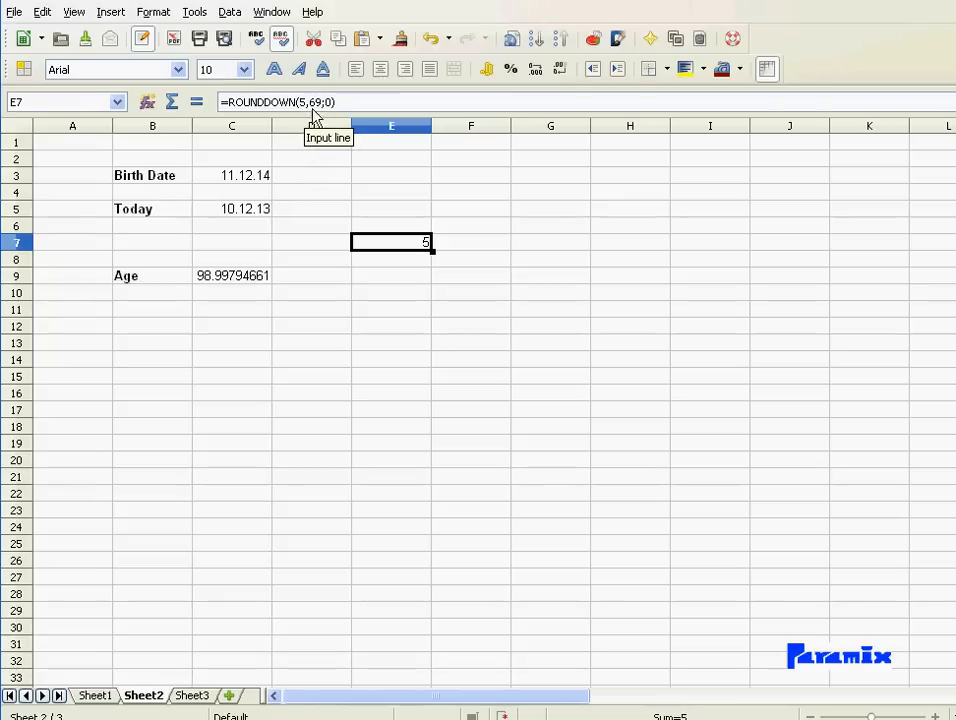
mouse_move(316, 234)
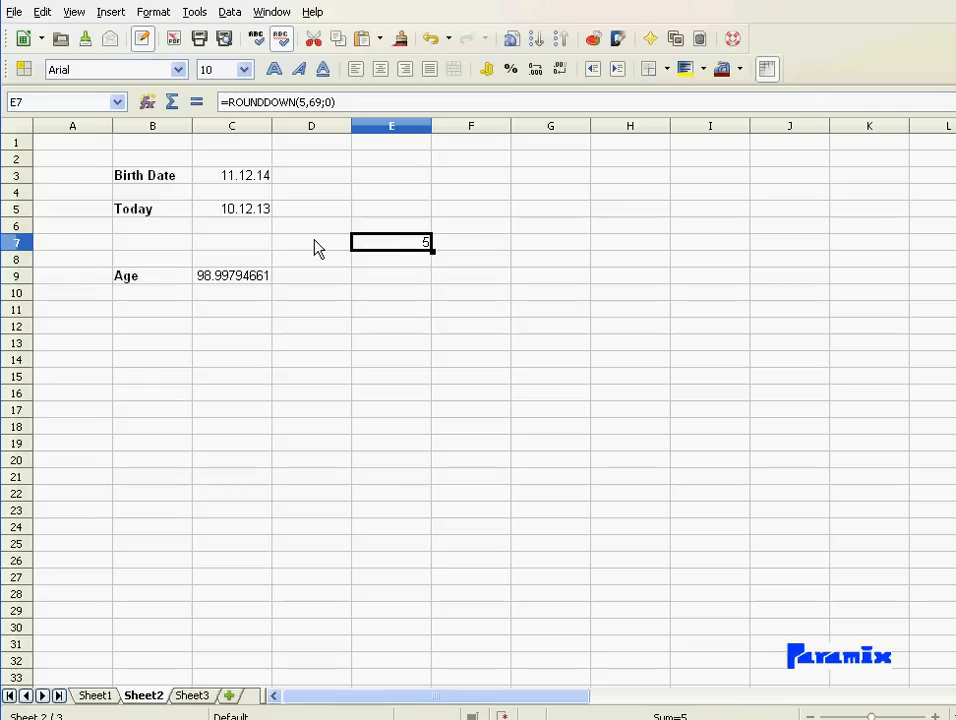
mouse_move(330, 169)
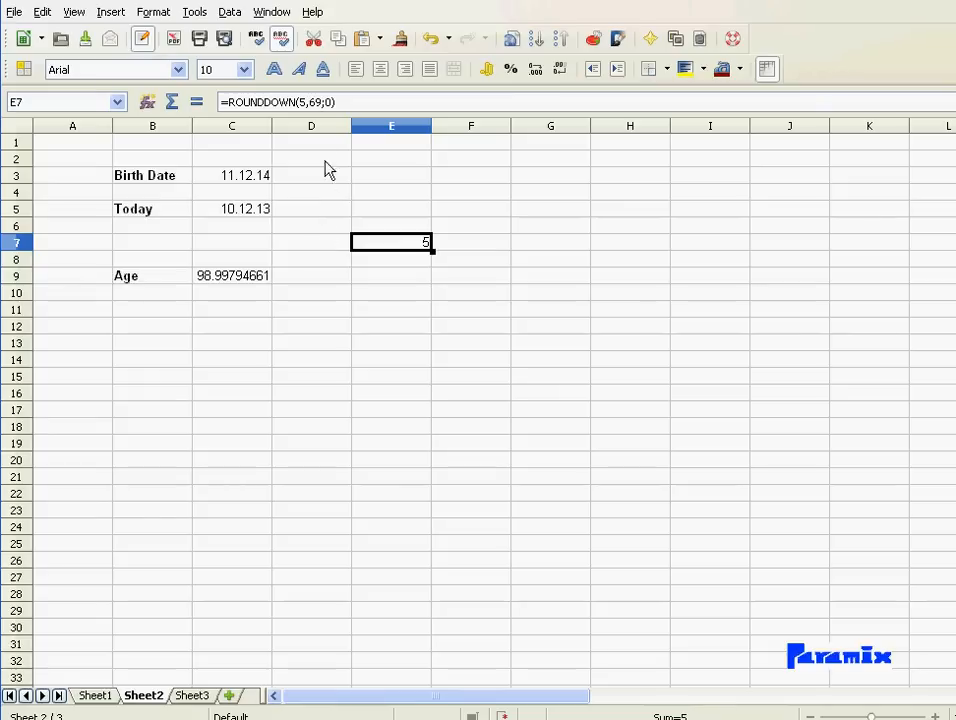
mouse_move(311, 152)
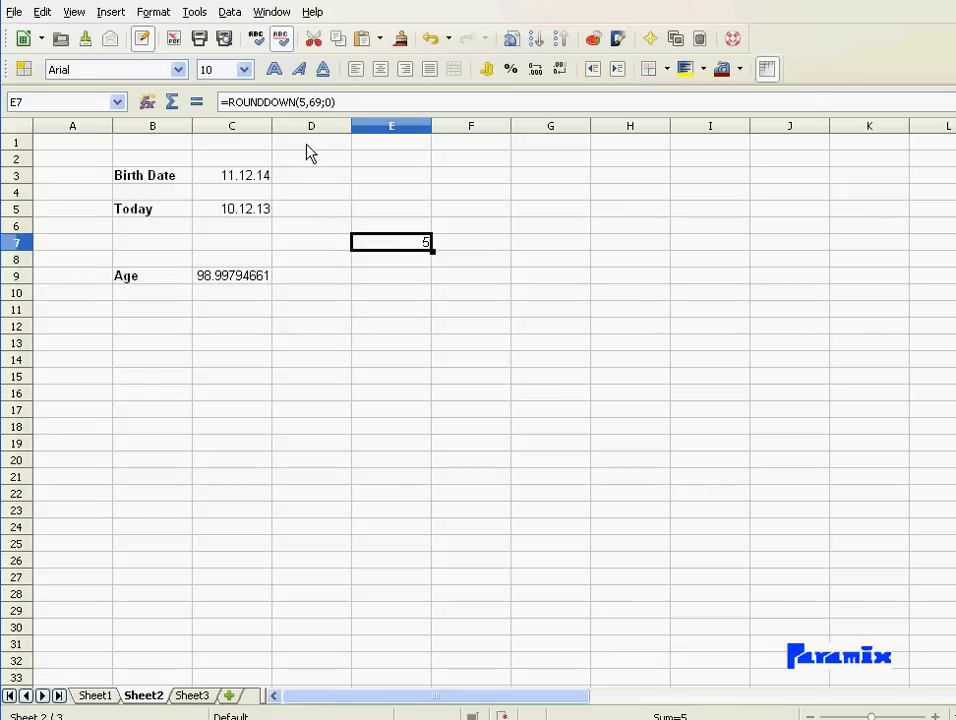
mouse_move(415, 301)
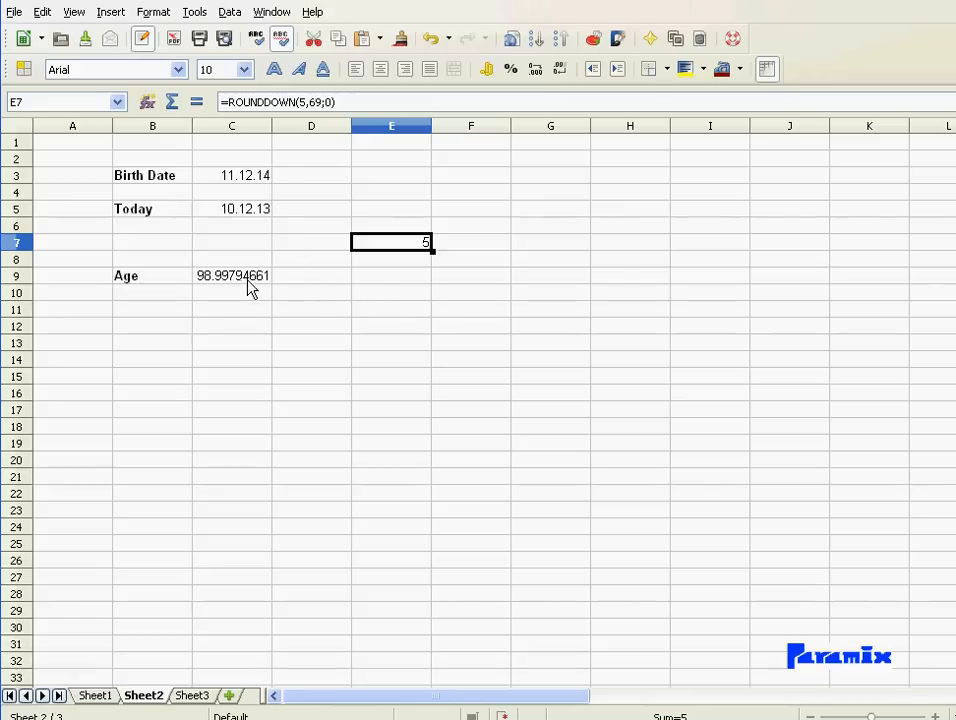
Rewrite C9 as =ROUNDDOWN((C5-C3)/365,25;0) so Age shows whole years
left_click(232, 275)
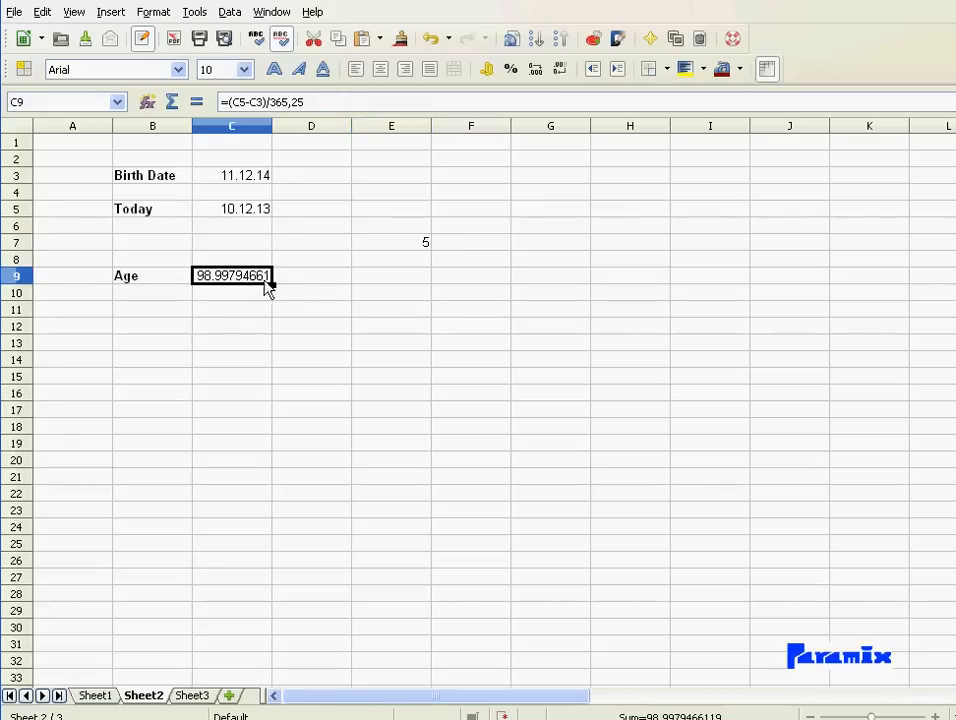
mouse_move(398, 248)
type("rounddown(")
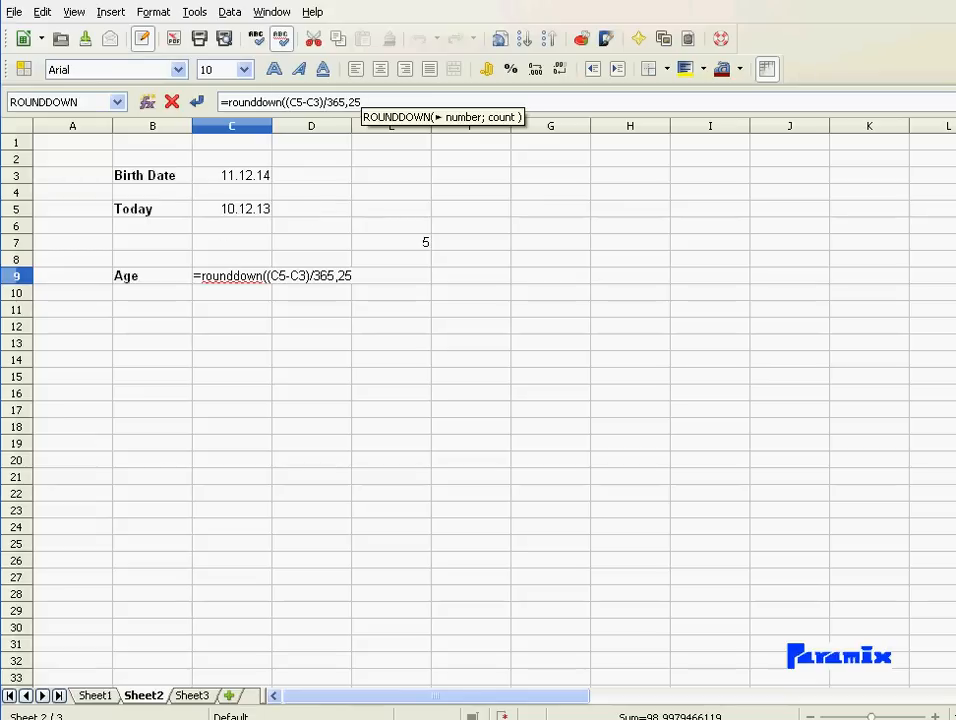
type(";")
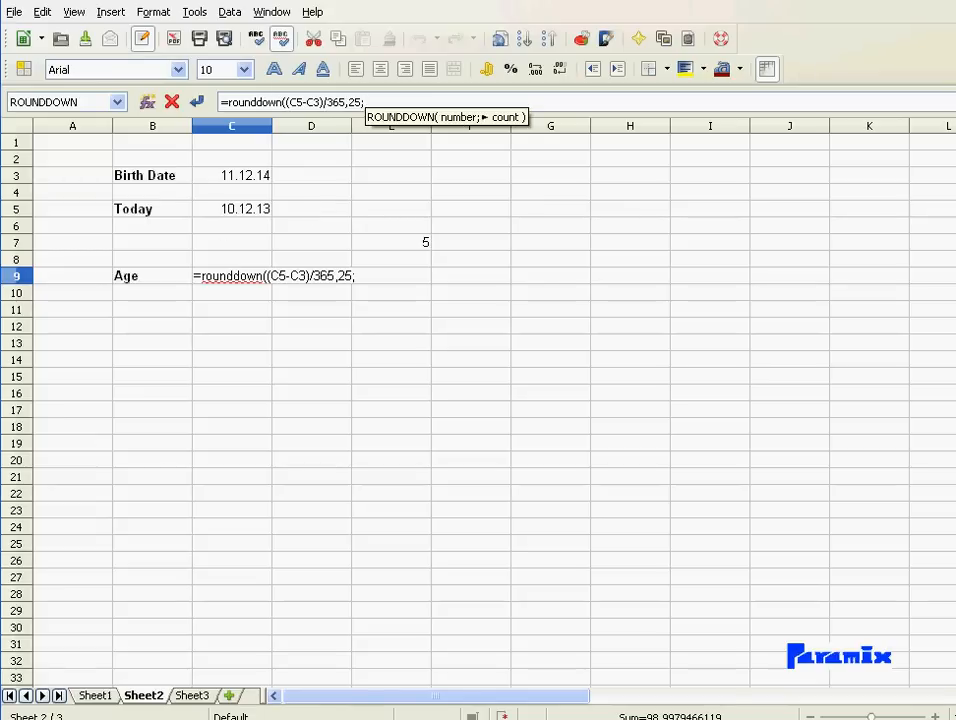
type("0")
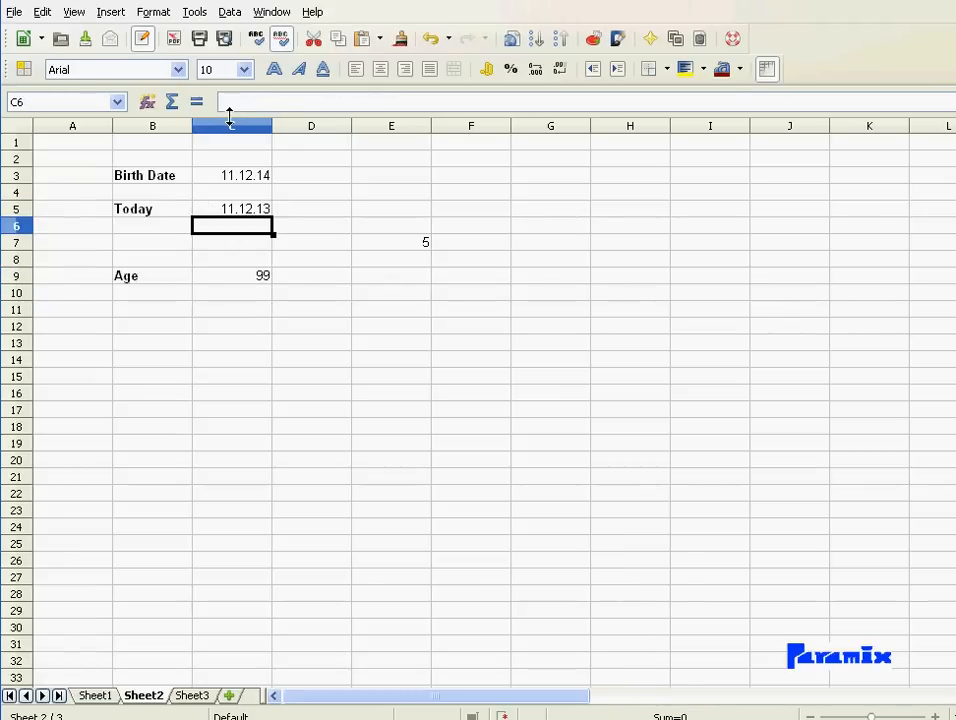
Try Today as 09.12.13 (Age 98), then delete C5 so Age shows -14
left_click(233, 208)
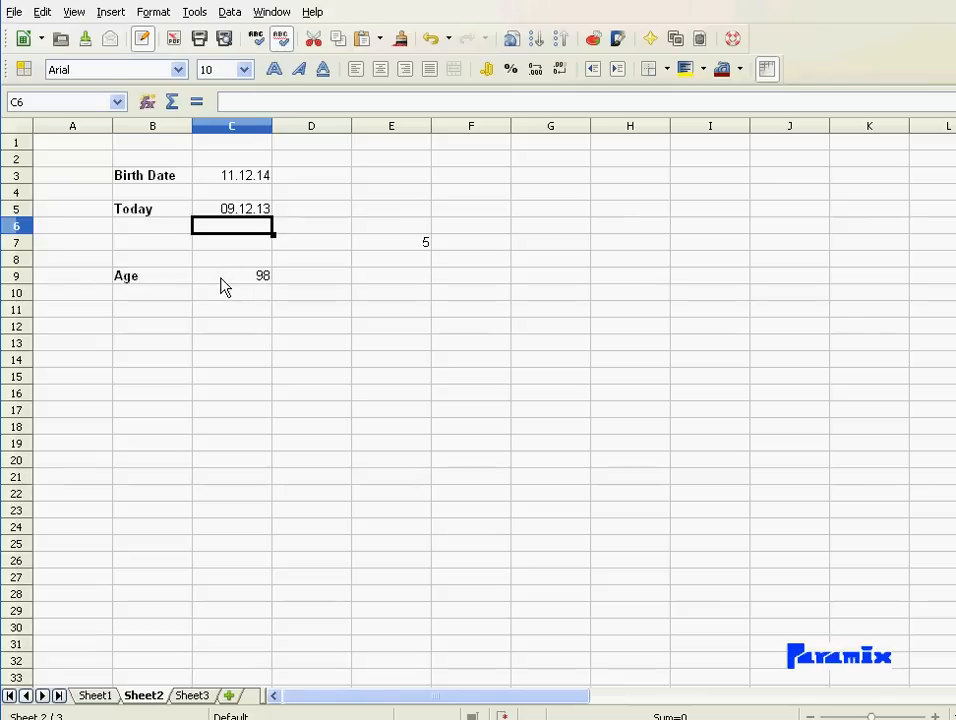
left_click(231, 275)
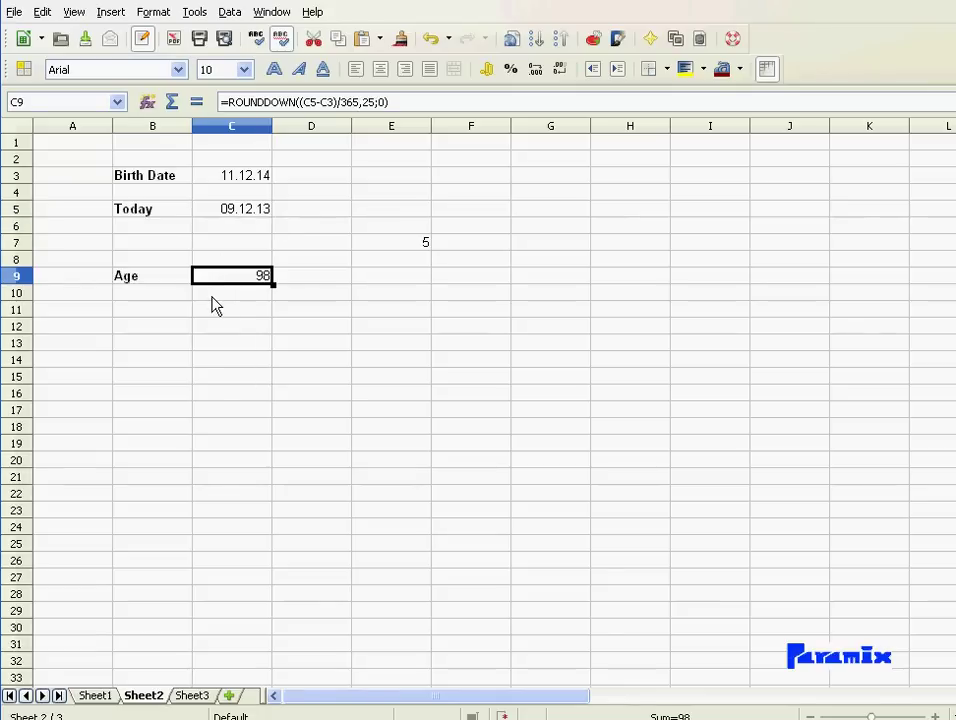
mouse_move(240, 224)
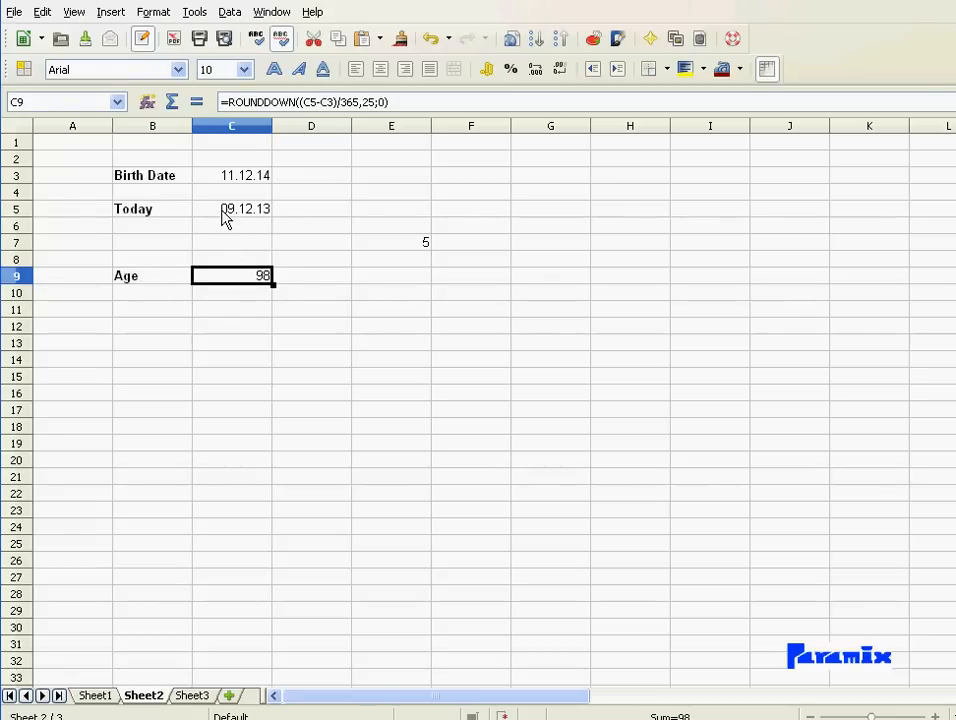
left_click(232, 208)
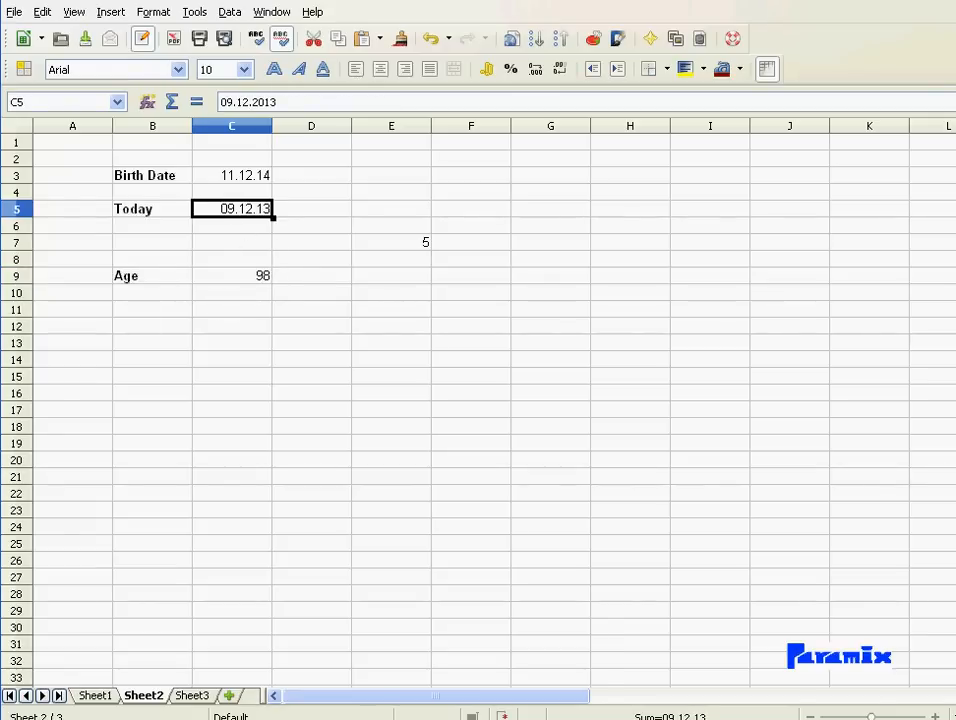
key("Delete")
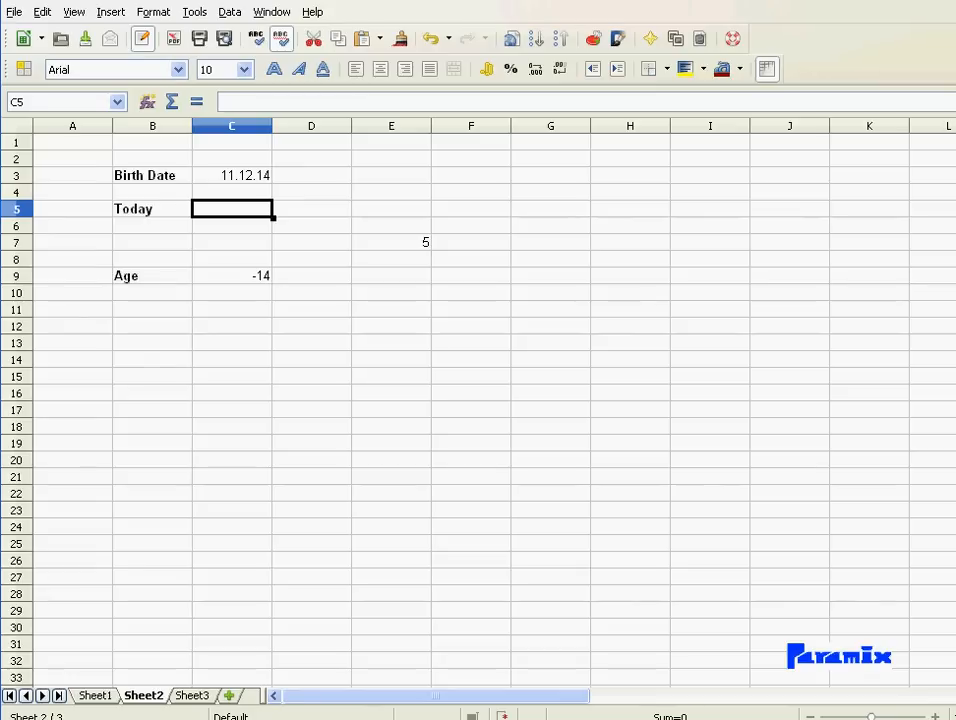
left_click(232, 275)
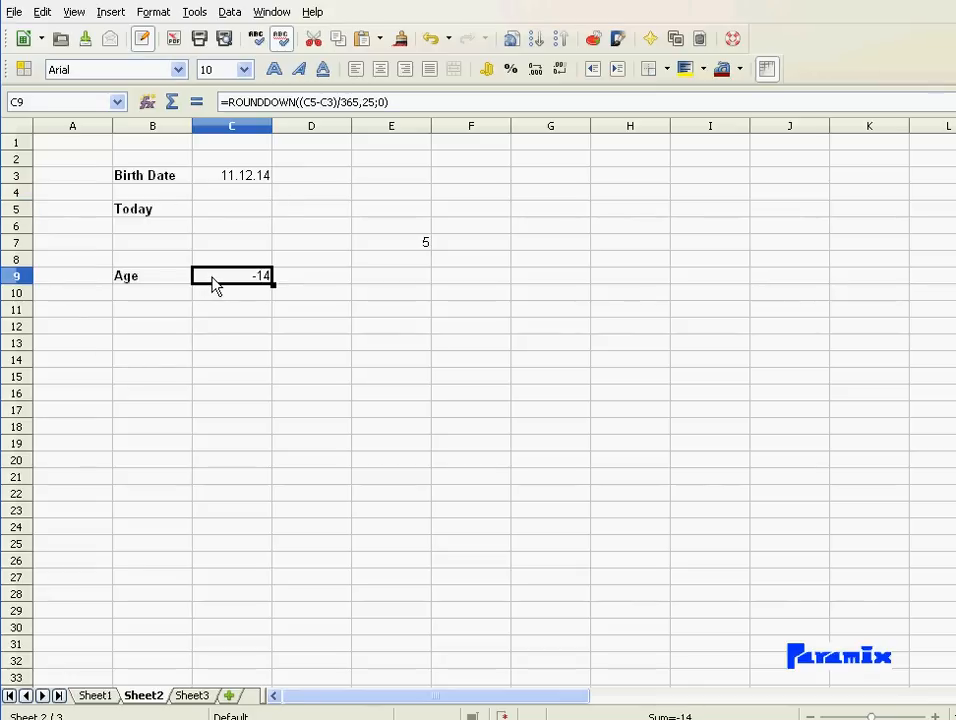
Rewrite C9 as IF(C5=0;ROUNDDOWN((TODAY()-C3)/365,25;0);ROUNDDOWN((C5-C3)/365,25;0)), showing 97
double_click(232, 275)
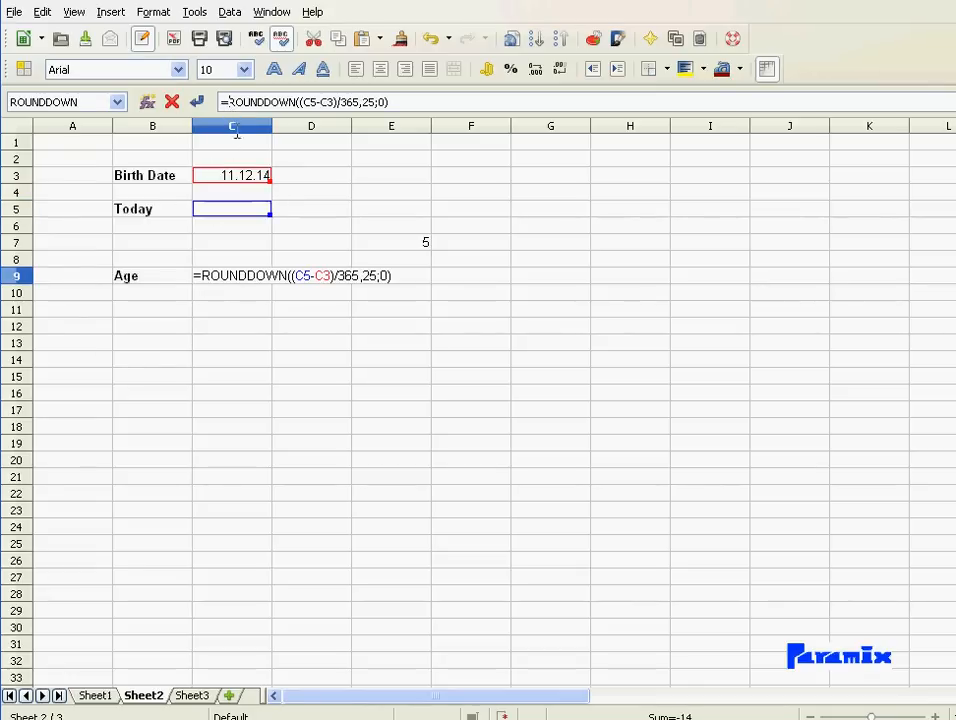
mouse_move(112, 360)
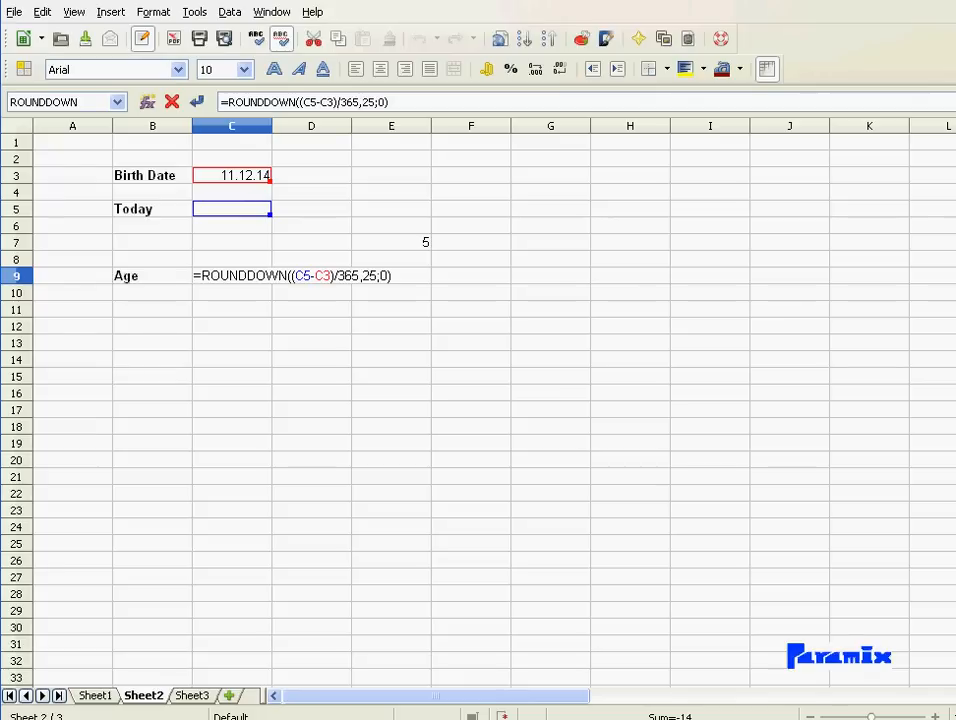
type("=if(C5=0")
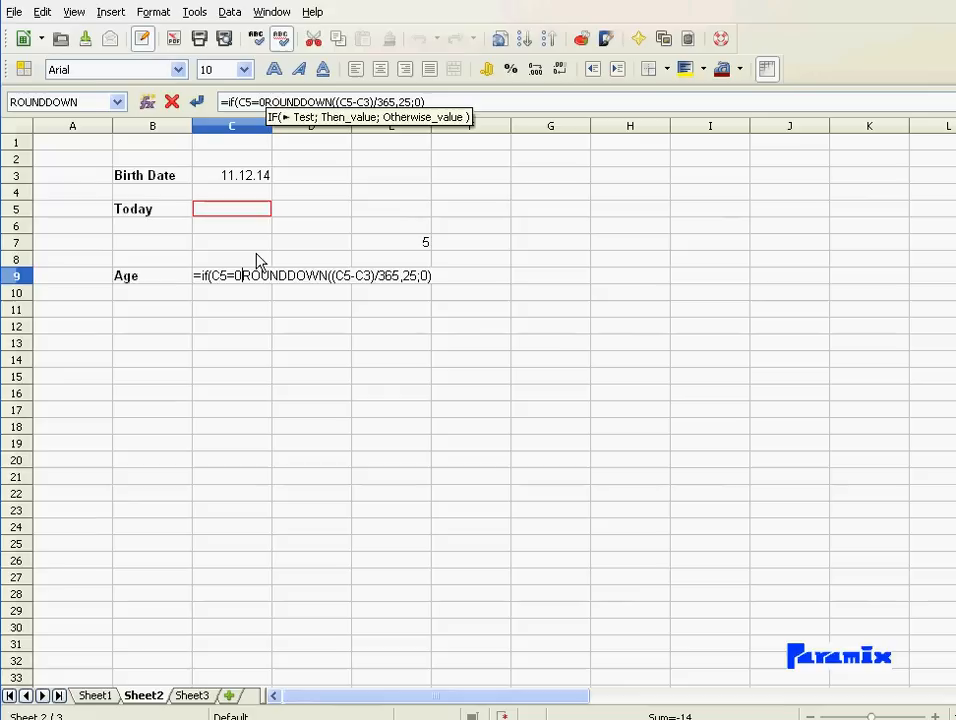
type(";")
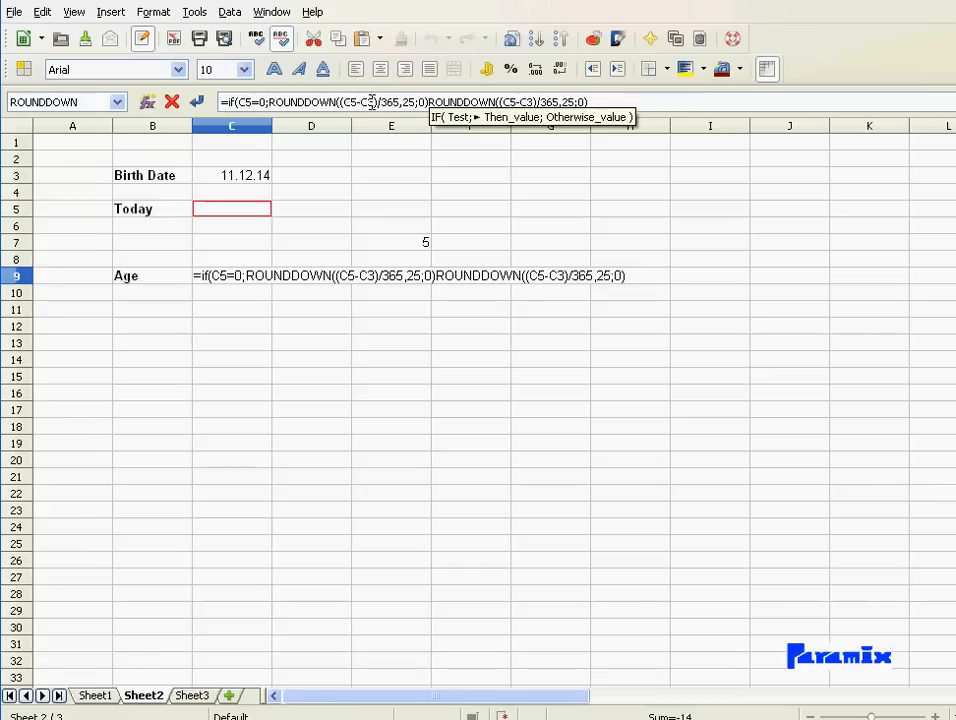
mouse_move(352, 101)
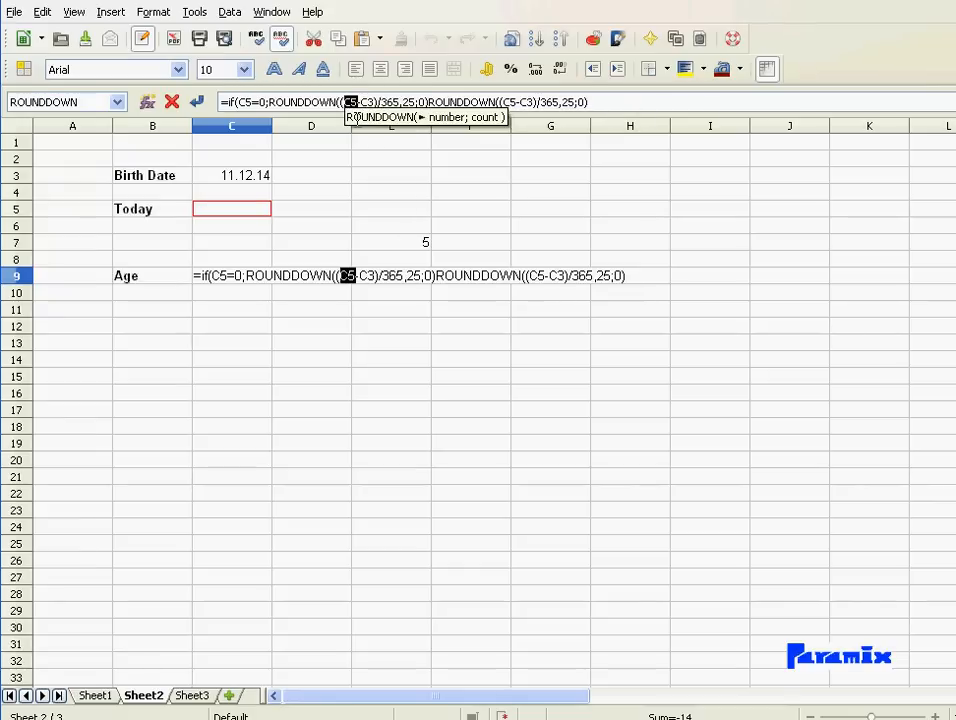
type("today(")
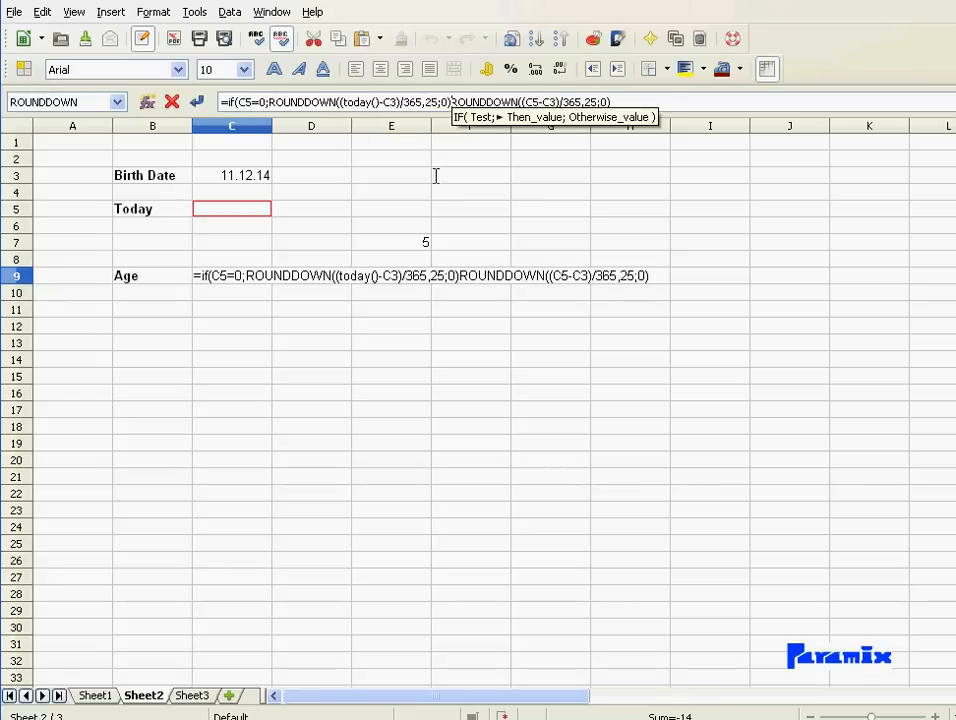
type(";")
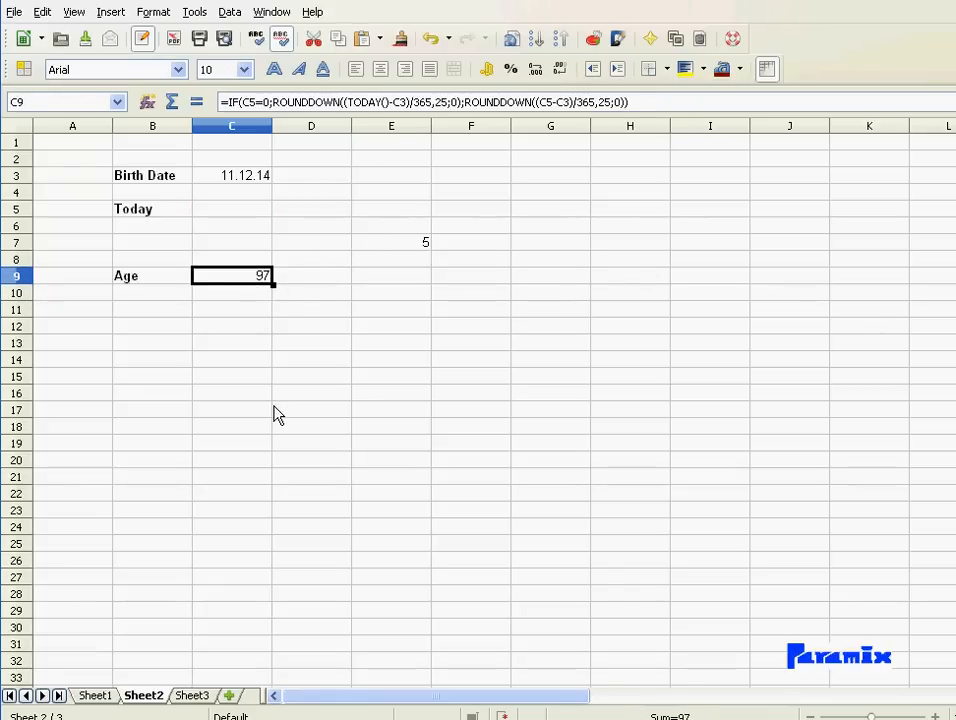
mouse_move(324, 303)
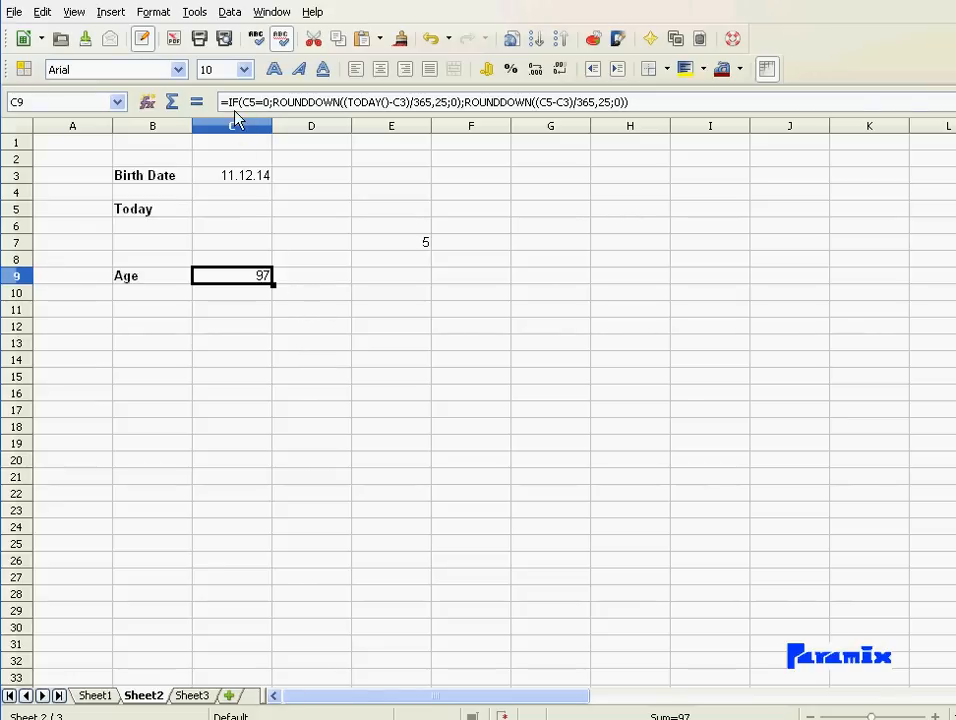
mouse_move(245, 220)
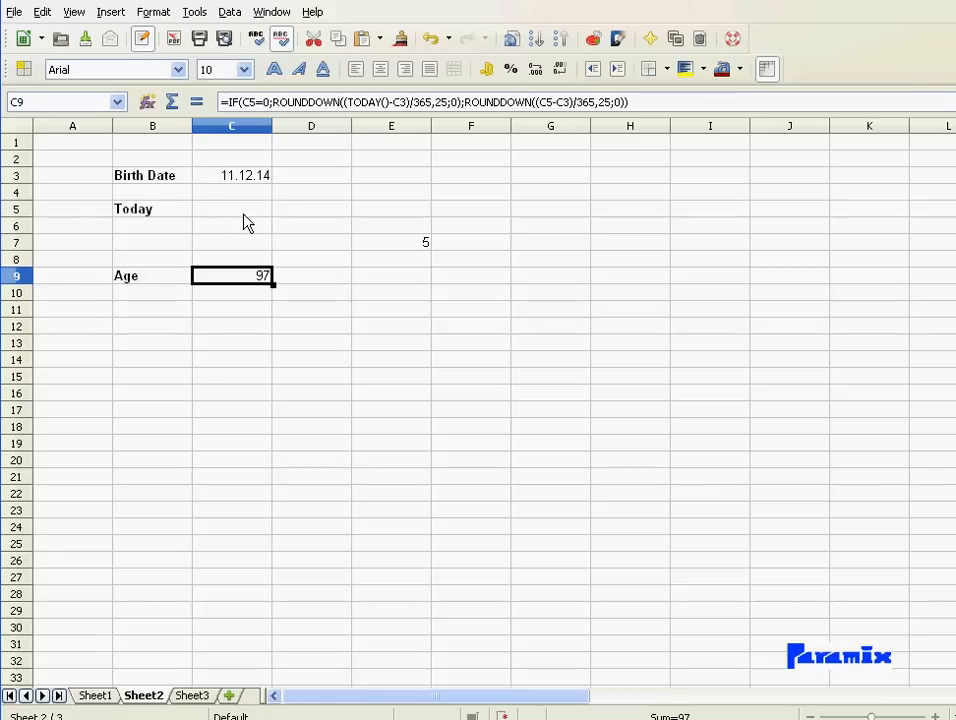
mouse_move(245, 218)
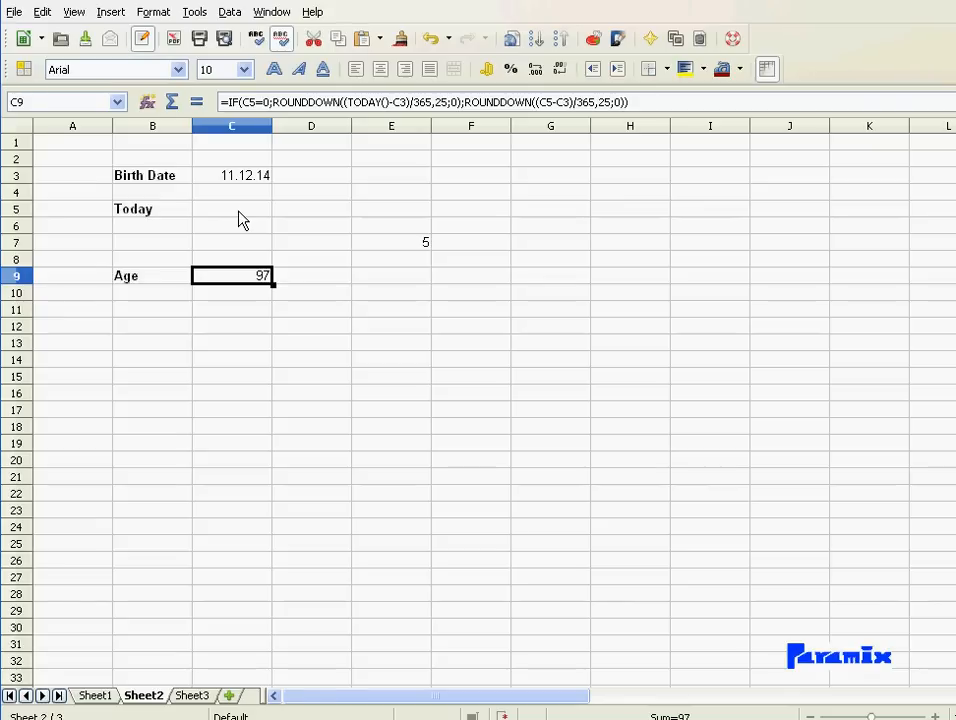
mouse_move(240, 205)
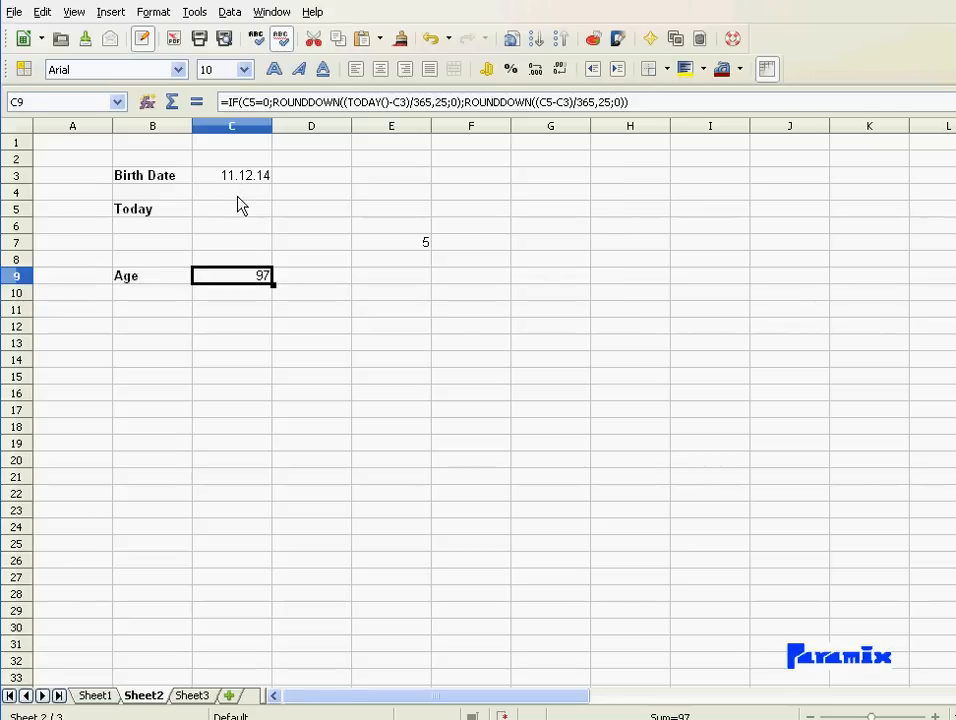
left_click(232, 208)
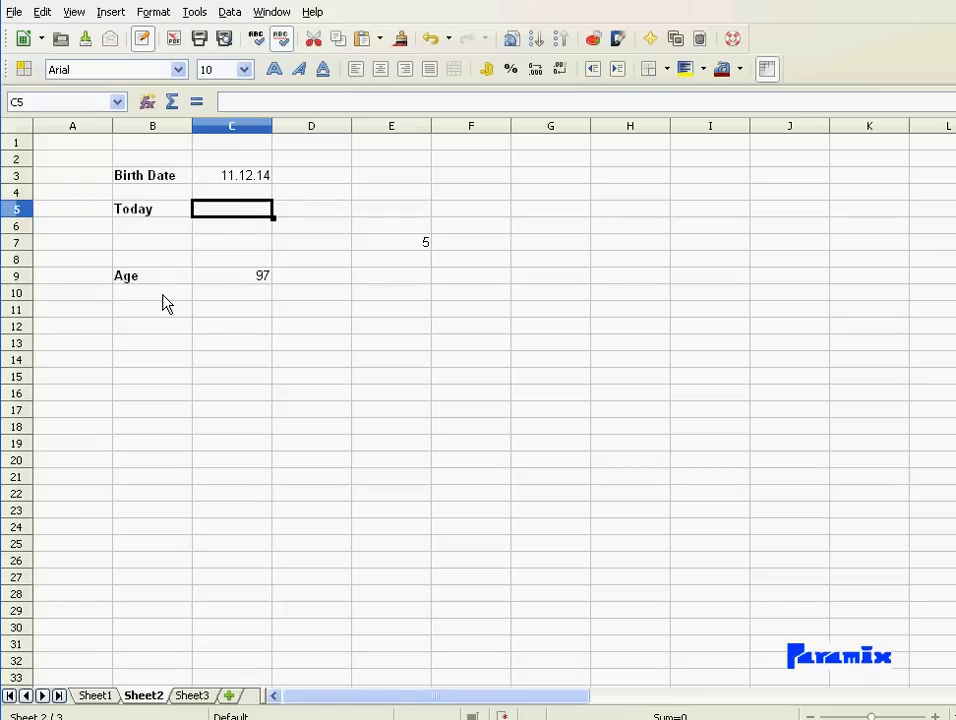
type("11.12.")
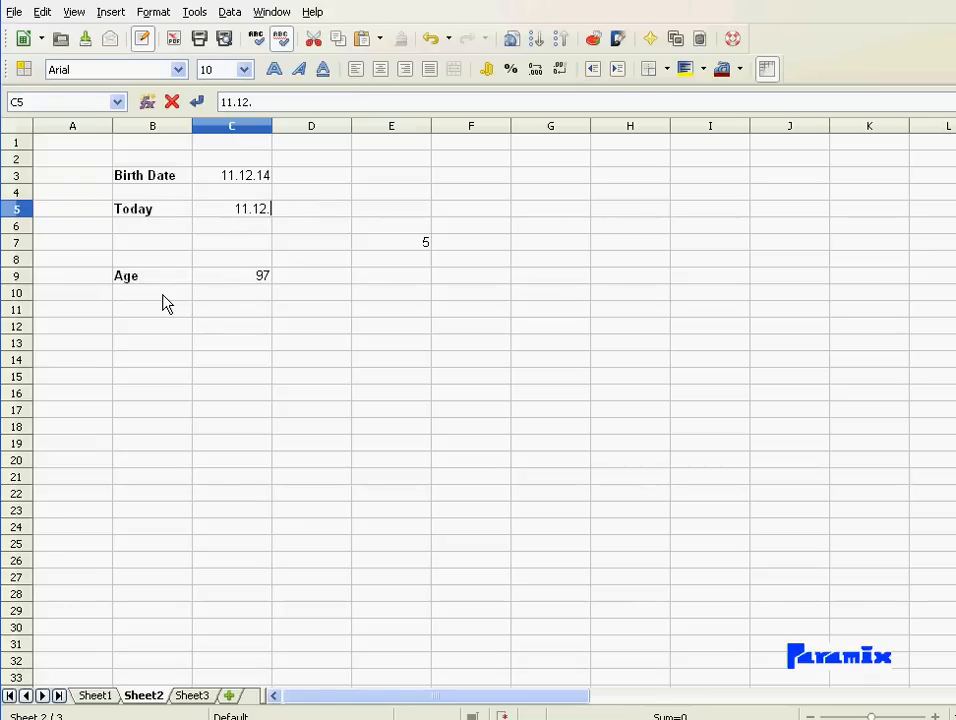
type("2014")
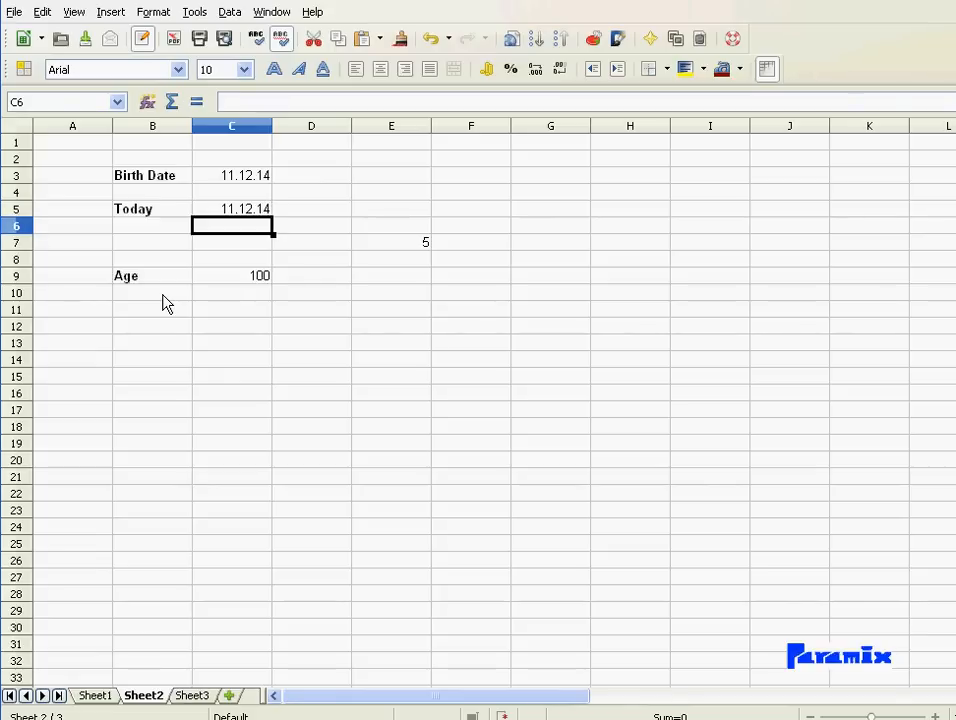
mouse_move(232, 218)
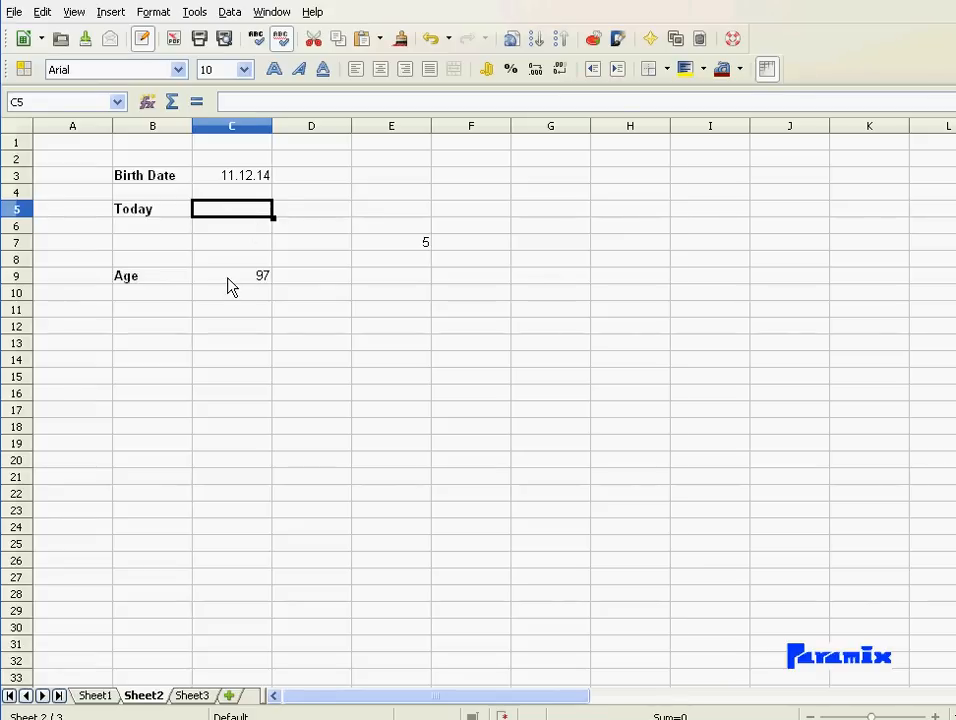
left_click(232, 275)
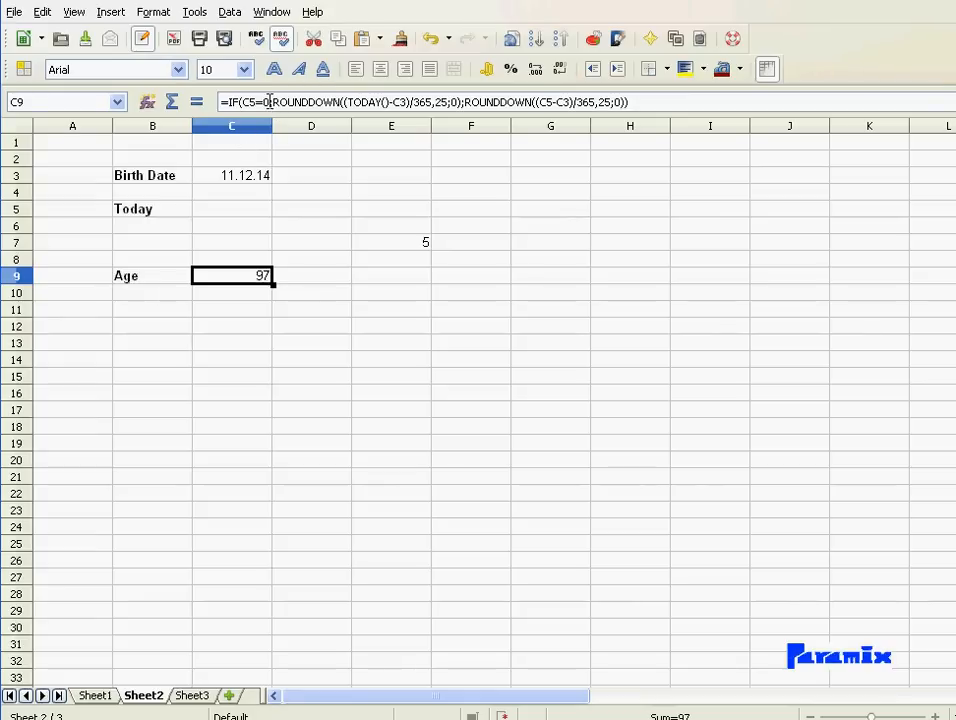
double_click(232, 275)
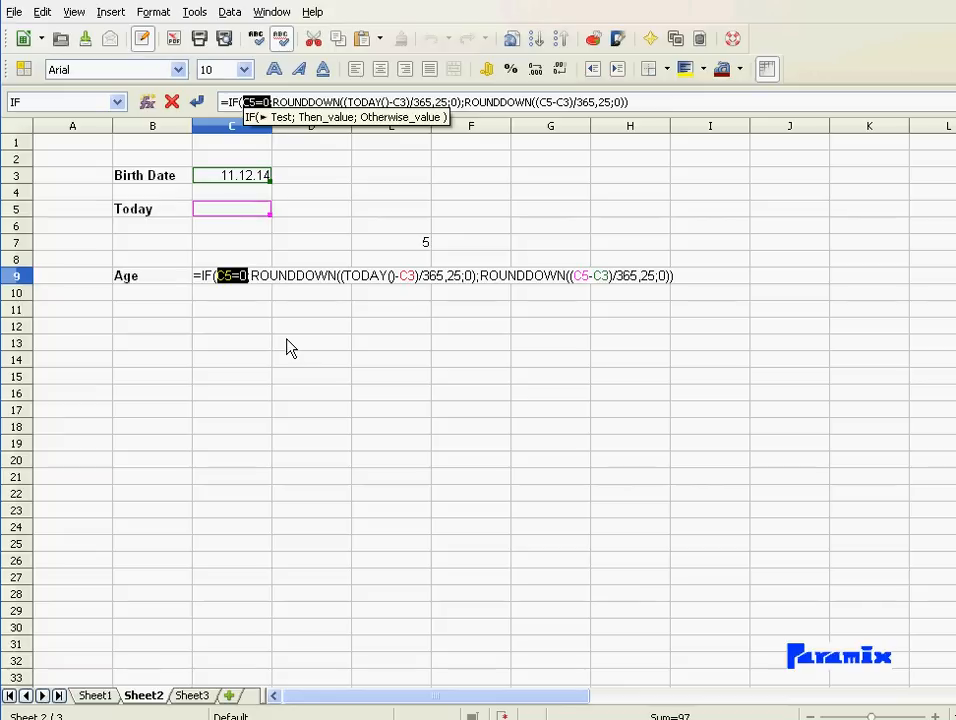
mouse_move(205, 251)
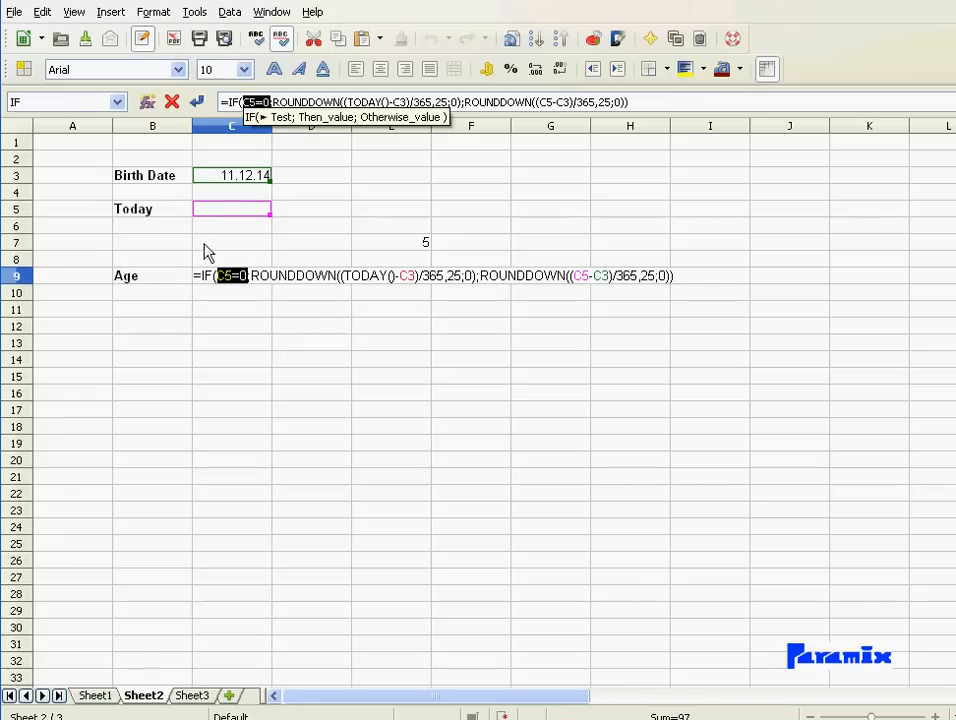
mouse_move(221, 211)
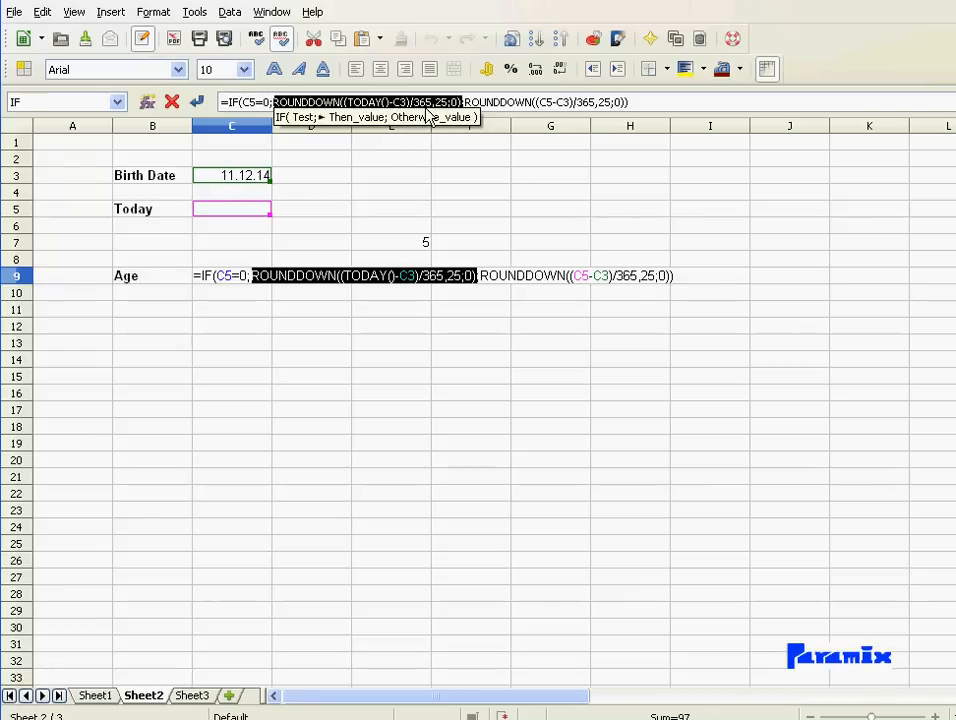
mouse_move(382, 118)
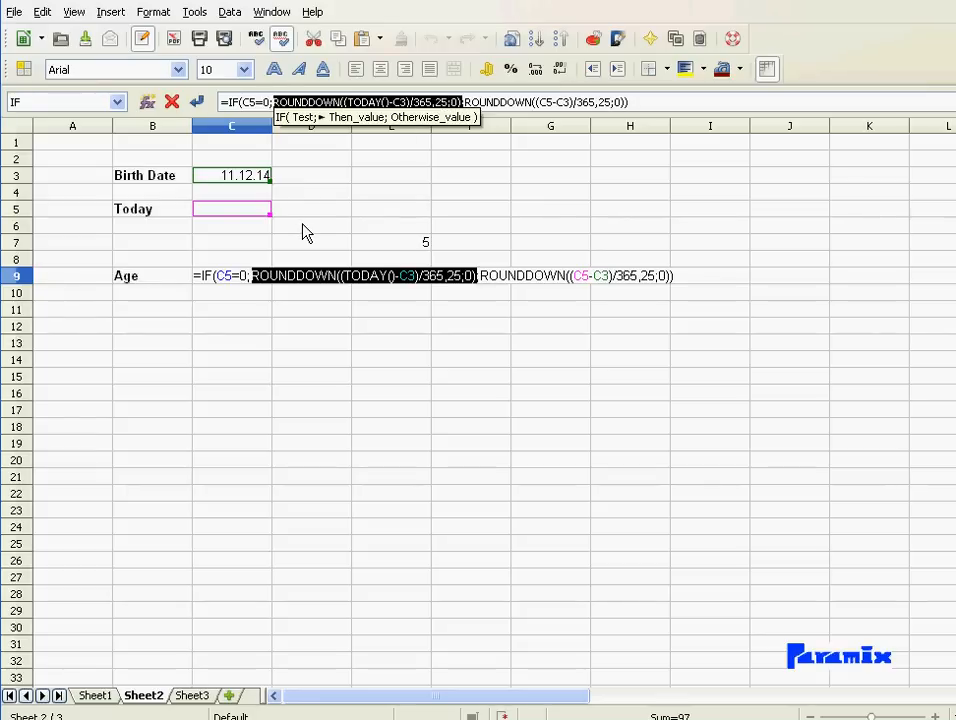
mouse_move(258, 222)
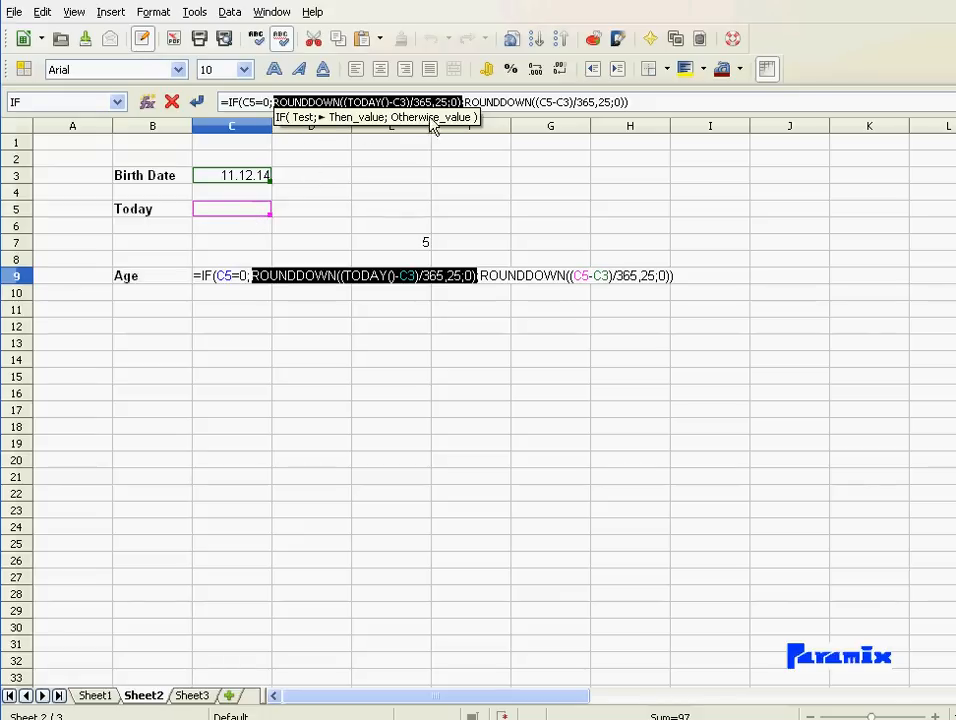
mouse_move(318, 120)
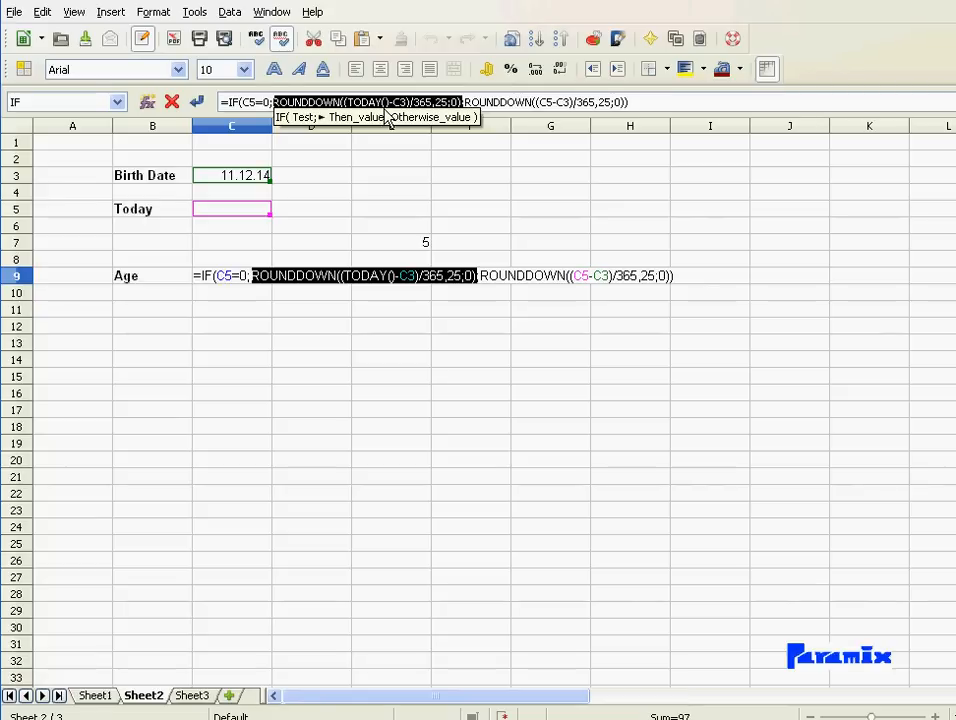
mouse_move(338, 170)
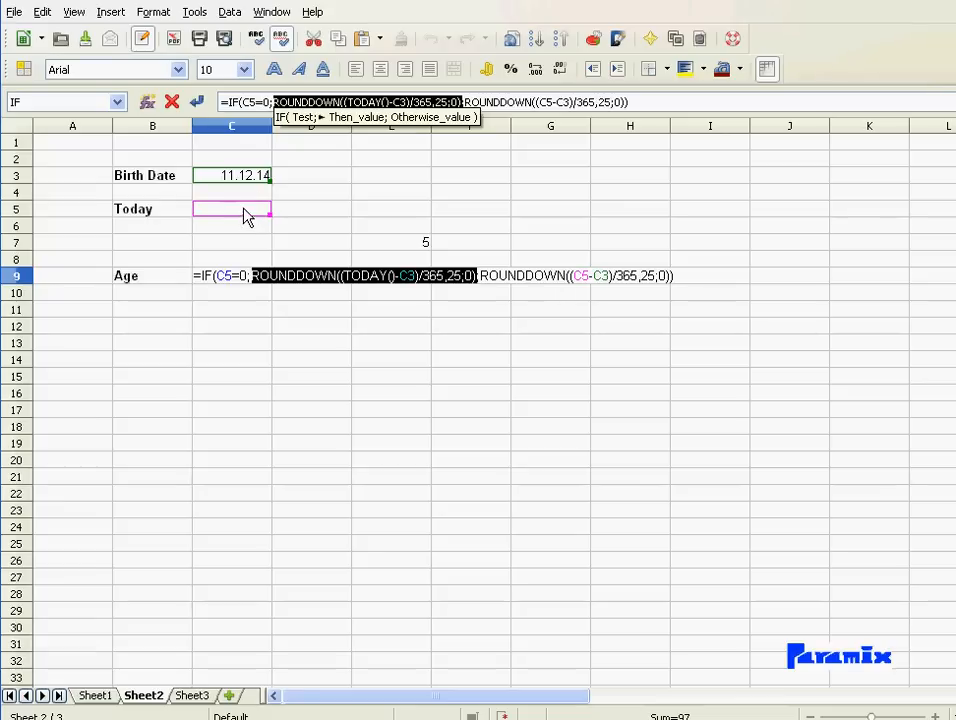
mouse_move(253, 188)
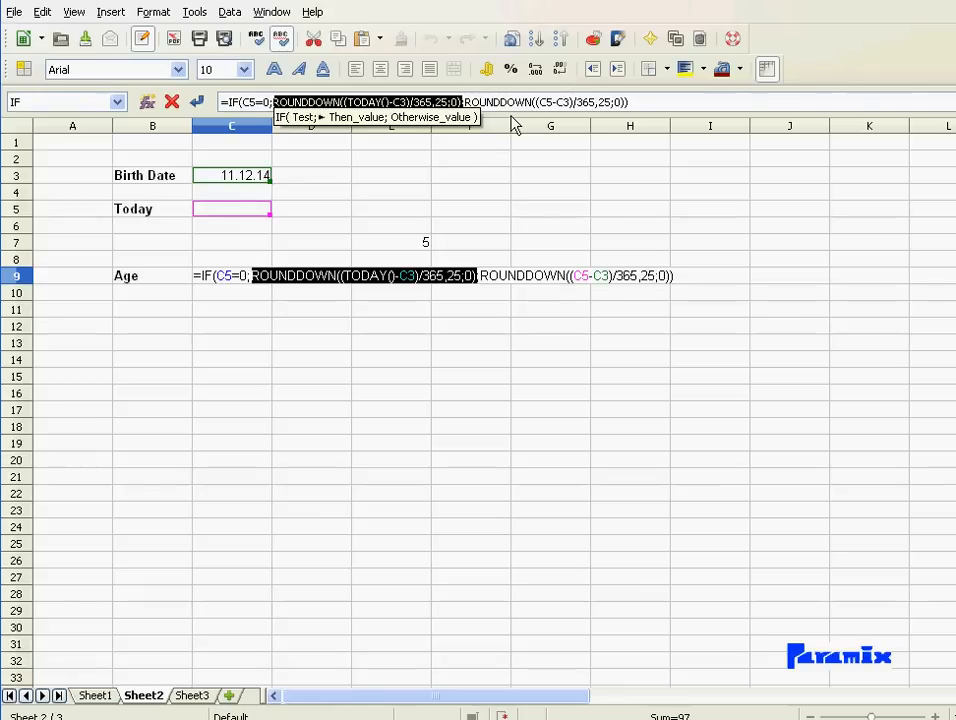
mouse_move(530, 112)
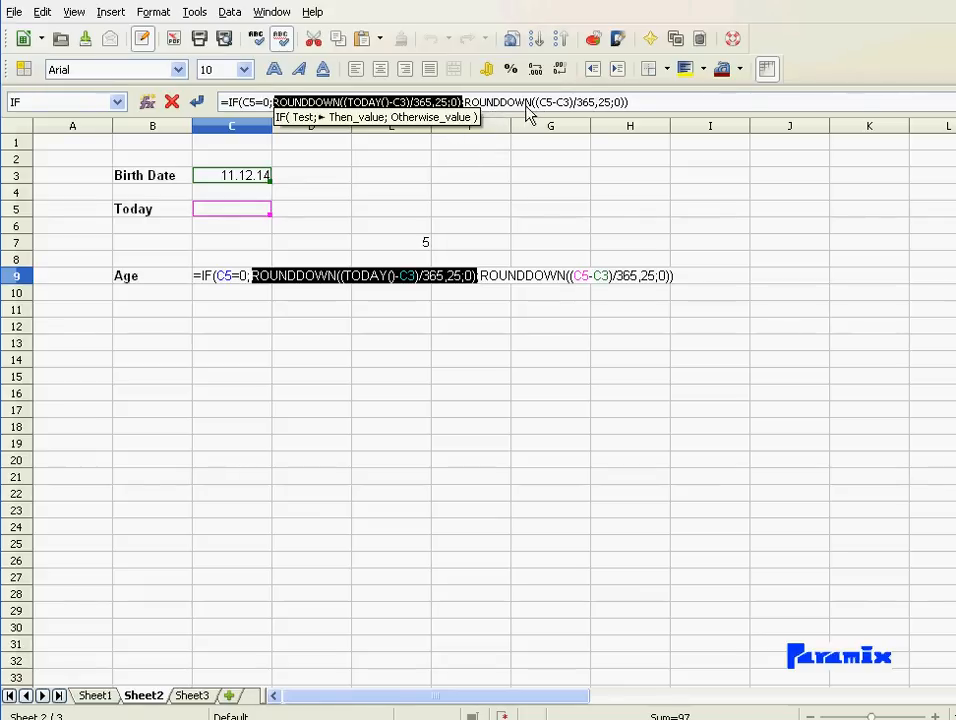
mouse_move(632, 112)
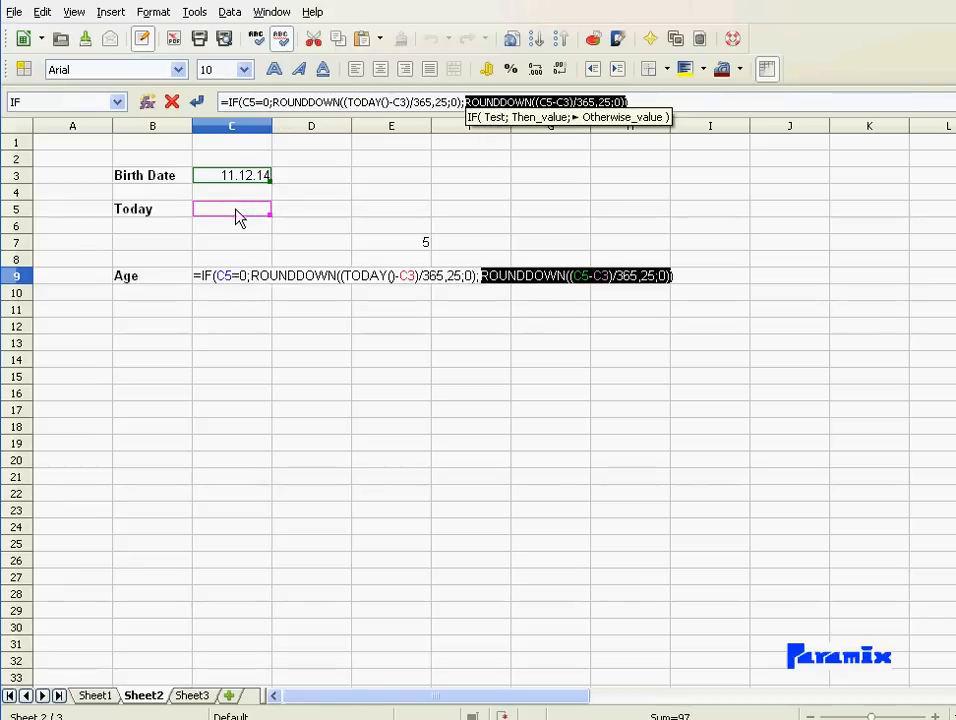
mouse_move(240, 222)
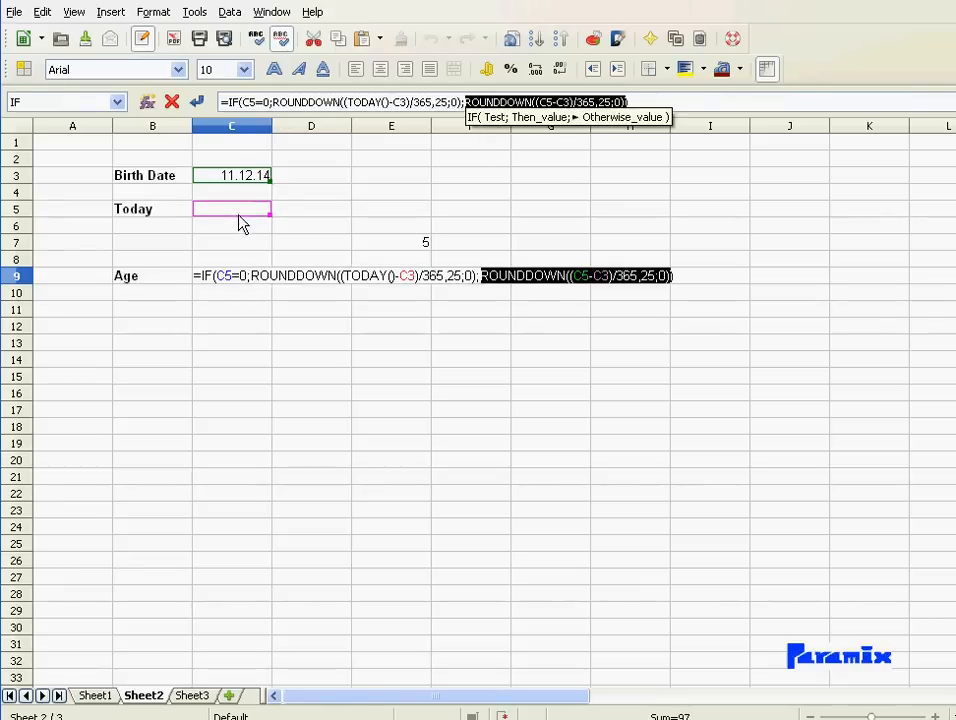
mouse_move(227, 220)
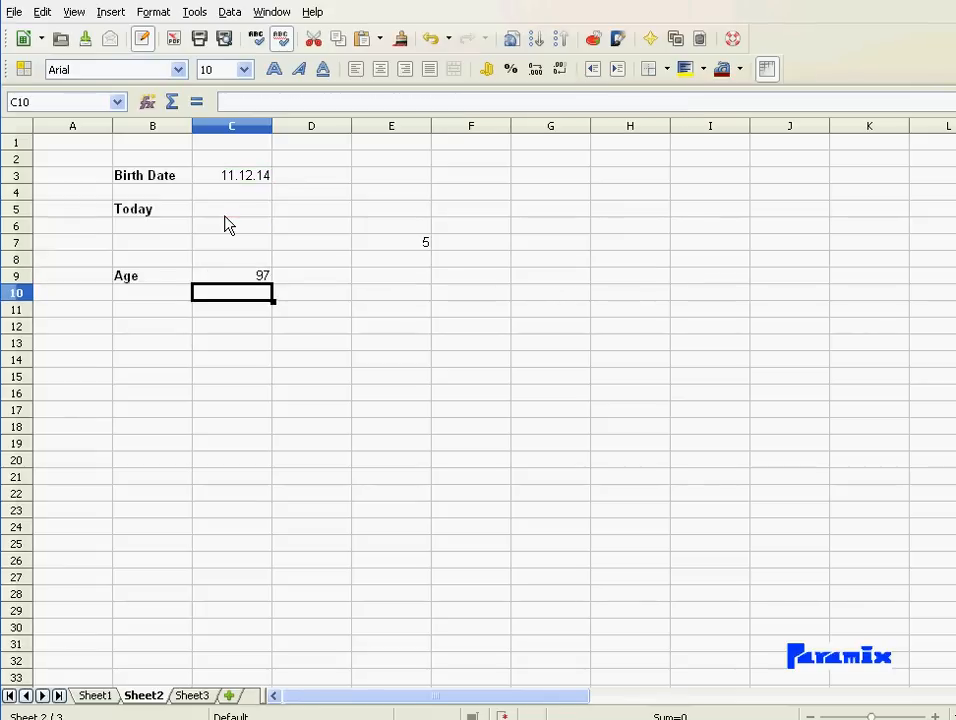
mouse_move(250, 290)
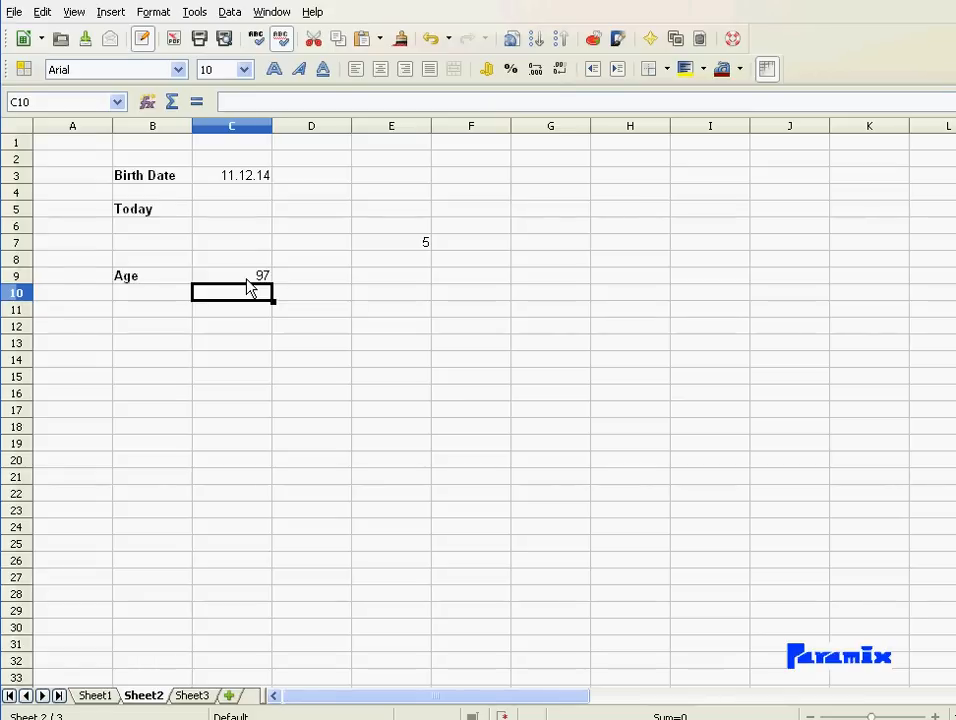
mouse_move(264, 389)
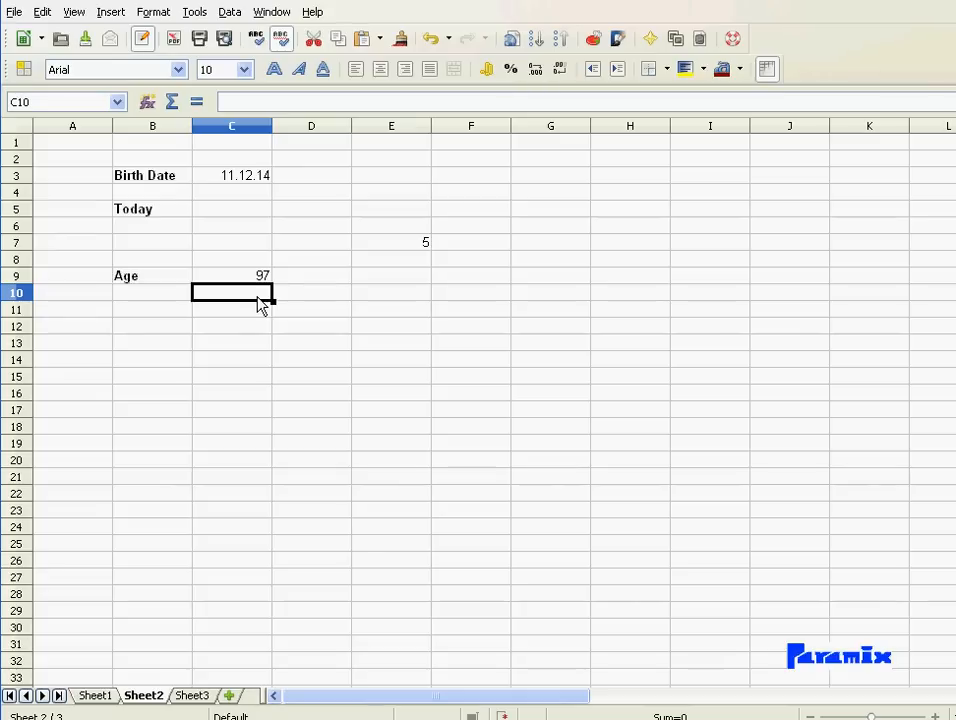
Enter 11.12.13 as Today in C5 and confirm C9 returns 99
left_click(232, 208)
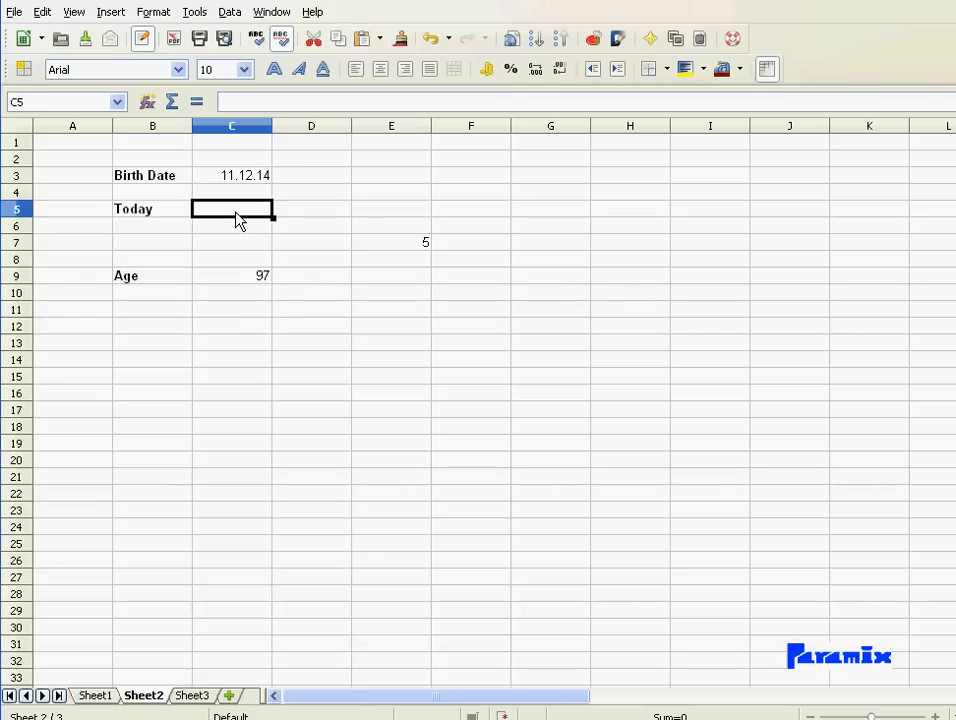
type("27.08.13")
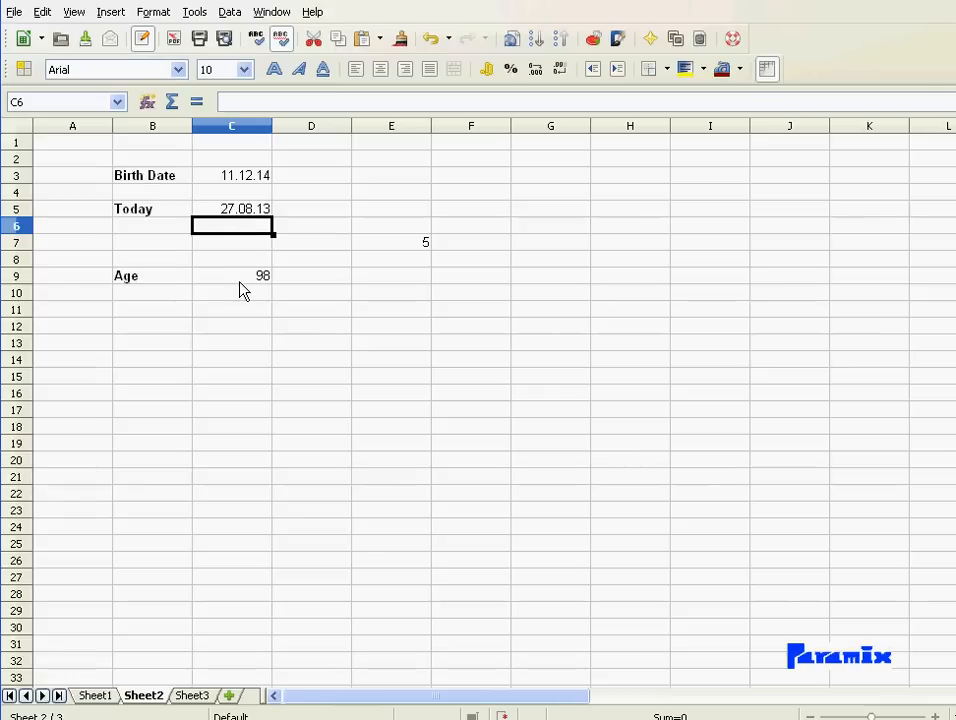
mouse_move(238, 272)
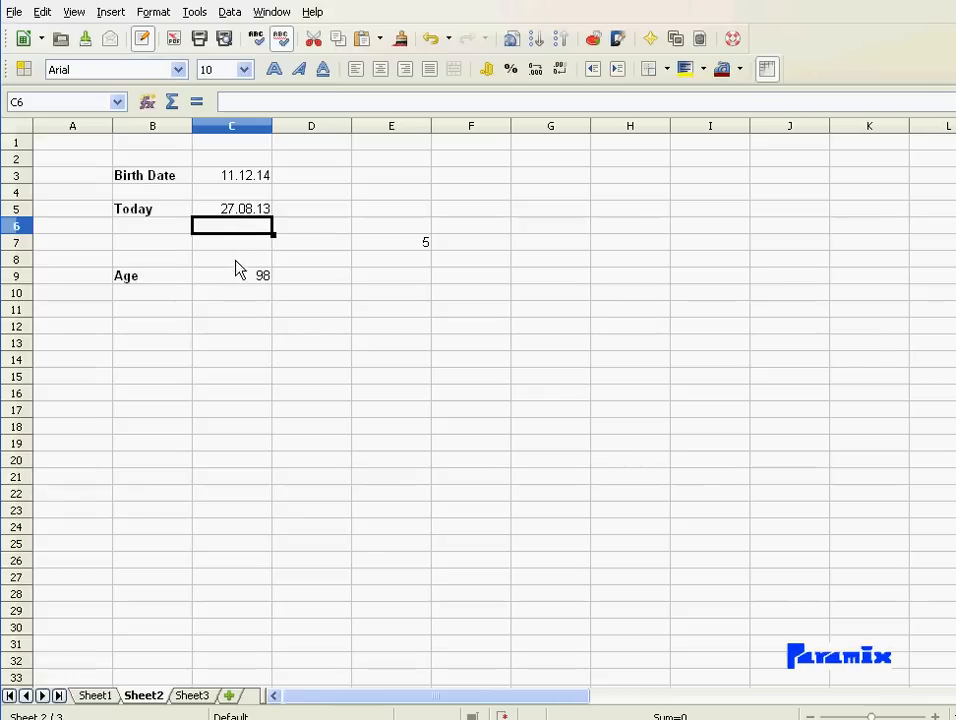
mouse_move(231, 279)
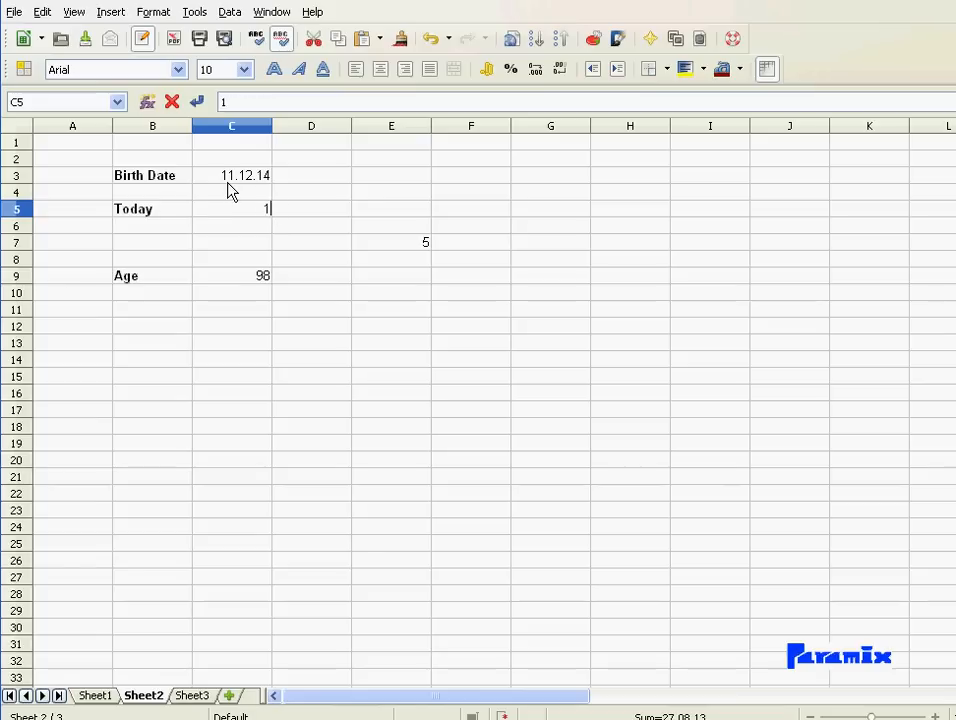
type("1.12.2")
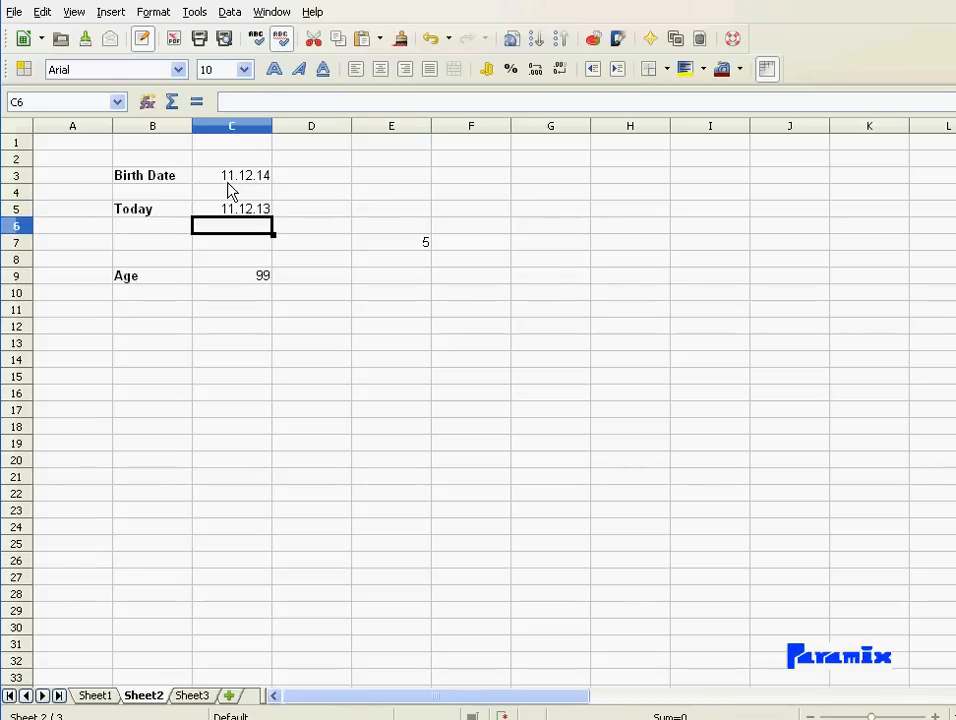
mouse_move(288, 262)
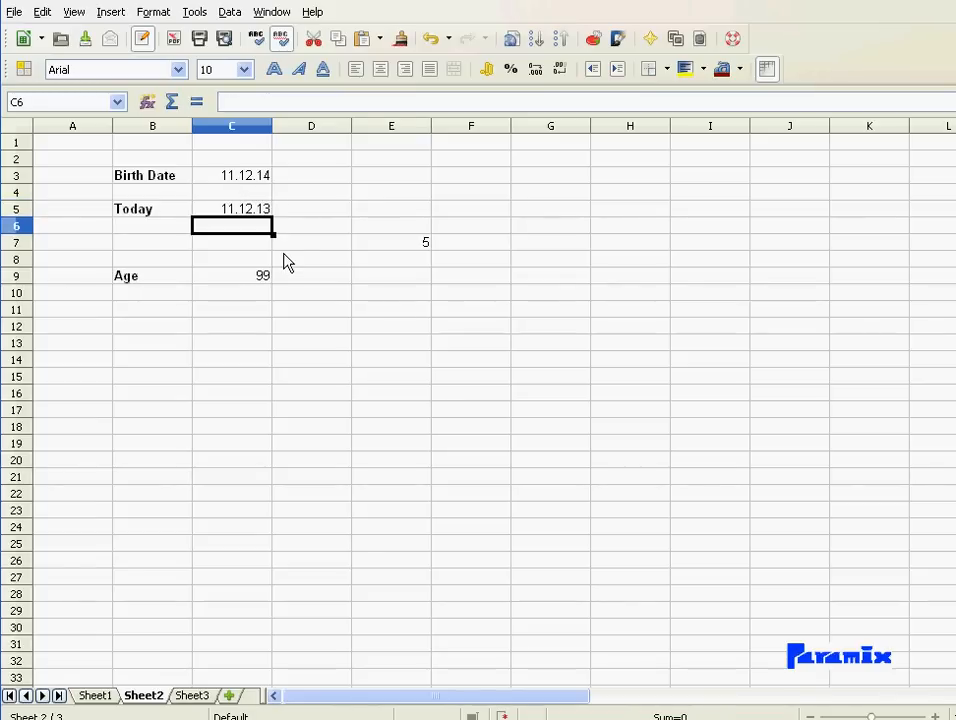
mouse_move(259, 308)
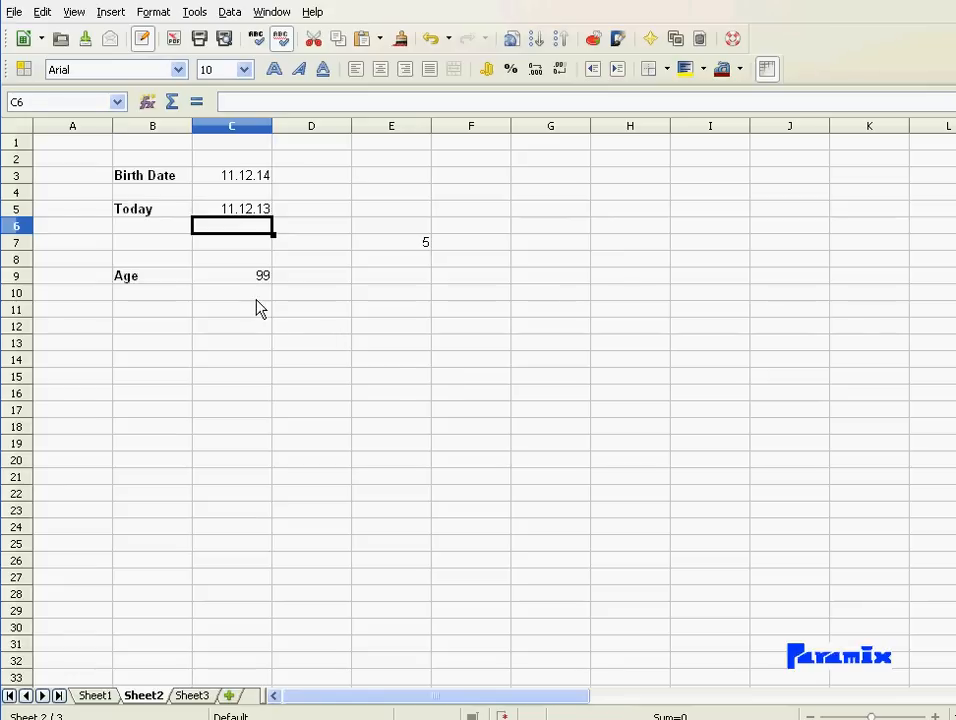
mouse_move(256, 293)
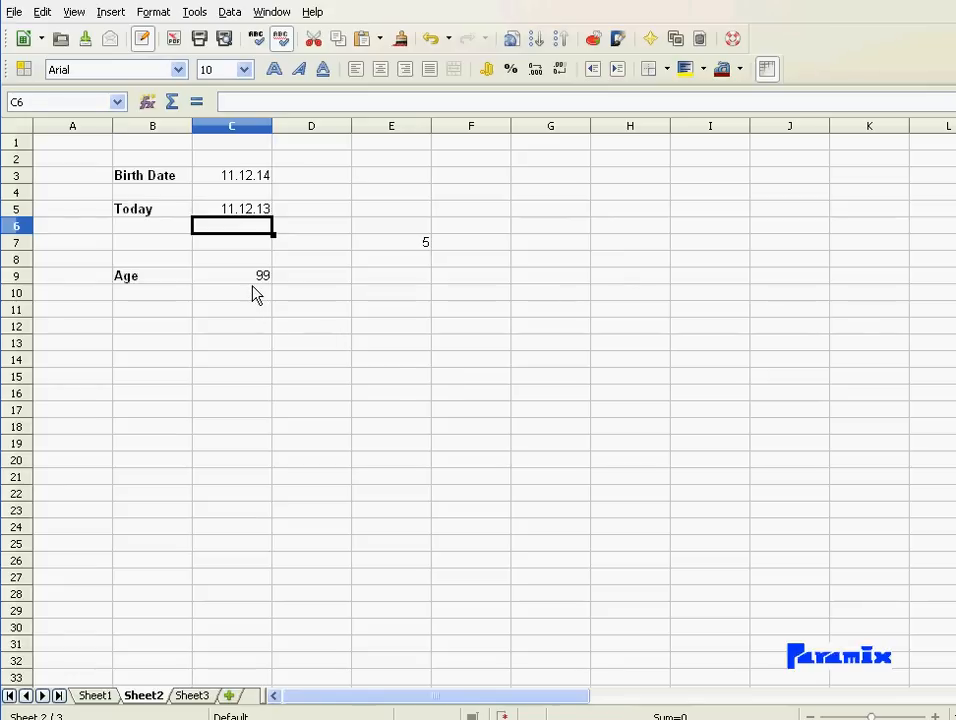
left_click(232, 275)
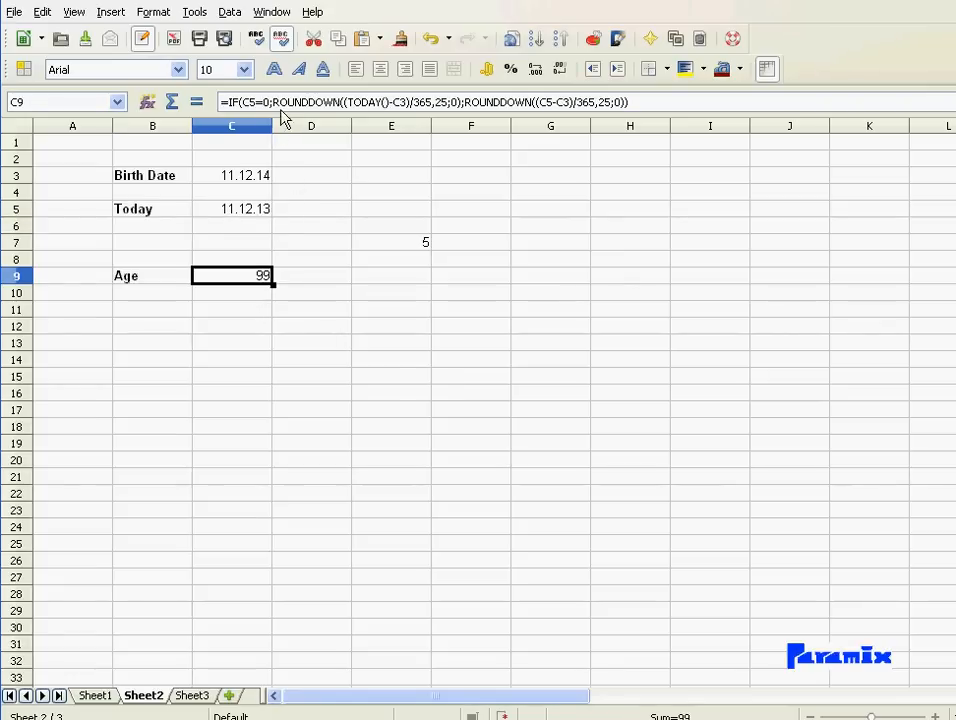
mouse_move(340, 112)
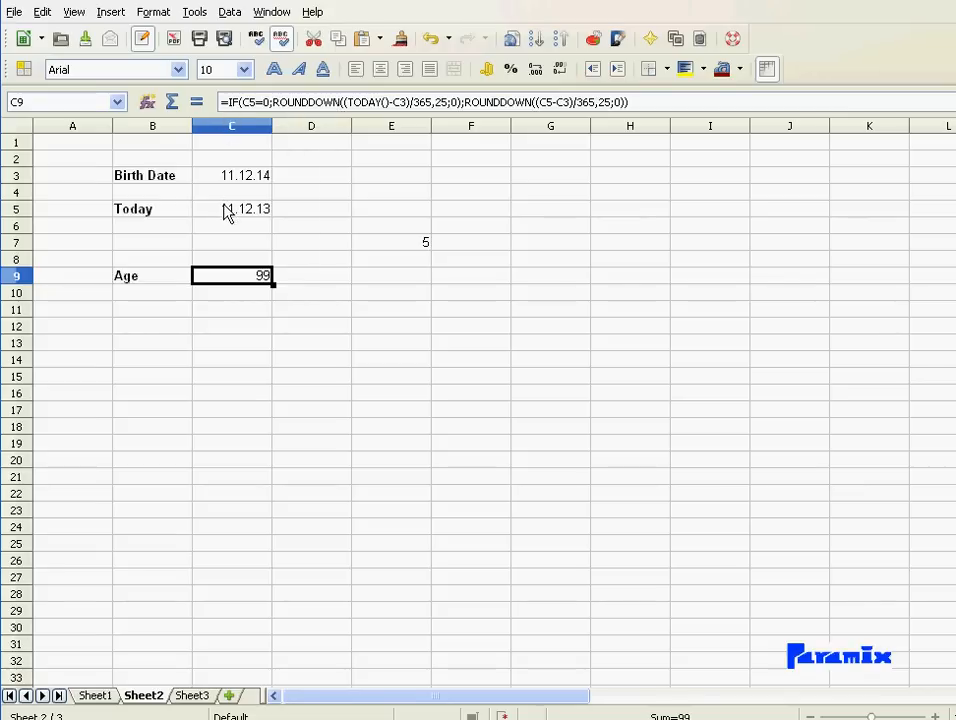
Delete the Today date from C5 so Age falls back to TODAY()
left_click(232, 208)
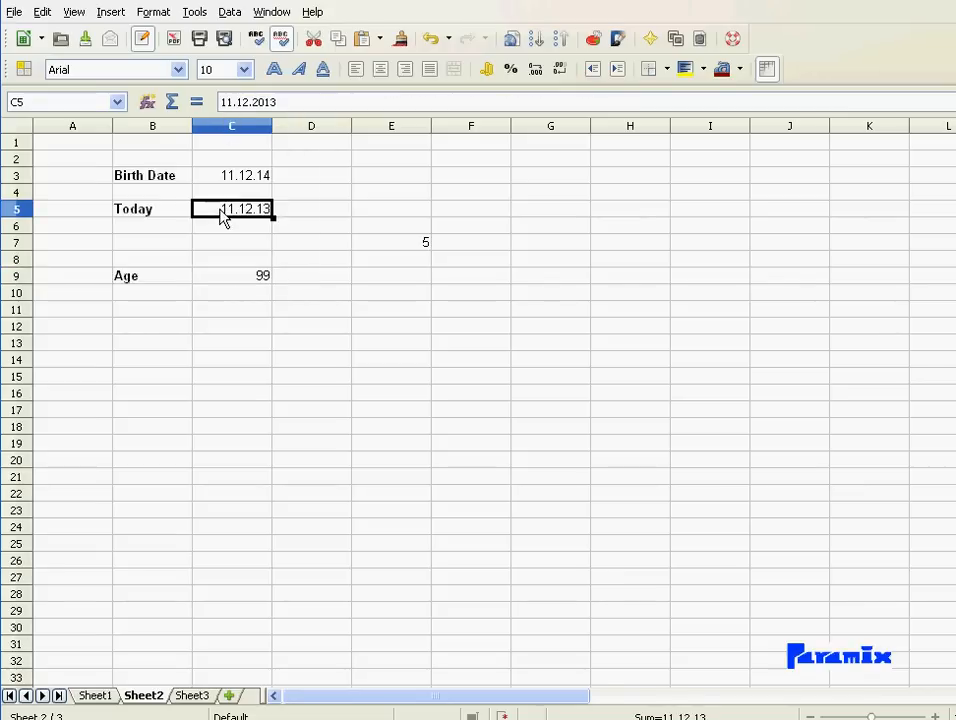
key("Delete")
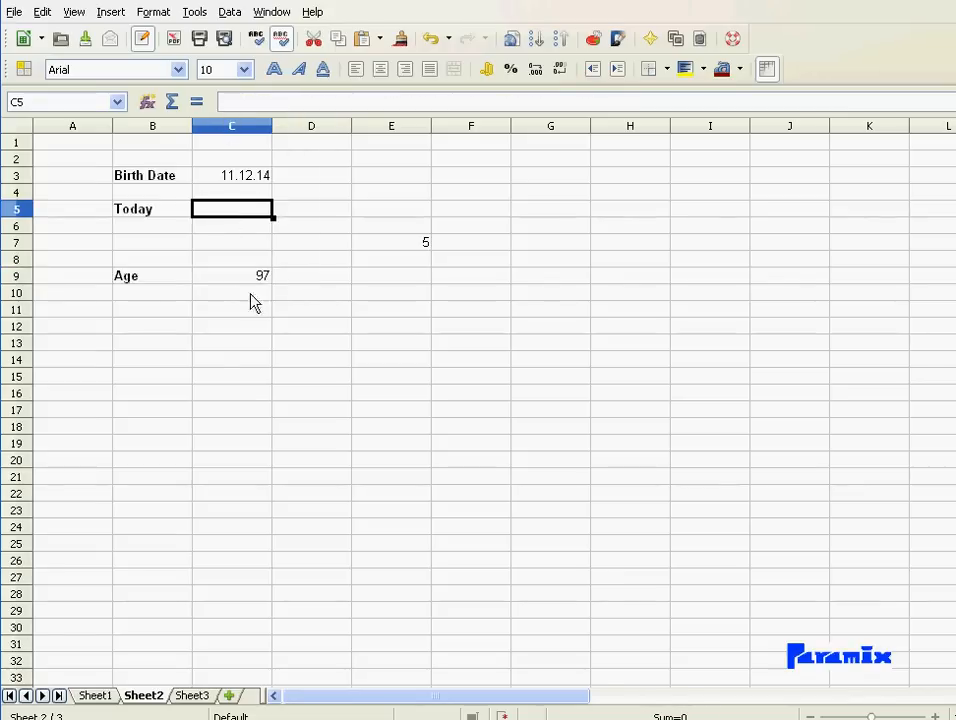
mouse_move(211, 358)
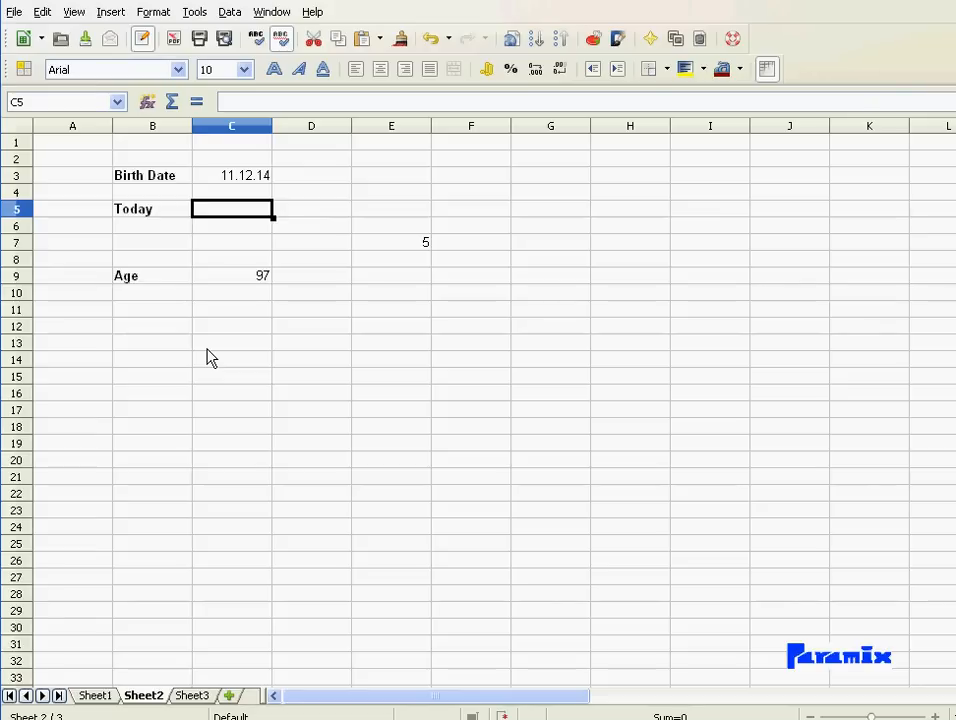
mouse_move(206, 295)
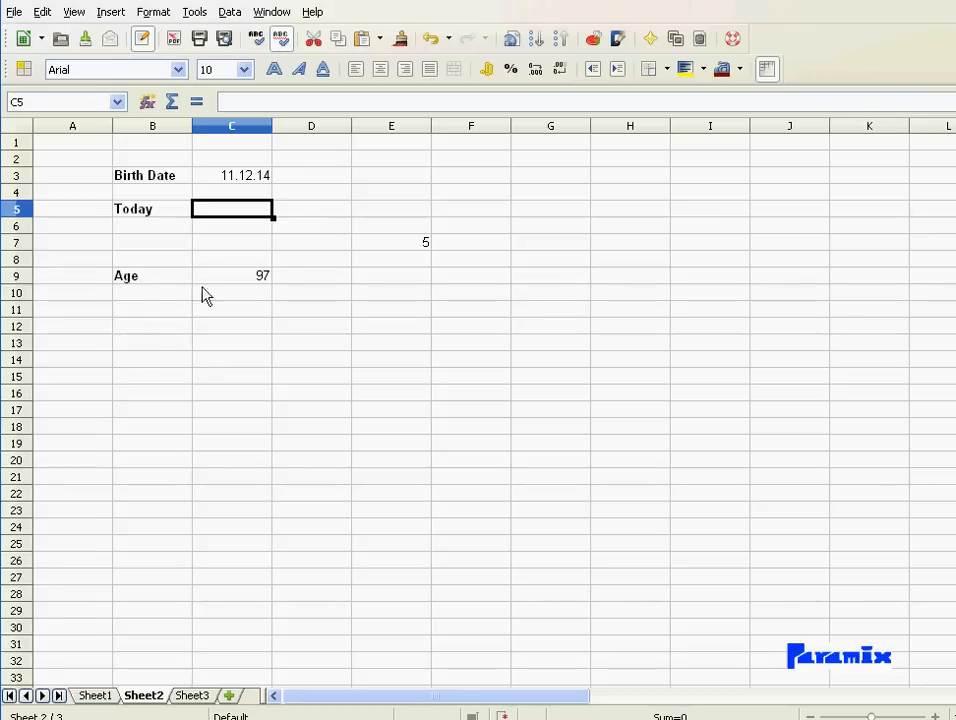
mouse_move(226, 287)
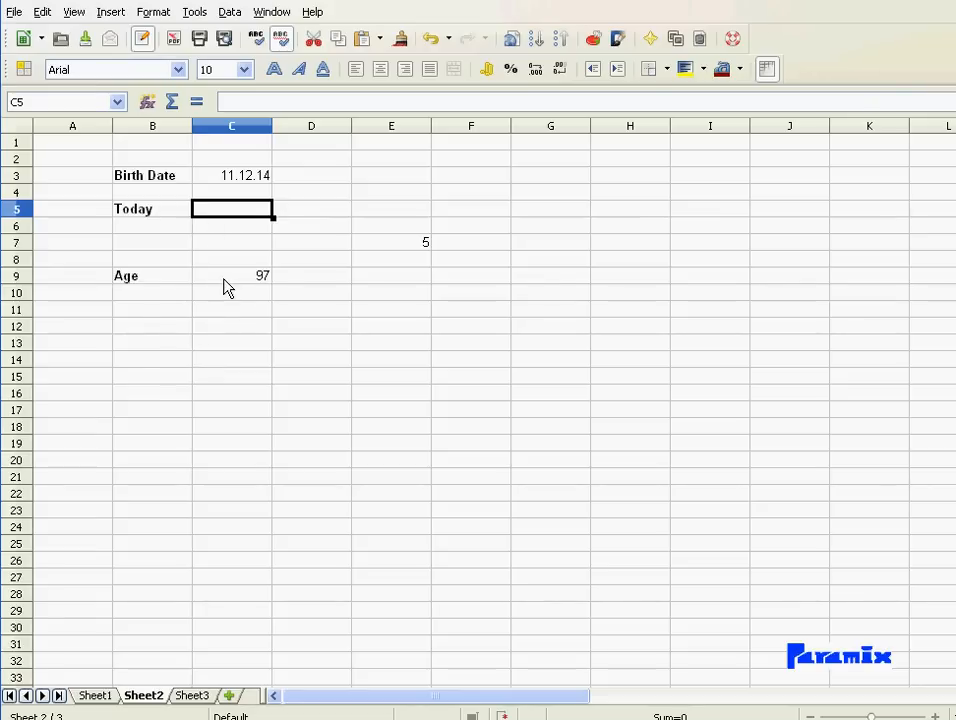
mouse_move(240, 288)
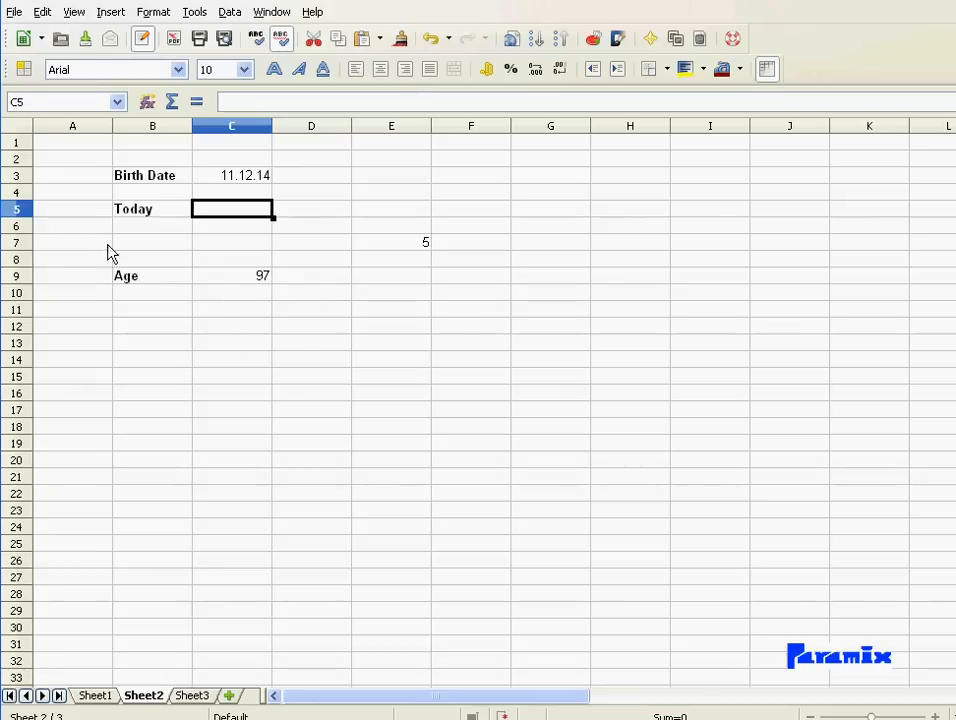
mouse_move(231, 293)
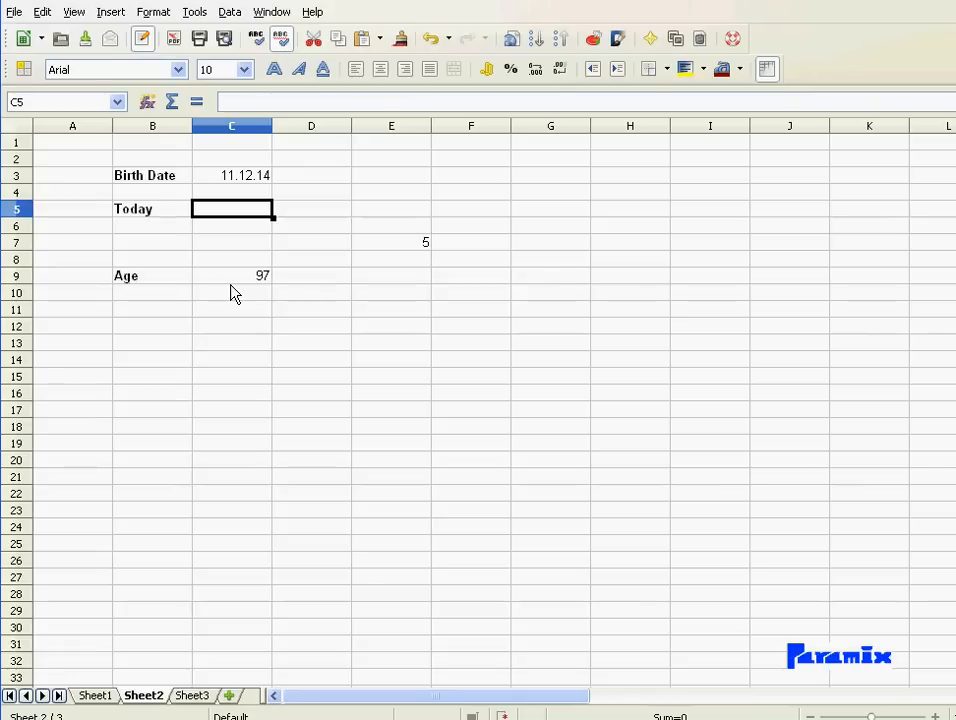
mouse_move(250, 285)
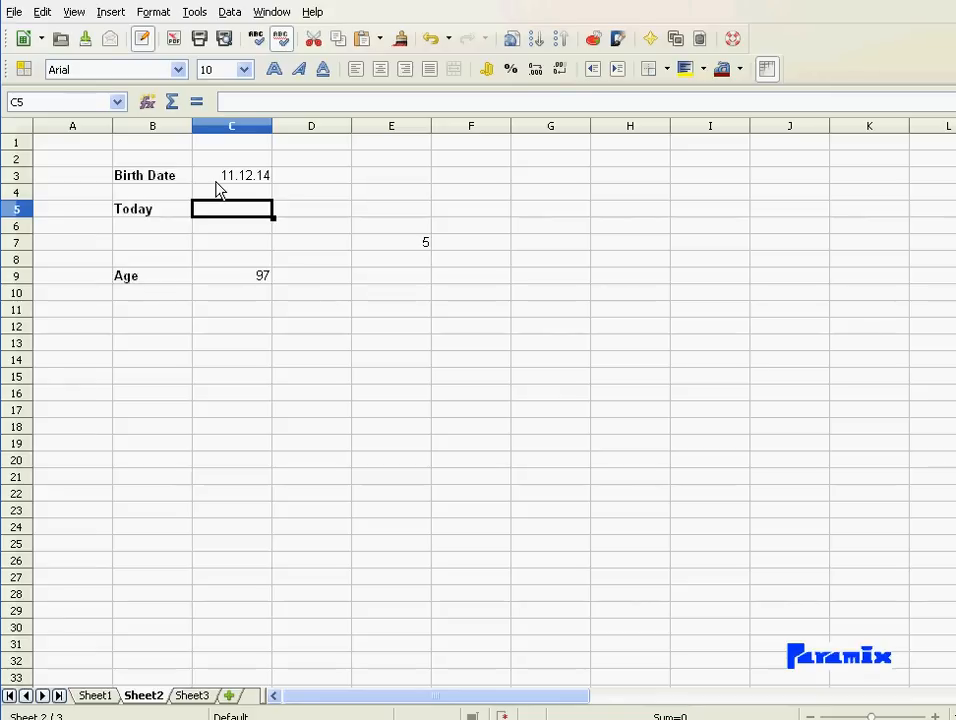
mouse_move(218, 227)
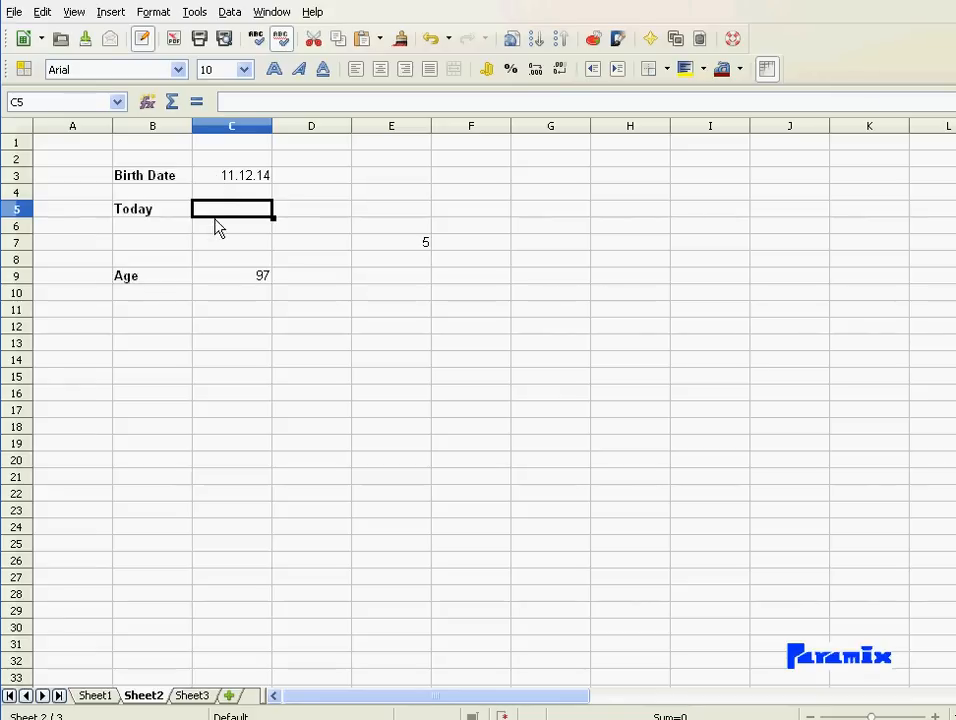
mouse_move(229, 281)
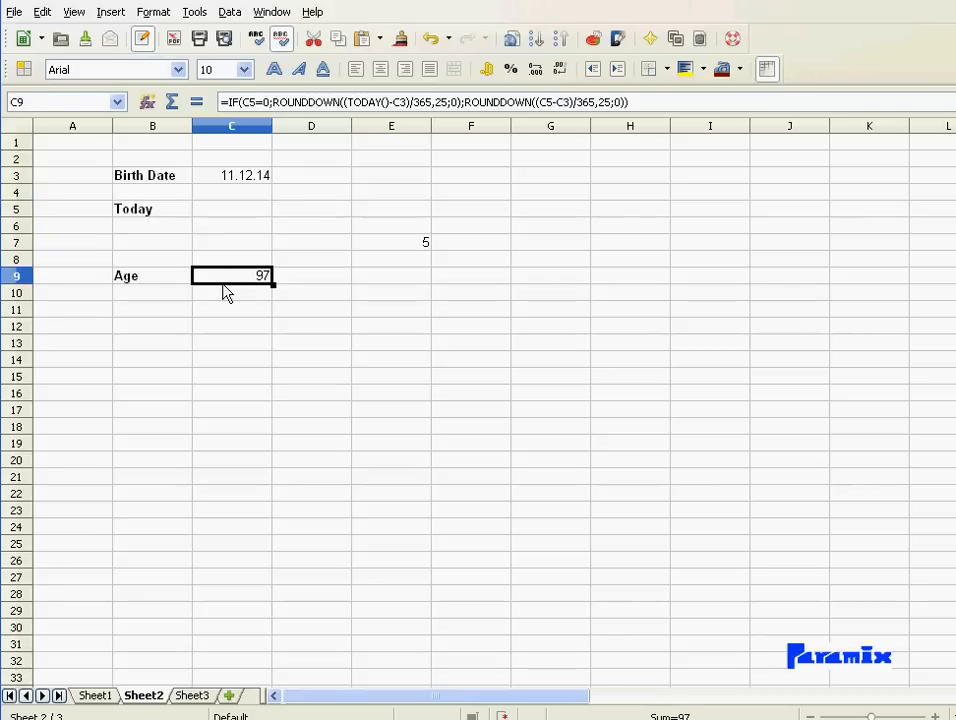
mouse_move(358, 313)
type("Vio")
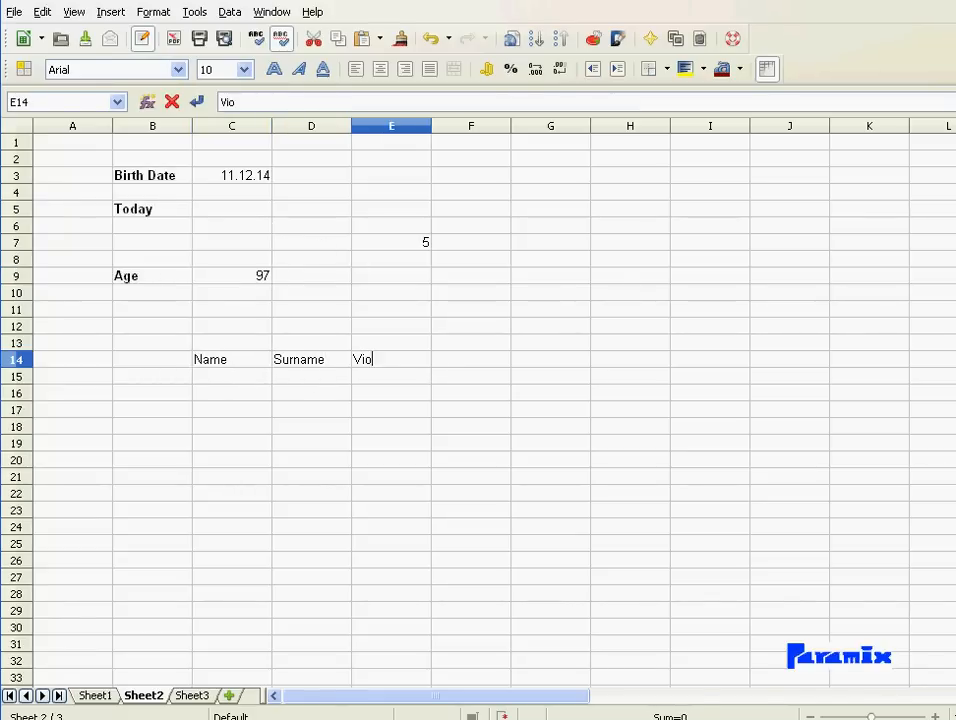
Complete the Surname and Birthdate headers in row 14, then select cell F15 under Age
type("r")
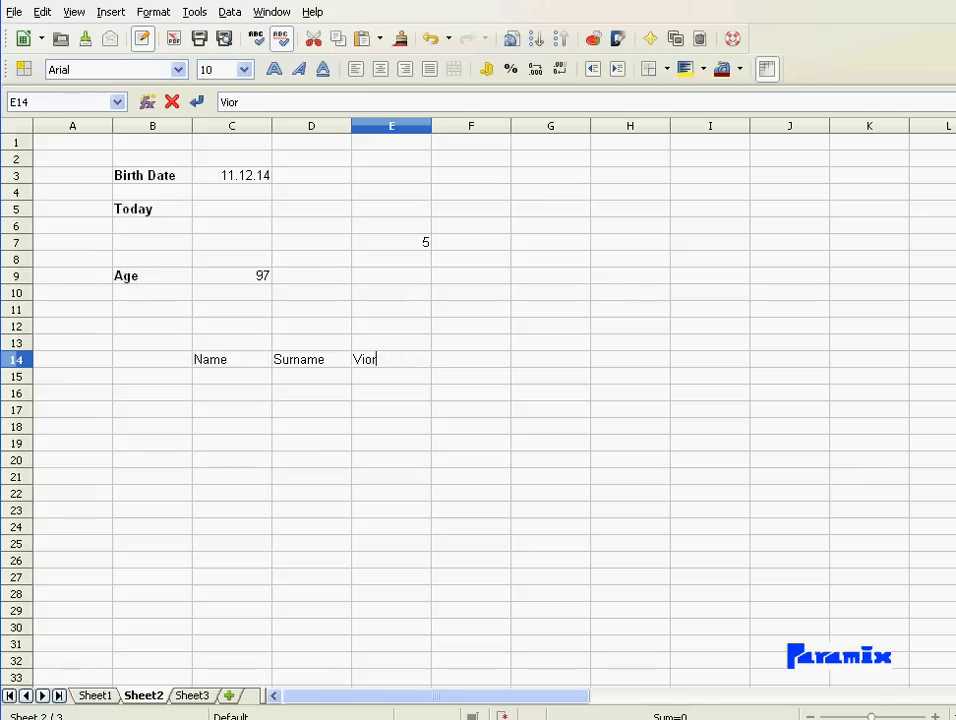
type("Birthdate")
left_click(471, 359)
type("Age")
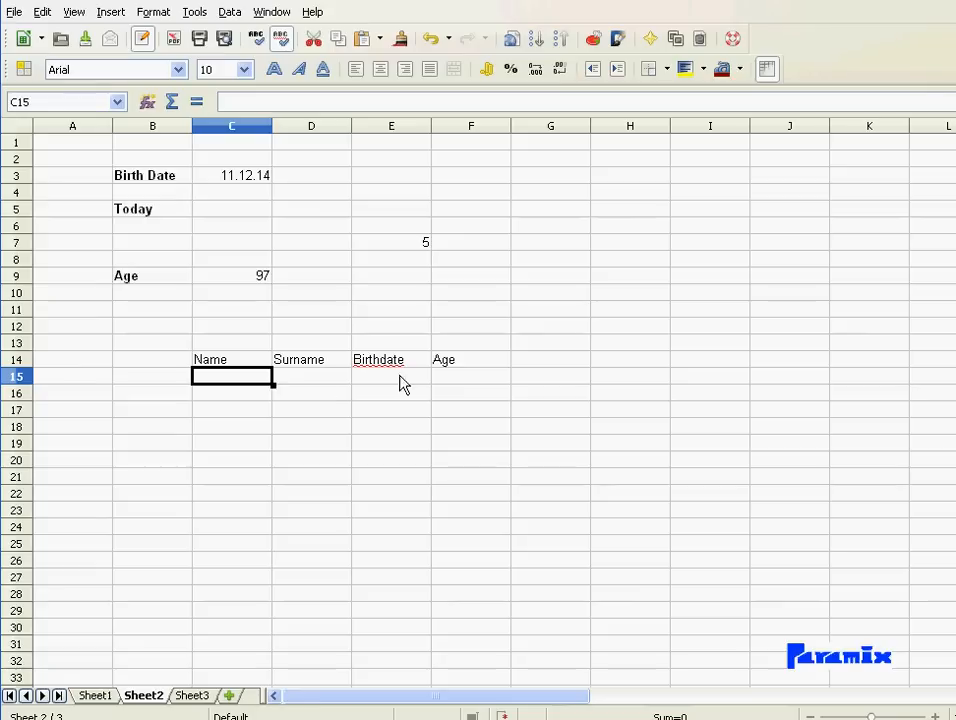
left_click(470, 376)
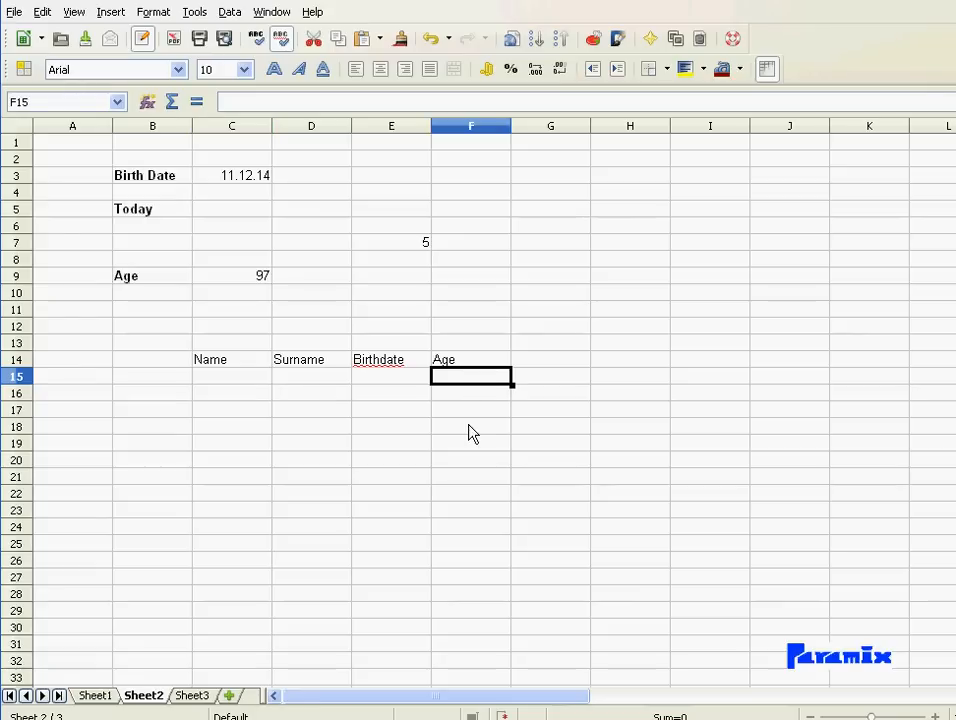
mouse_move(256, 284)
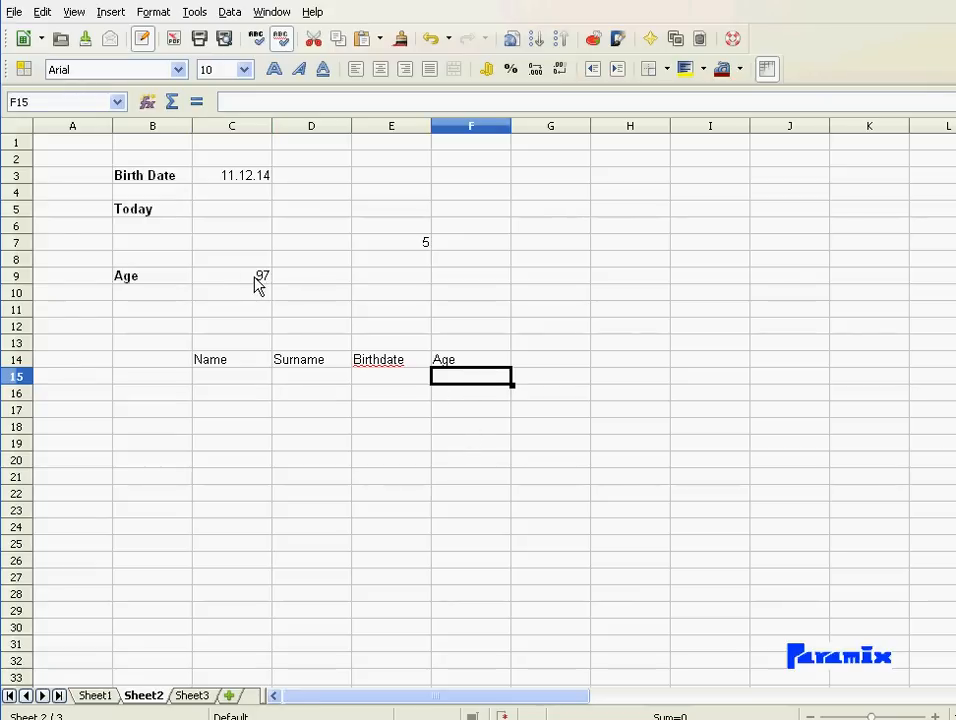
left_click(232, 275)
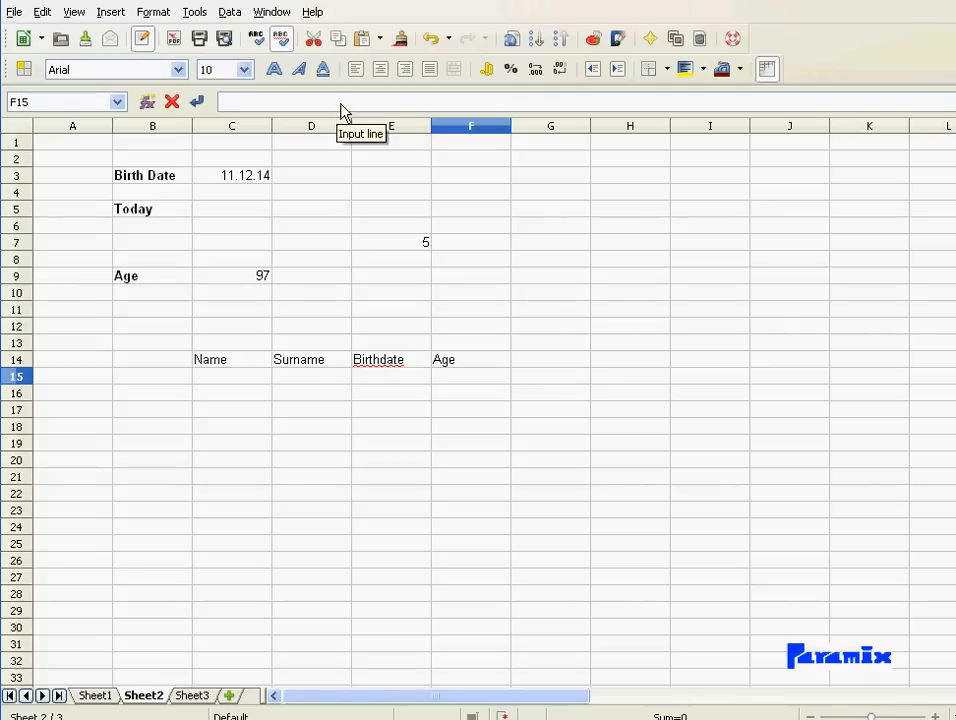
Enter =ROUNDDOWN((C5-C3)/365,25;0) in F15, which currently shows -14
type("=ROUNDDOWN((C5-C3)/365,25;0)")
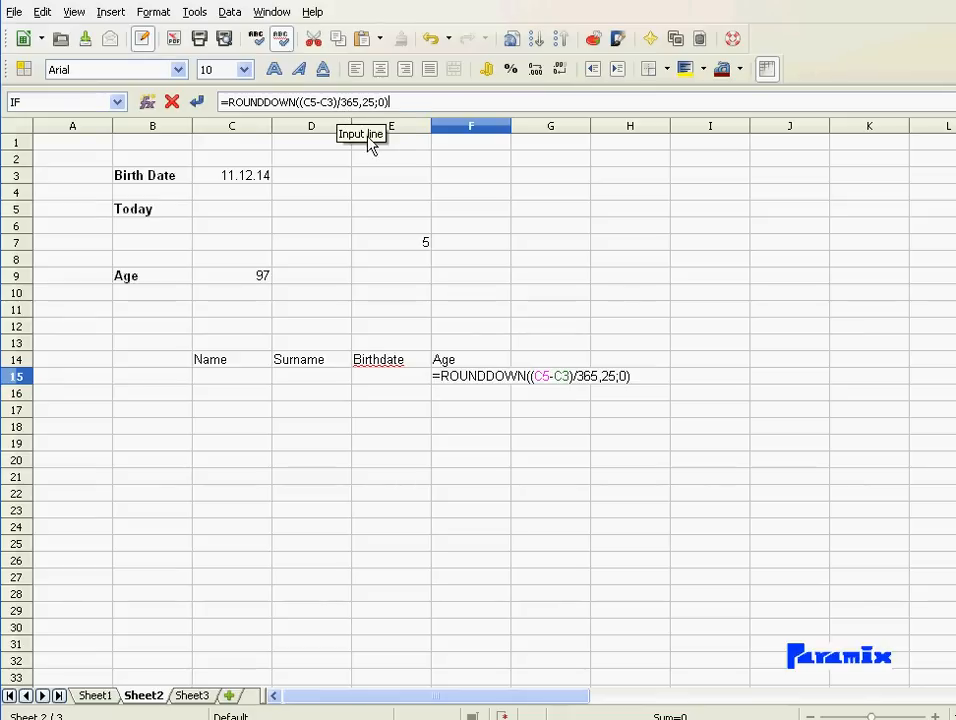
key("Enter")
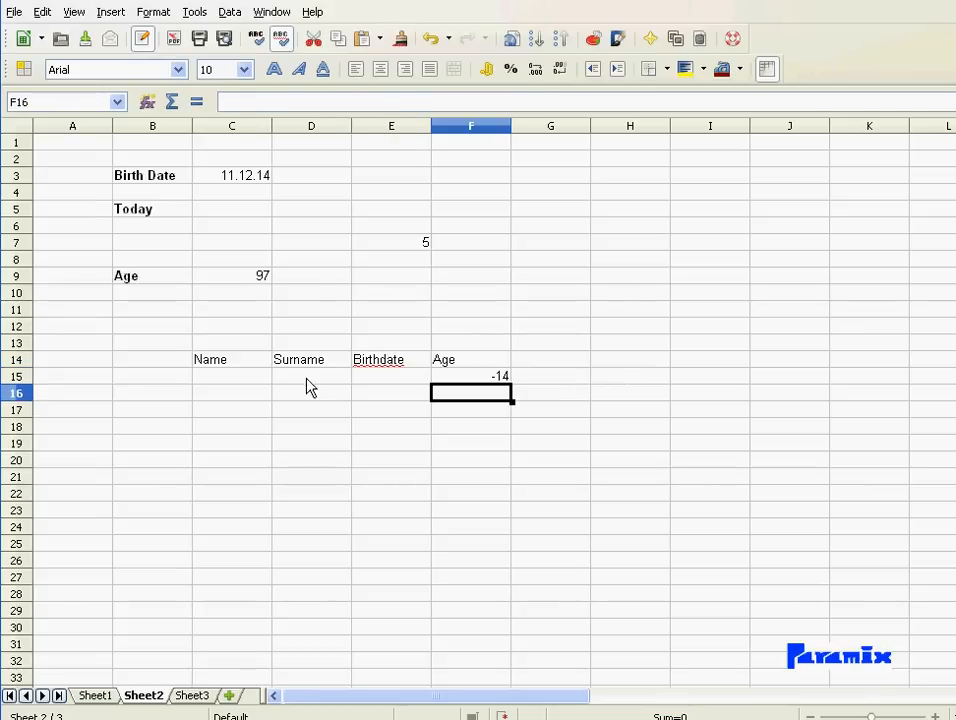
left_click(391, 376)
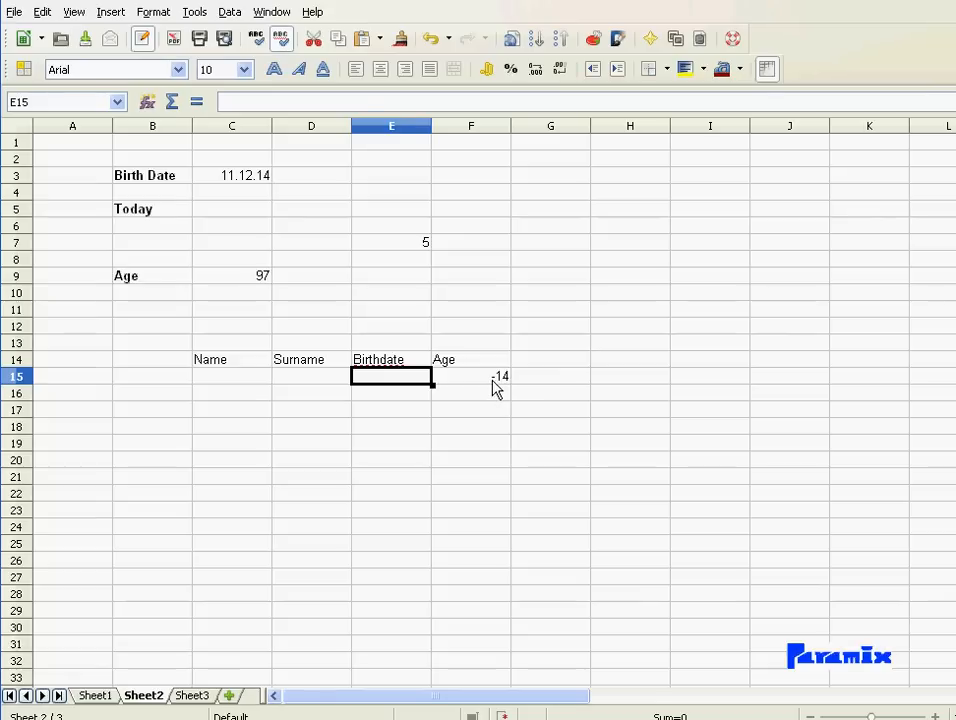
left_click(470, 376)
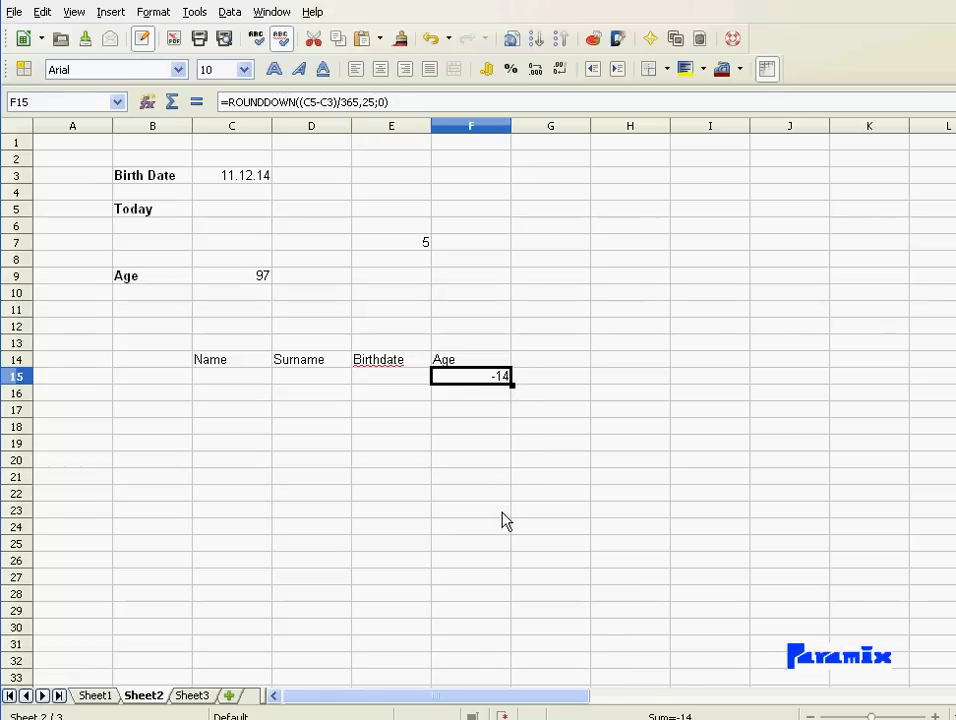
mouse_move(471, 507)
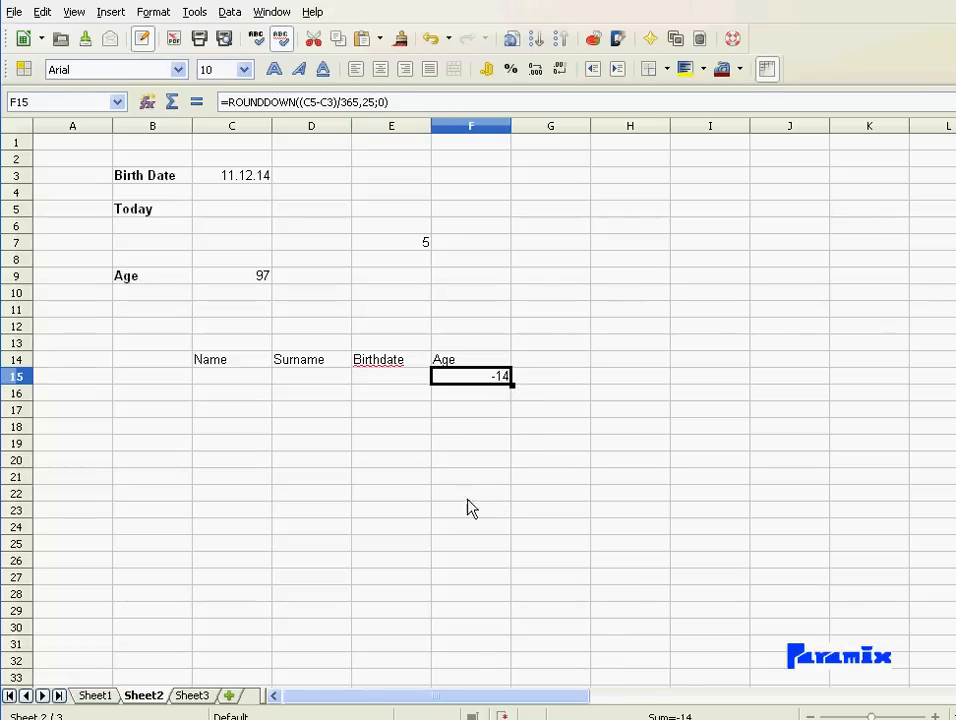
mouse_move(473, 519)
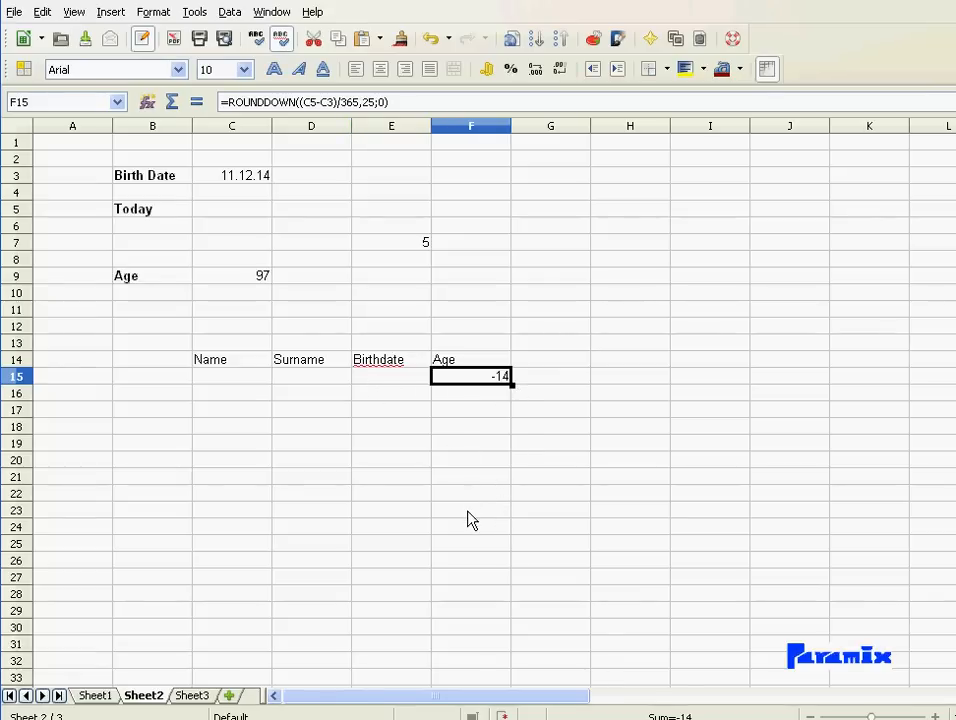
mouse_move(473, 470)
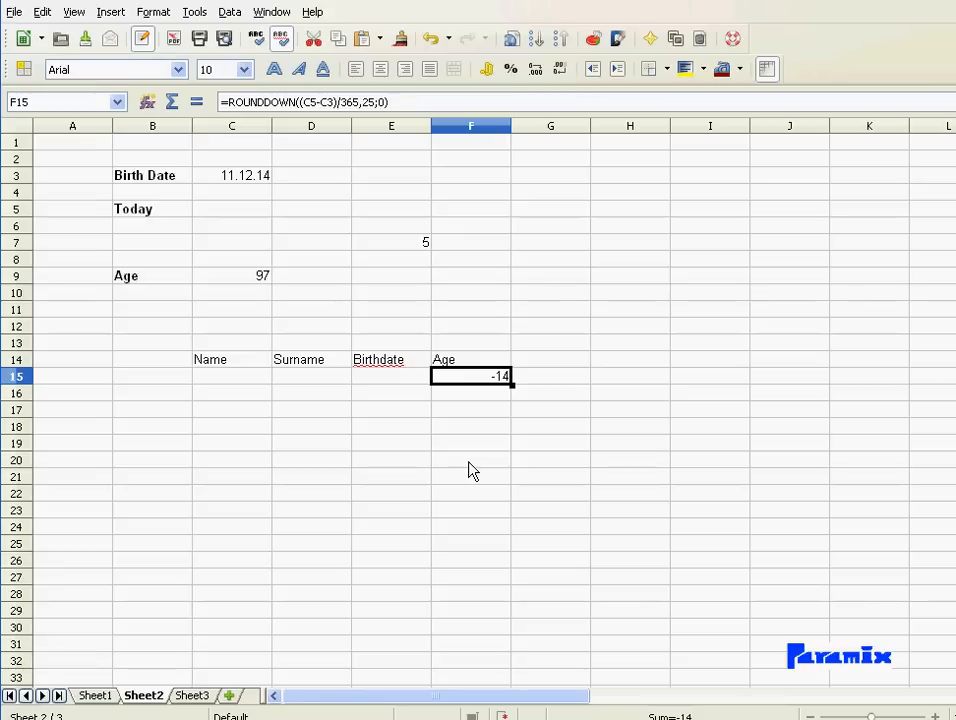
mouse_move(423, 442)
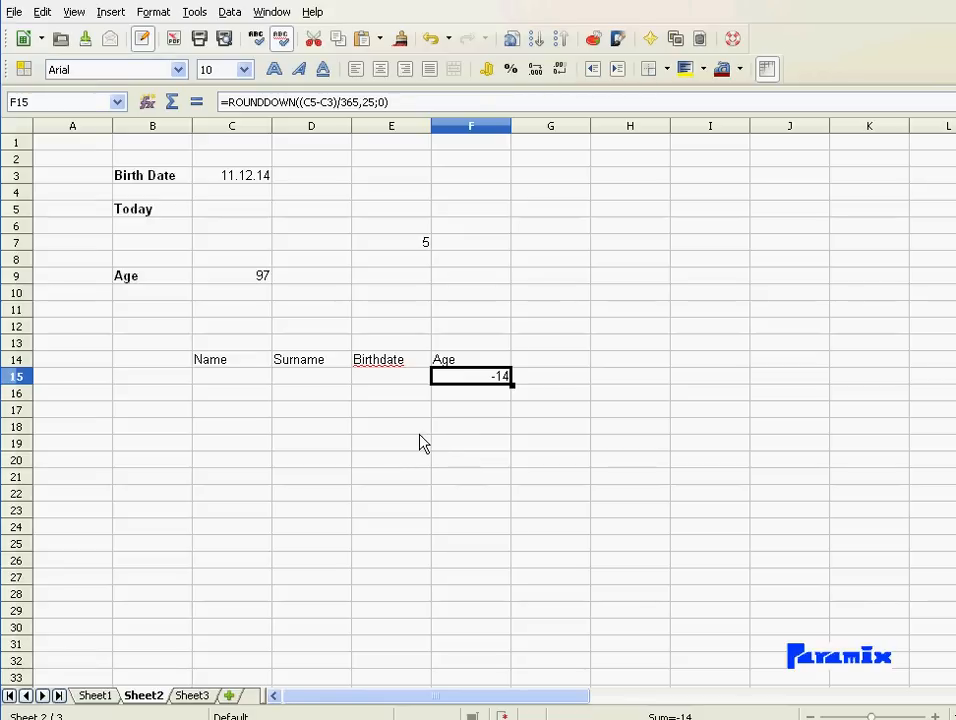
mouse_move(456, 386)
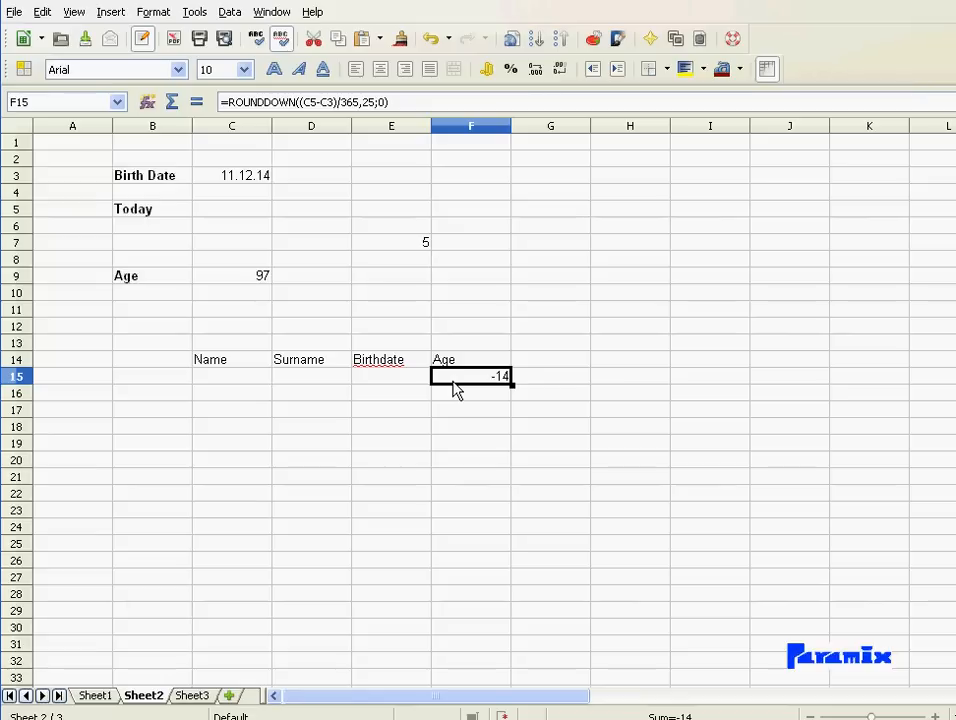
mouse_move(478, 460)
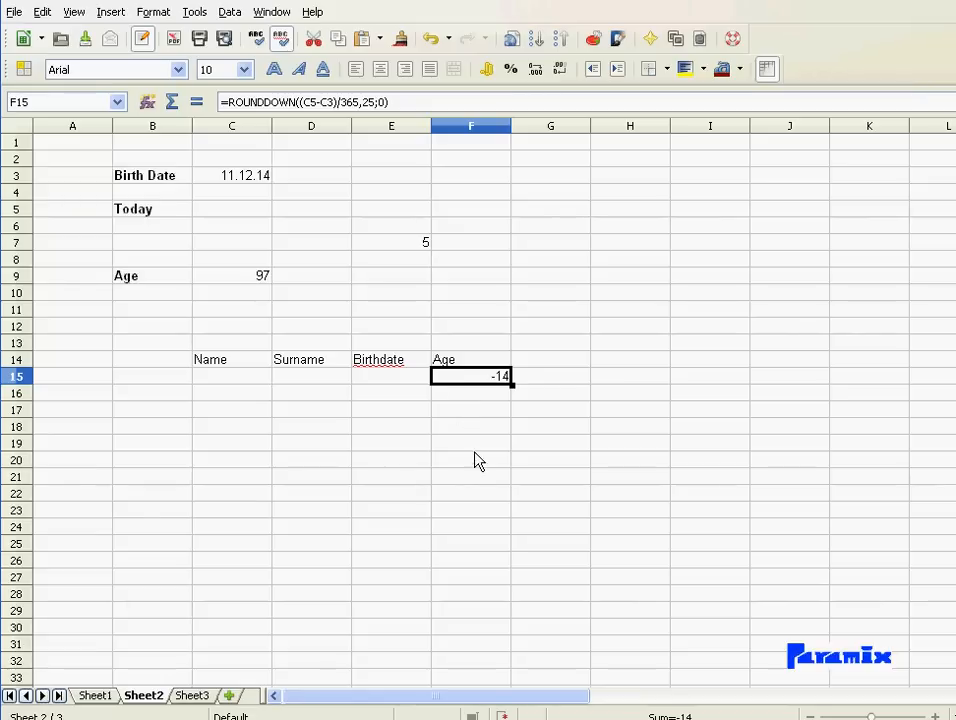
mouse_move(478, 465)
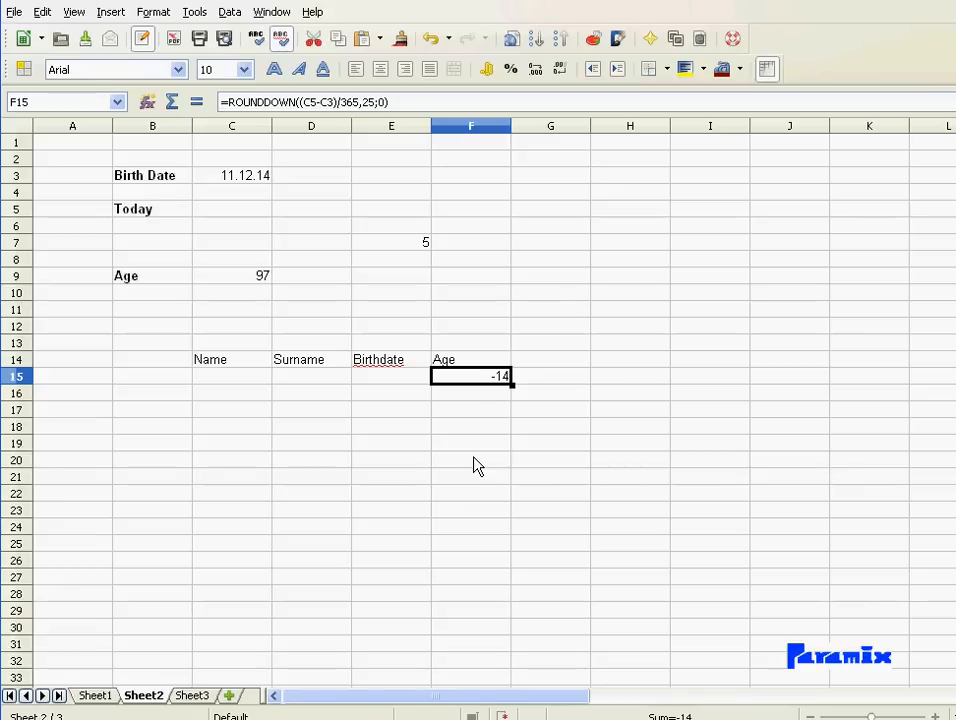
mouse_move(517, 403)
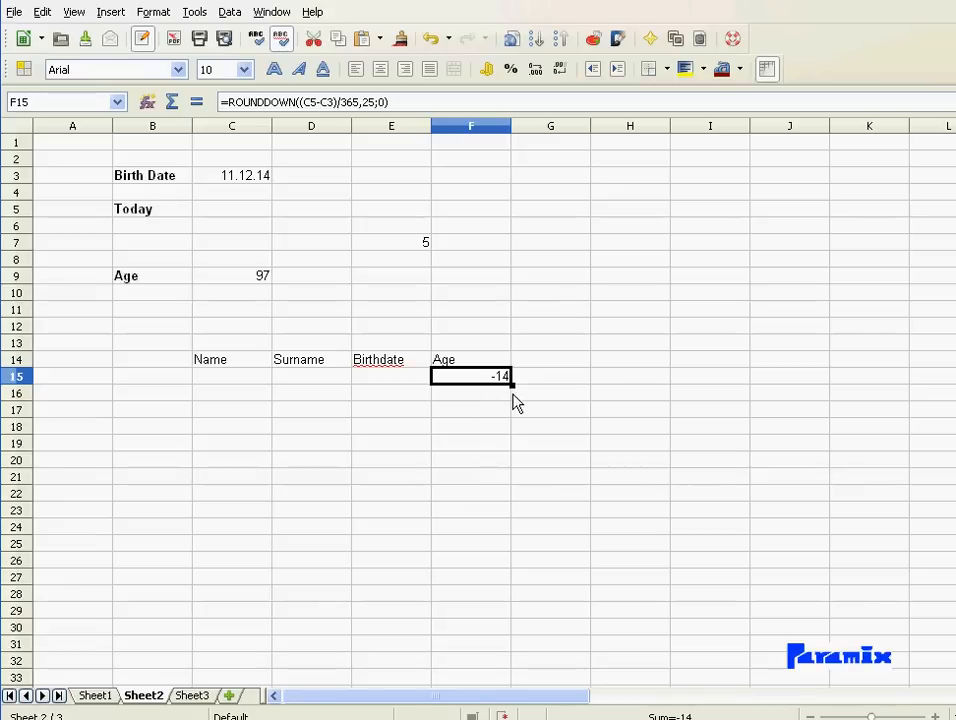
mouse_move(513, 395)
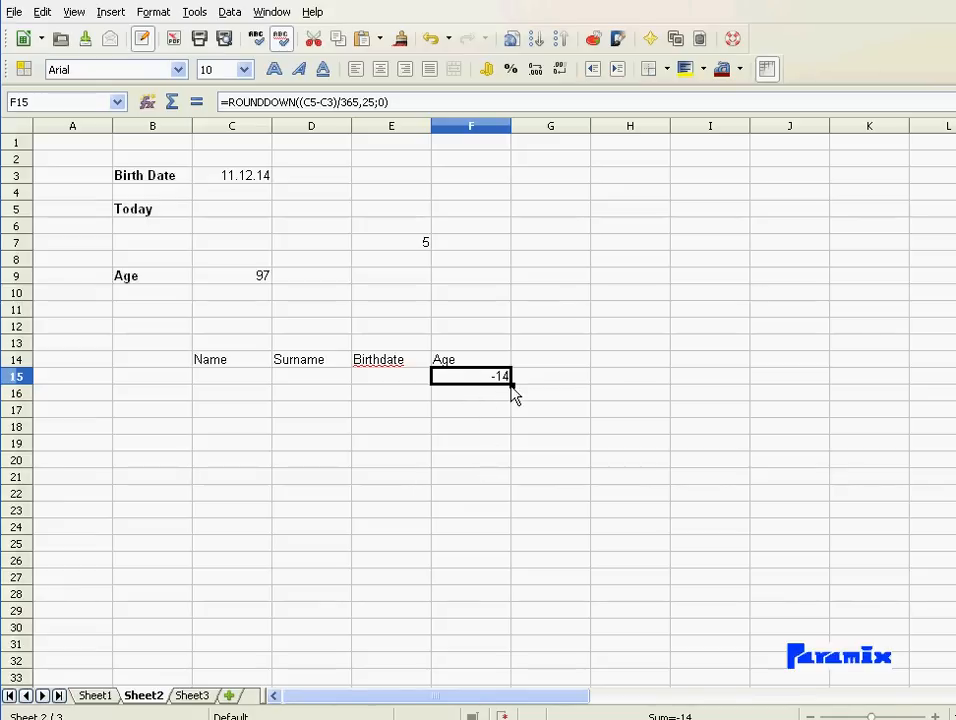
mouse_move(500, 552)
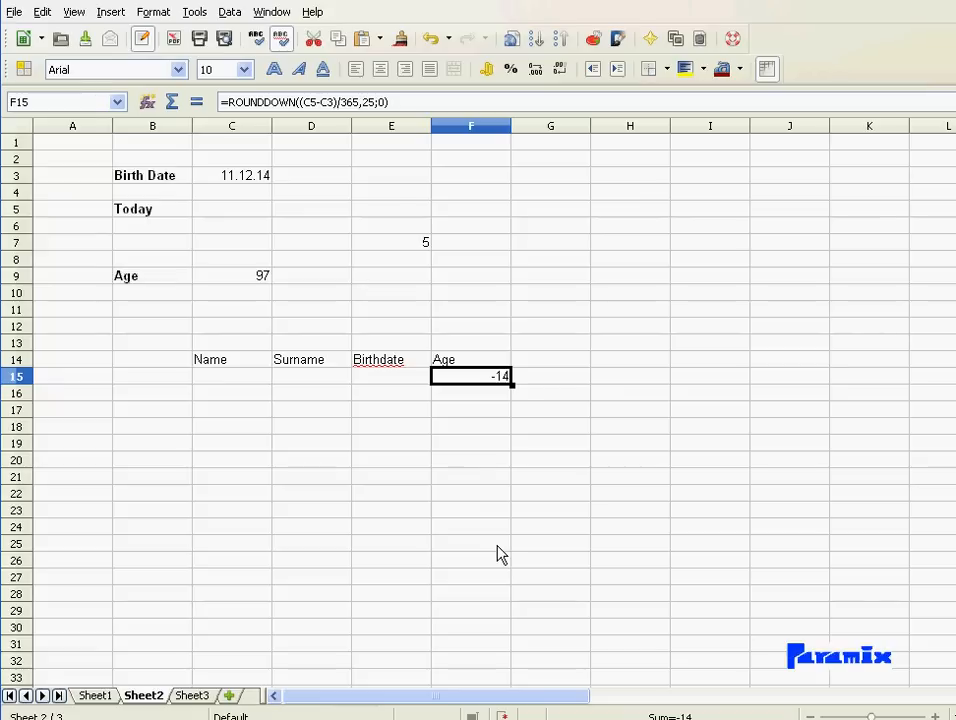